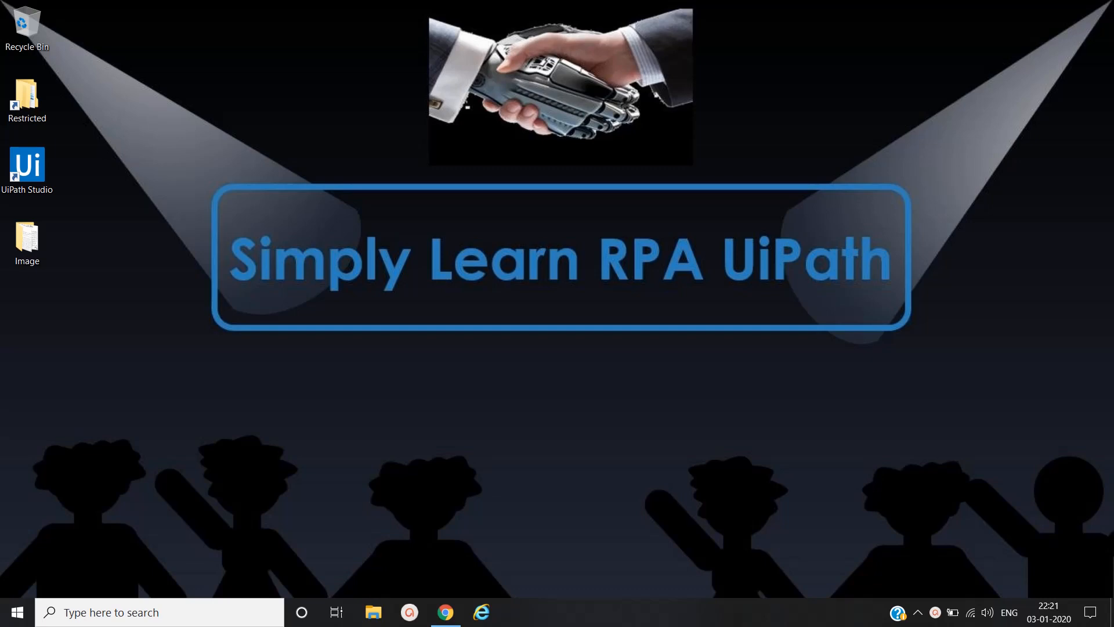
# - Select the UiPath Studio shortcut on the desktop
pyautogui.click(27, 168)
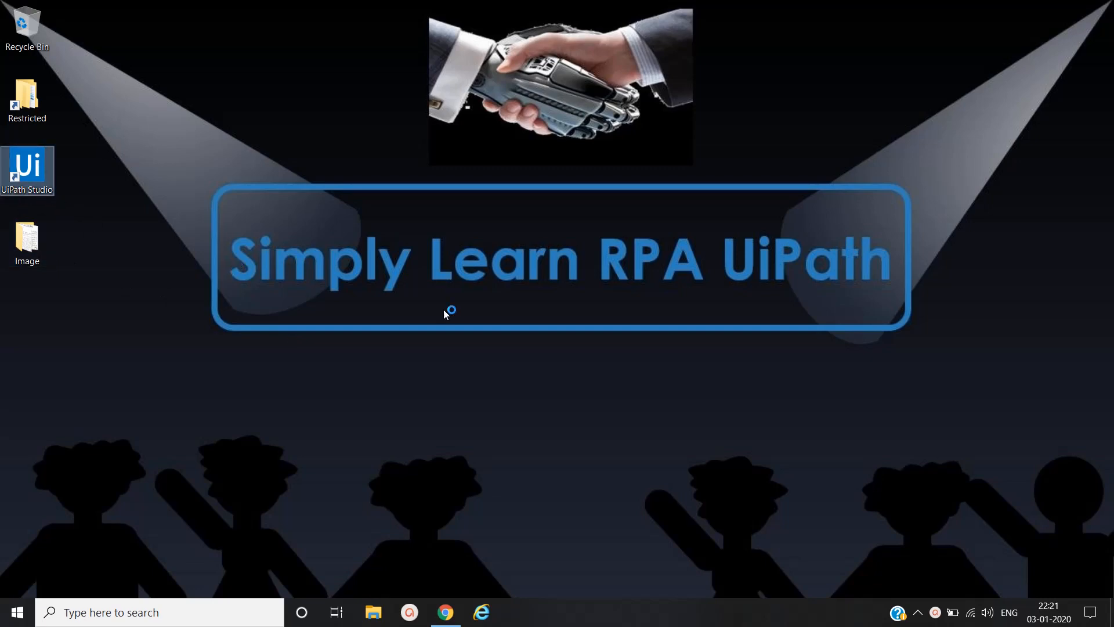
# - Launch UiPath Studio and start a new blank Process project
pyautogui.doubleClick(27, 169)
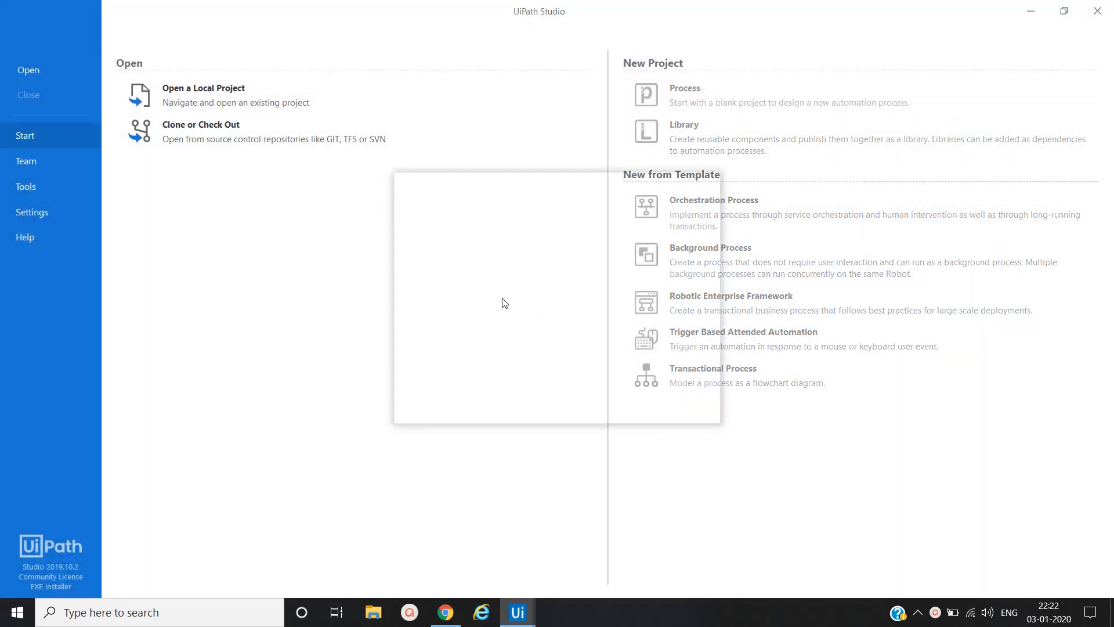
pyautogui.click(682, 94)
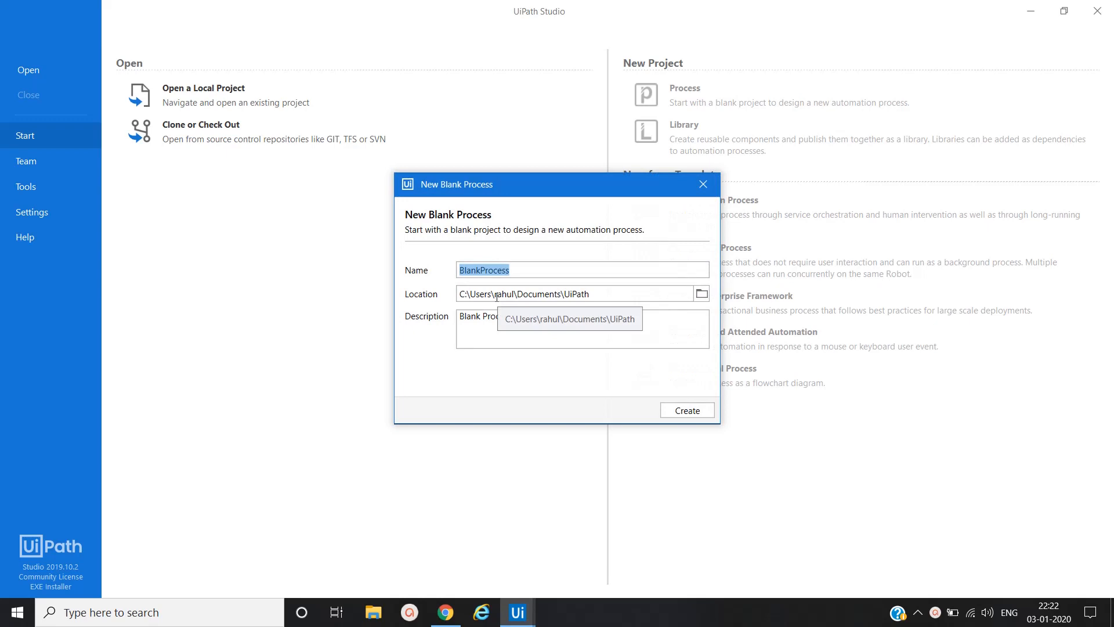
# - Name the project 'Extract Handwritten Text from Image', use the same description, and create it
pyautogui.write('Extract')
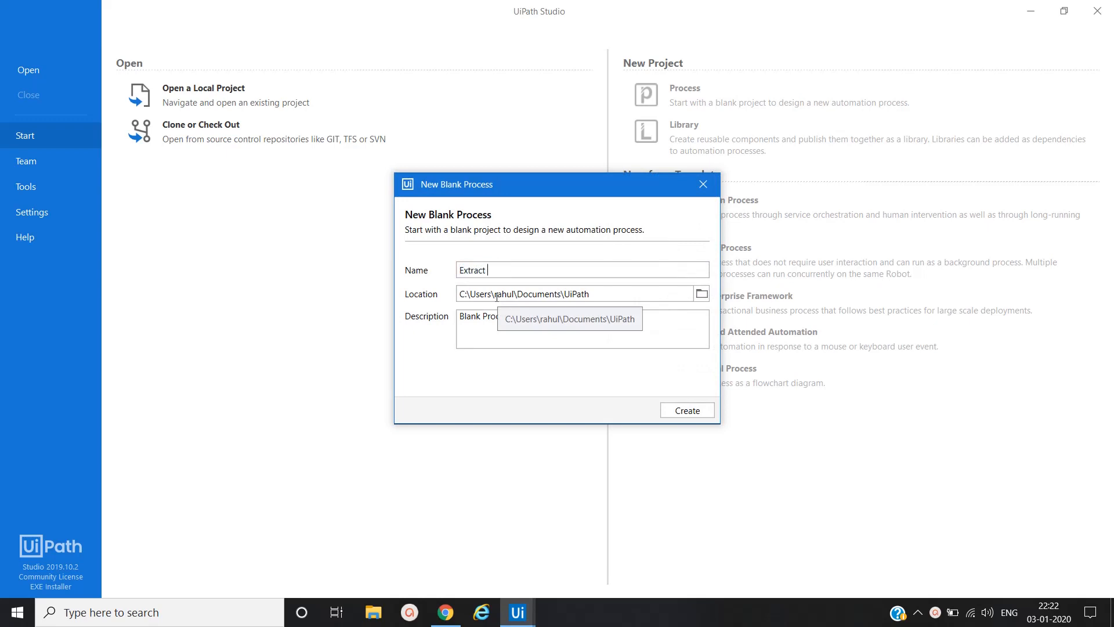
pyautogui.write('Hand')
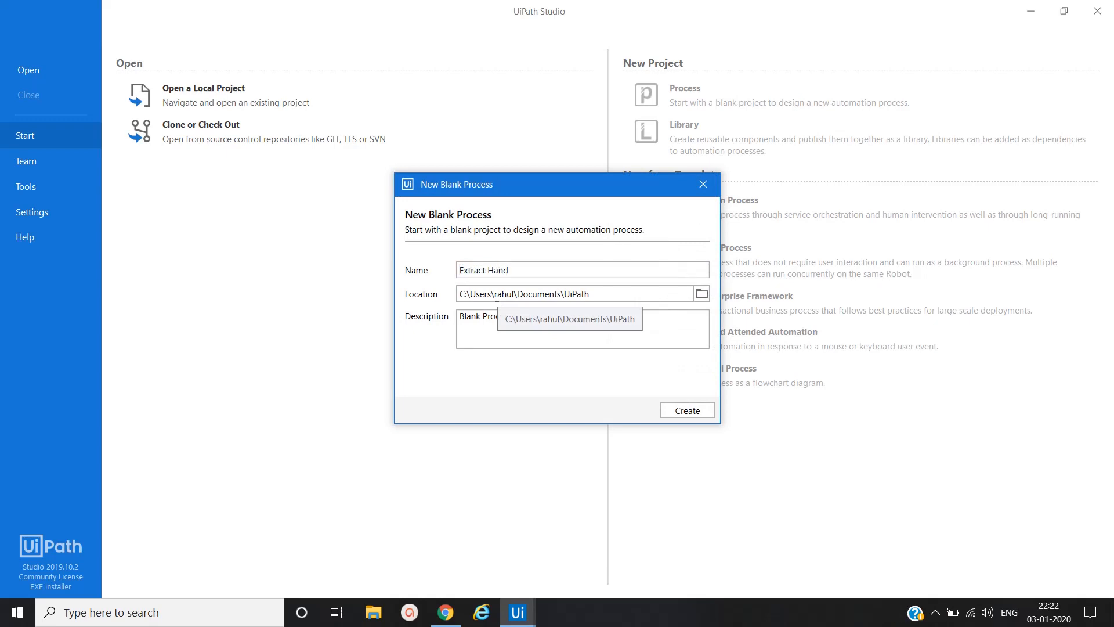
pyautogui.write('written')
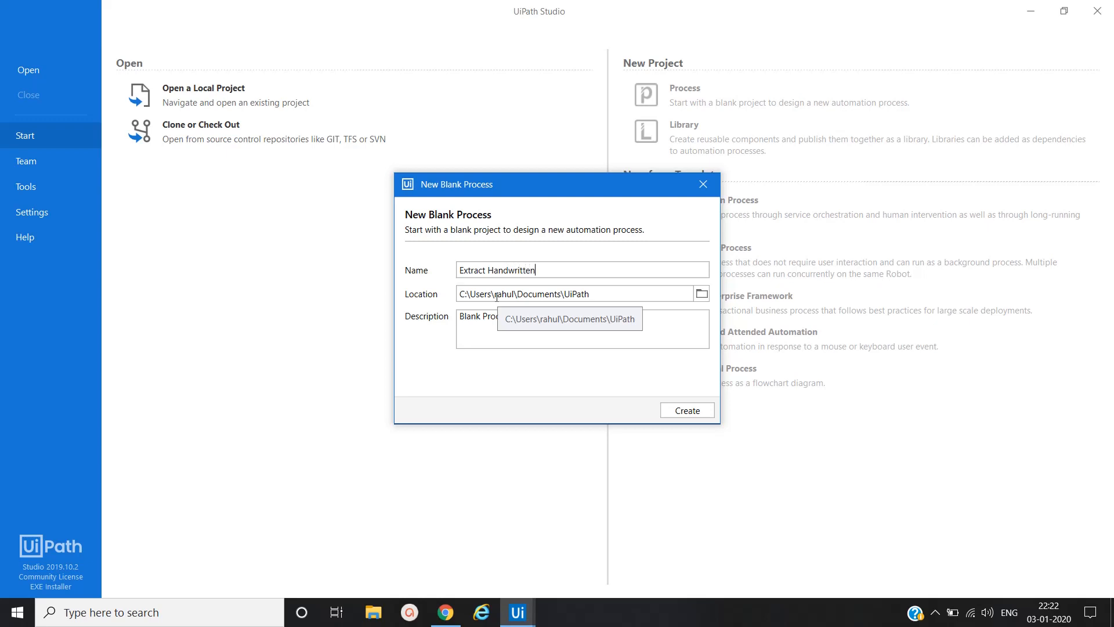
pyautogui.write('Text from')
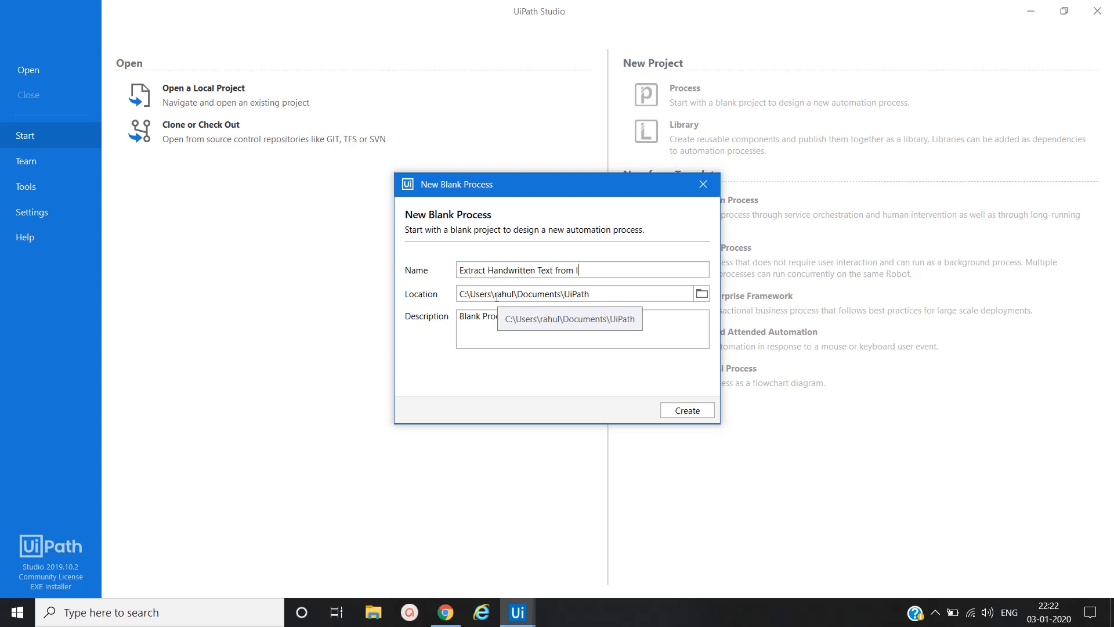
pyautogui.write('Image')
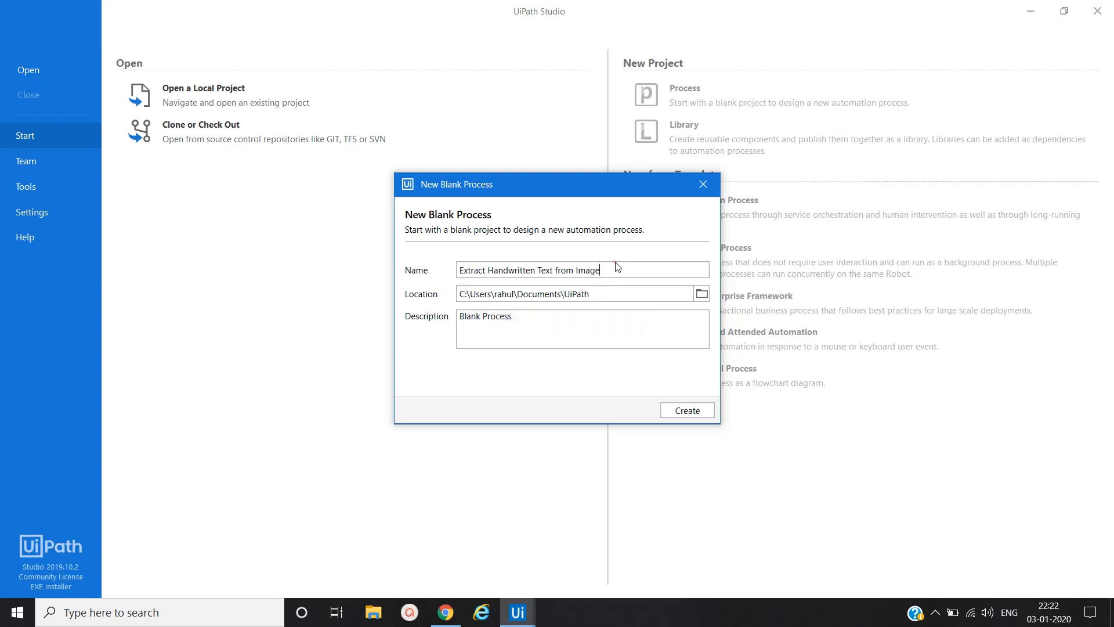
pyautogui.tripleClick(529, 270)
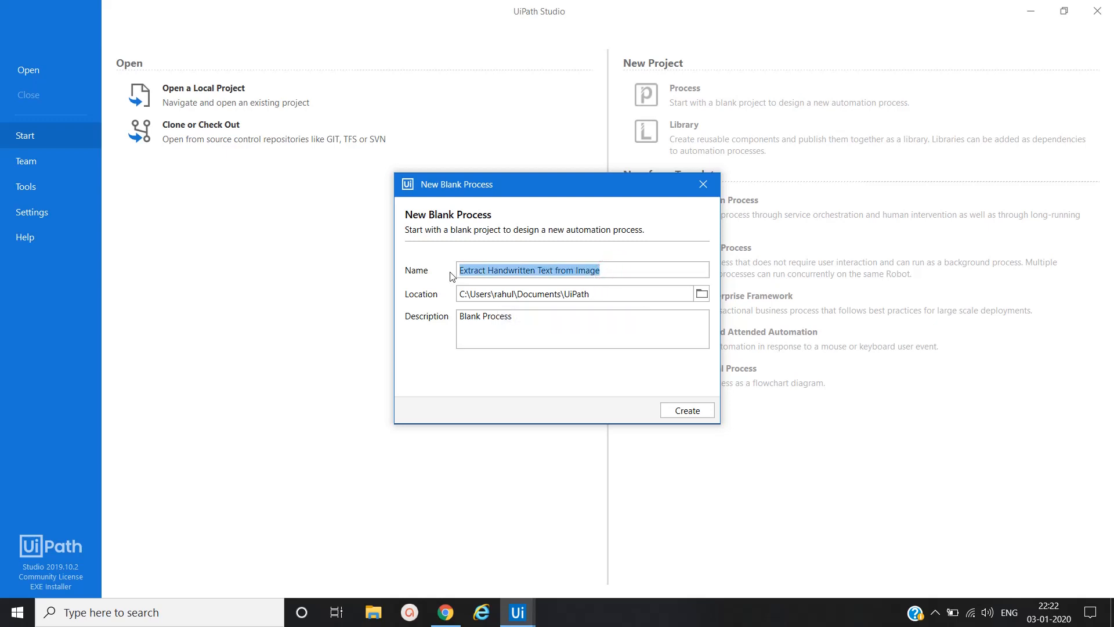
pyautogui.write('Extract Handwritten Text from Image')
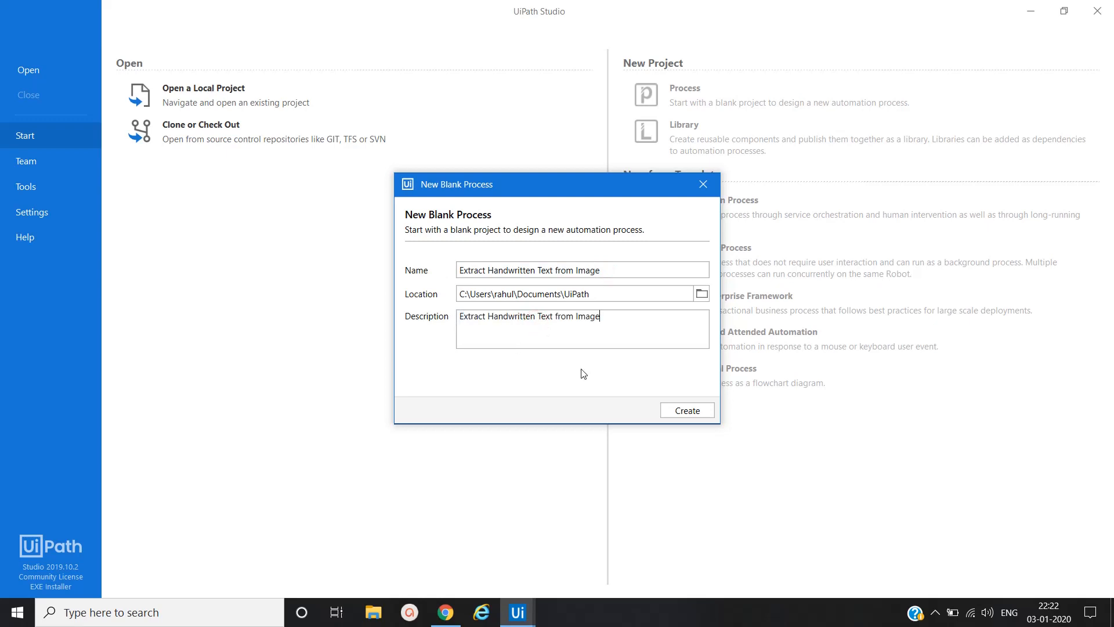
pyautogui.click(686, 410)
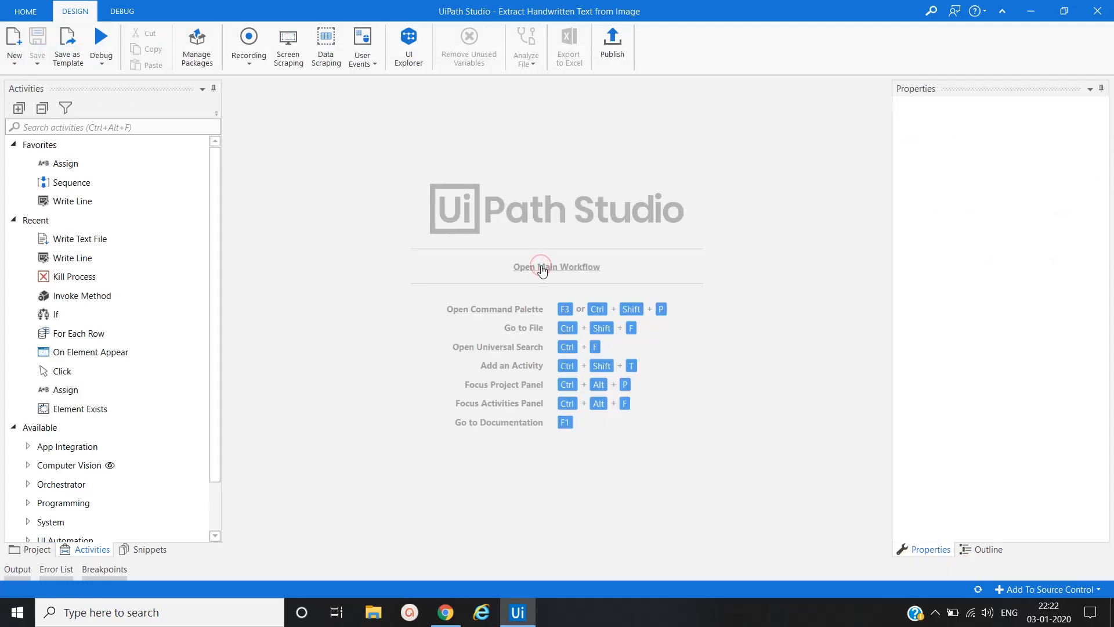
# - Open the Main workflow and add an empty Sequence activity to it
pyautogui.click(556, 267)
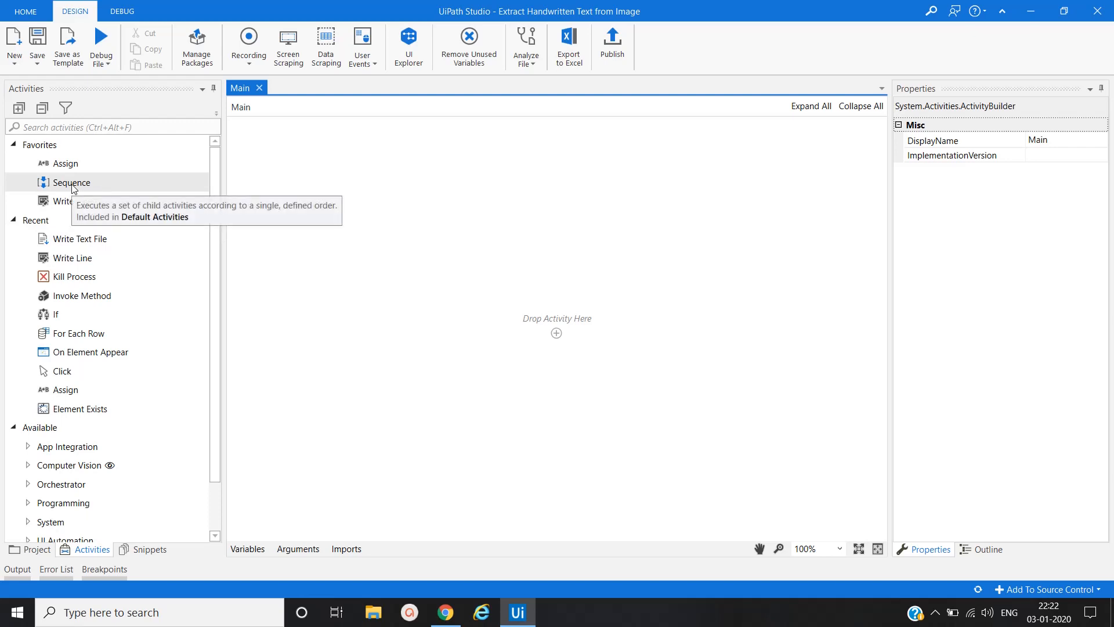
pyautogui.moveTo(71, 182); pyautogui.dragTo(555, 318)
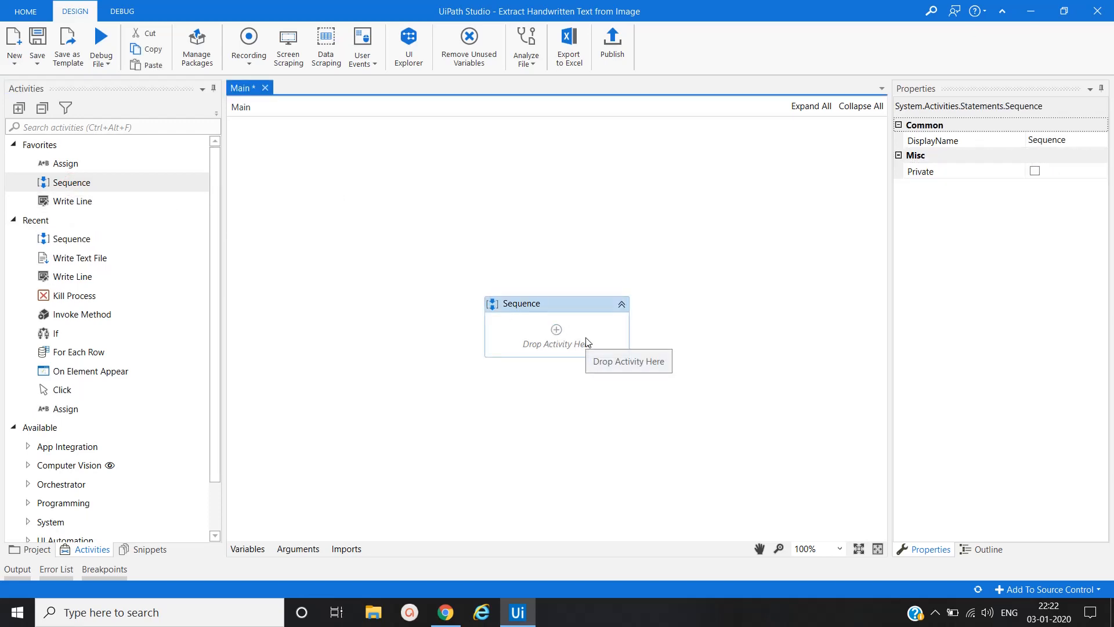
pyautogui.moveTo(348, 338)
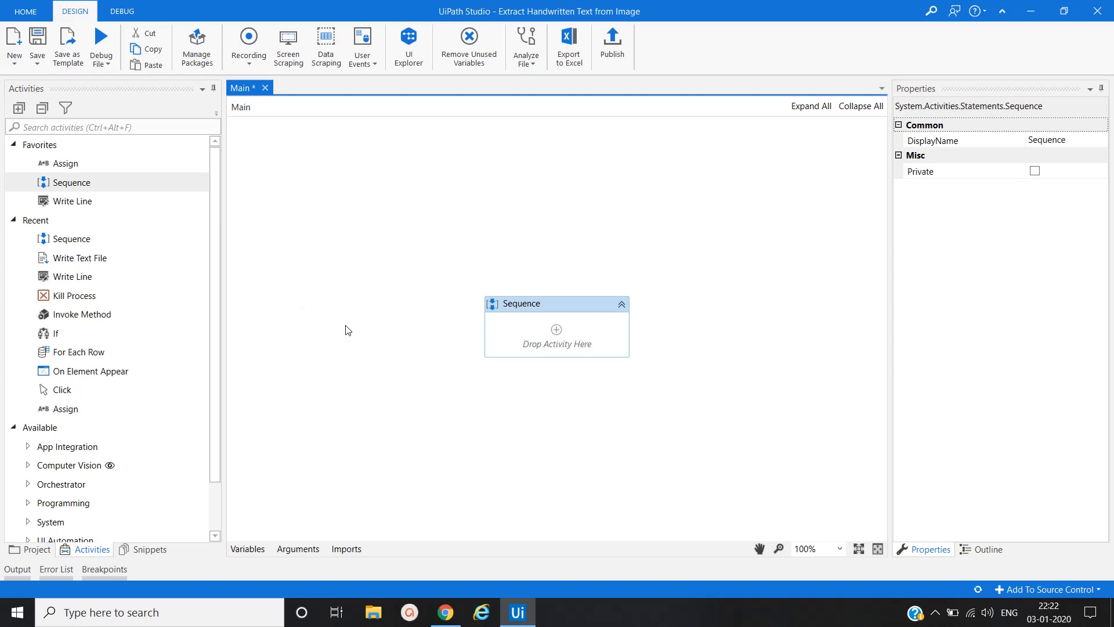
pyautogui.moveTo(343, 328)
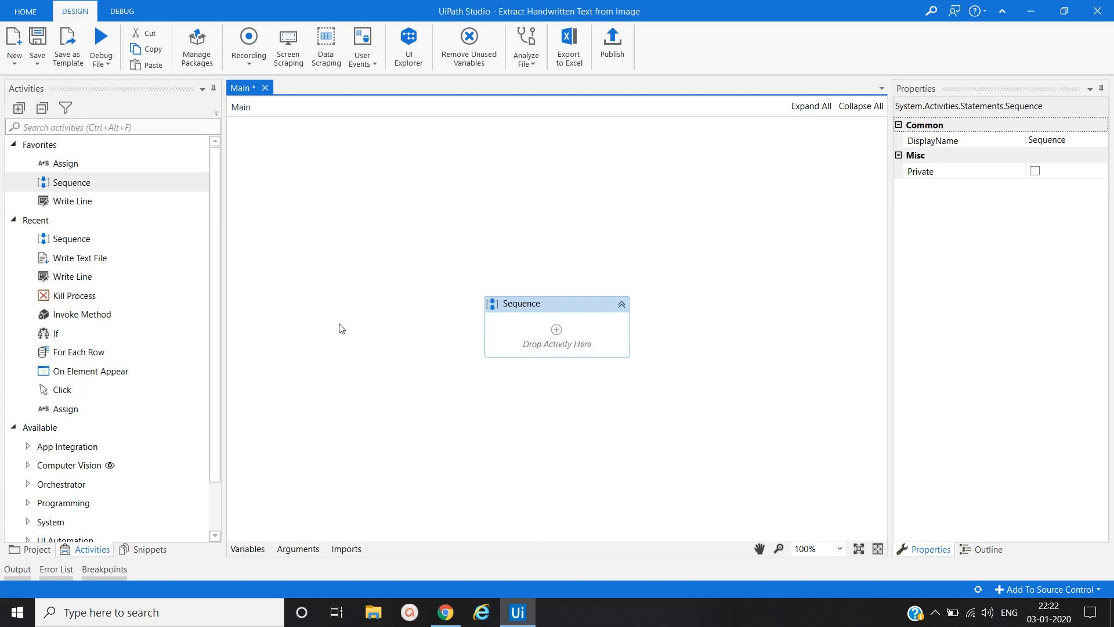
pyautogui.moveTo(246, 276)
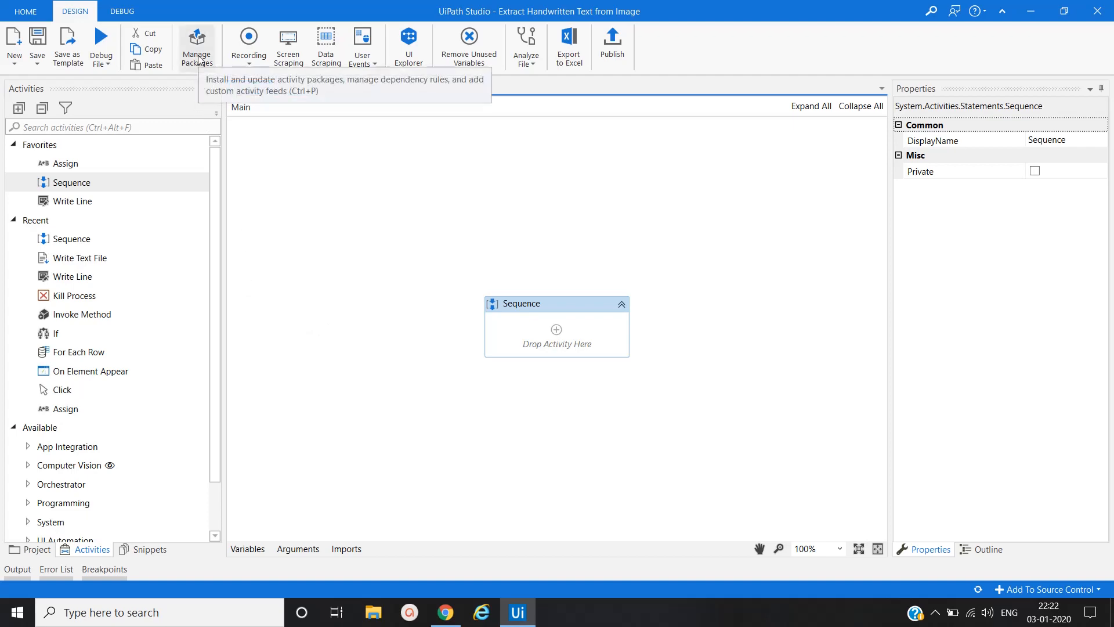
# - Install UiPath.MicrosoftVision.Activities from All Packages and accept its licence terms
pyautogui.click(197, 46)
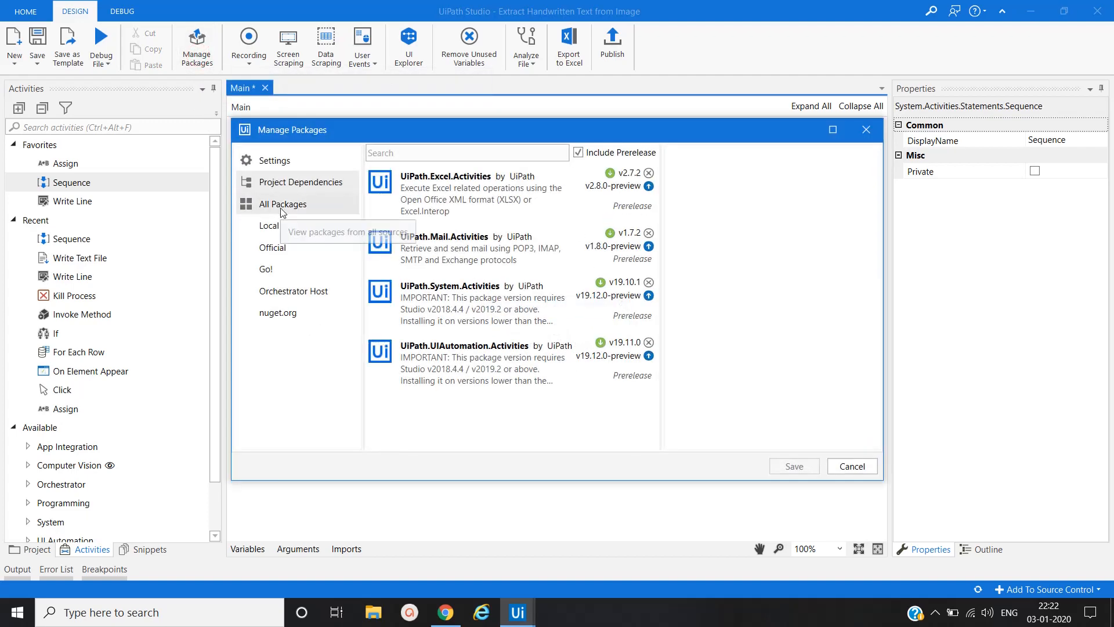
pyautogui.click(281, 204)
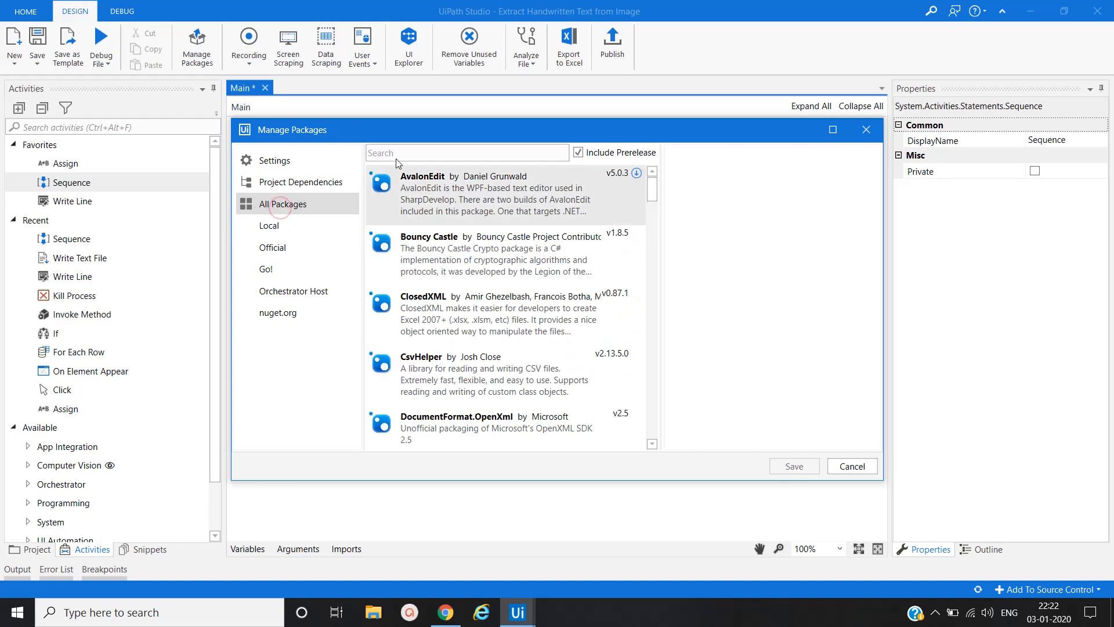
pyautogui.write('UiPath.Microsoft')
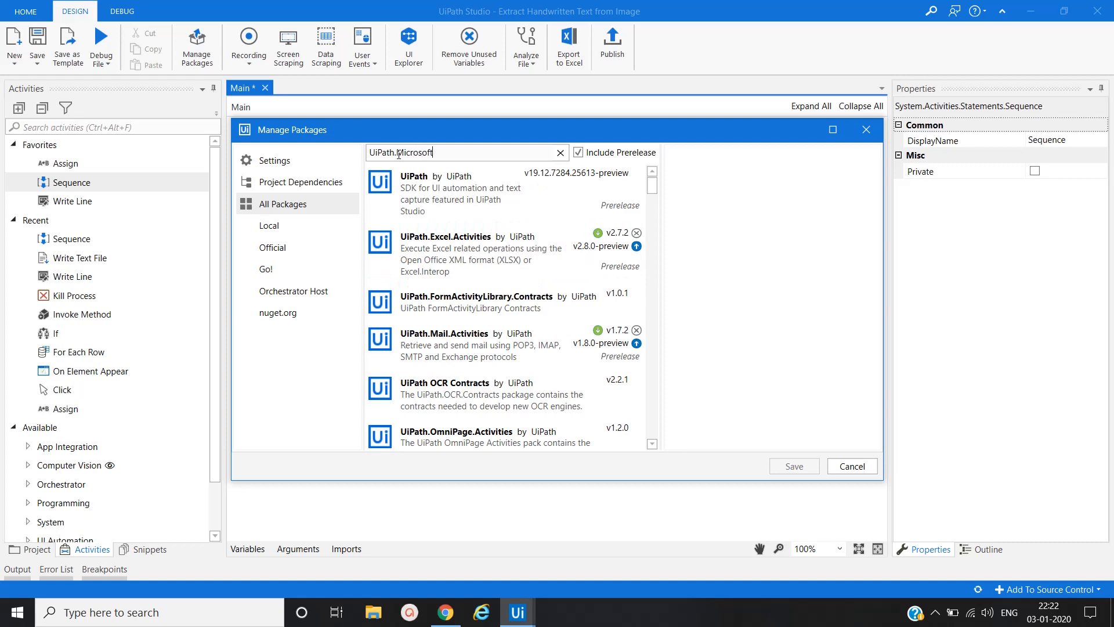
pyautogui.write('Visio')
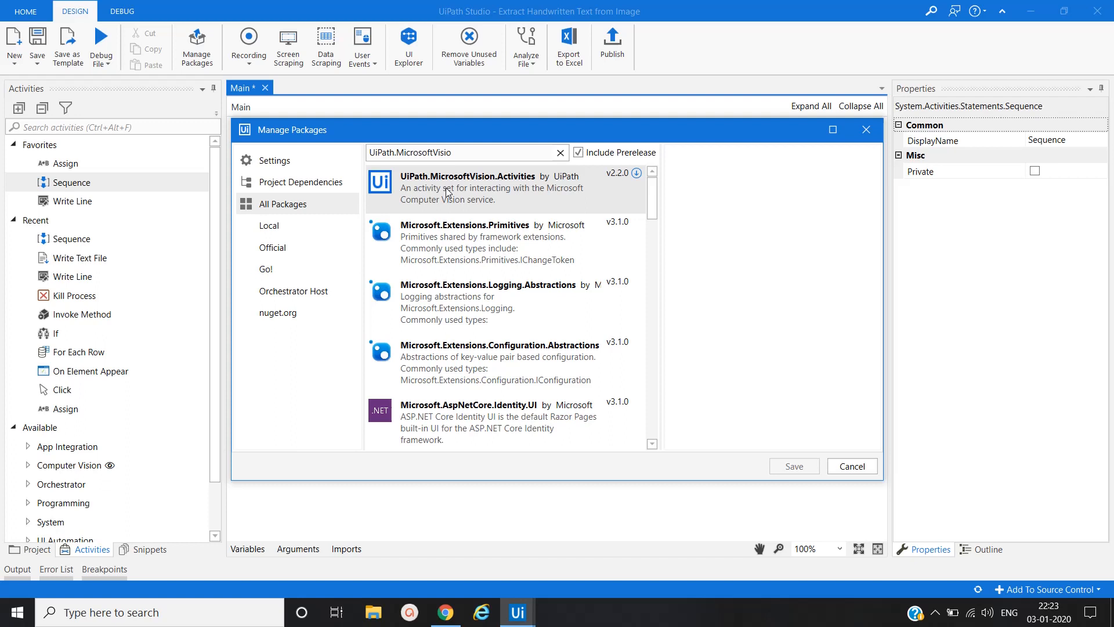
pyautogui.click(469, 188)
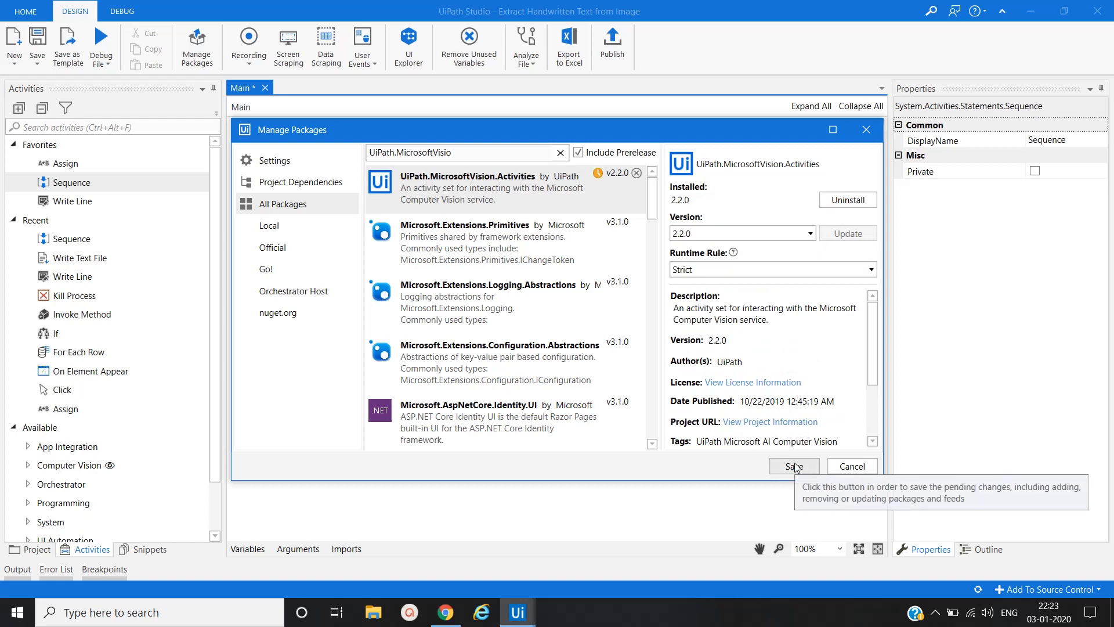
pyautogui.click(794, 465)
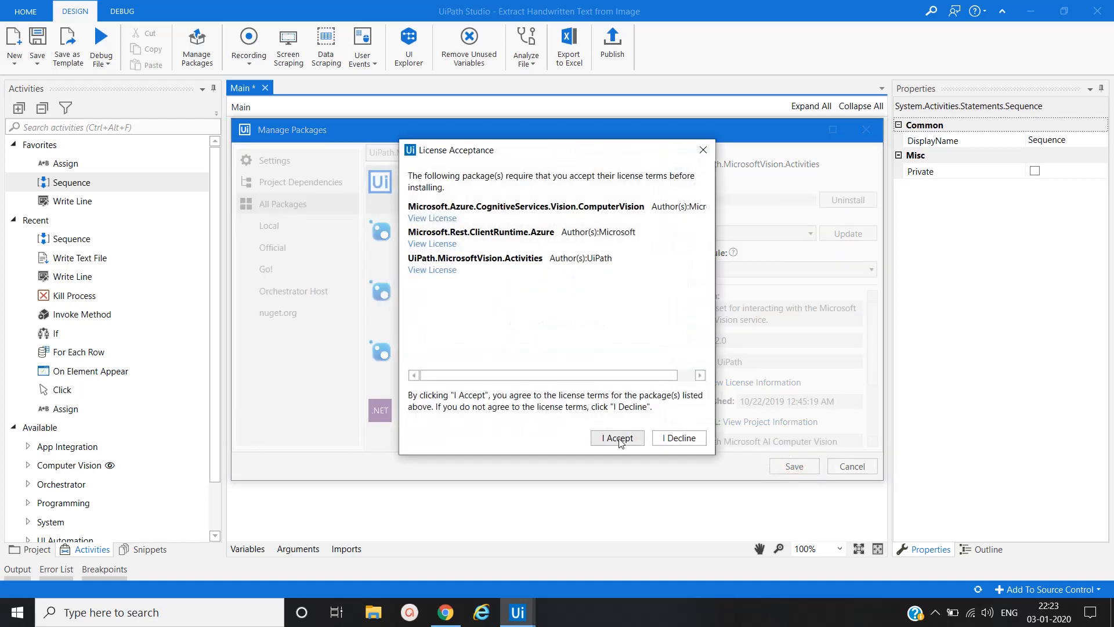
pyautogui.click(616, 437)
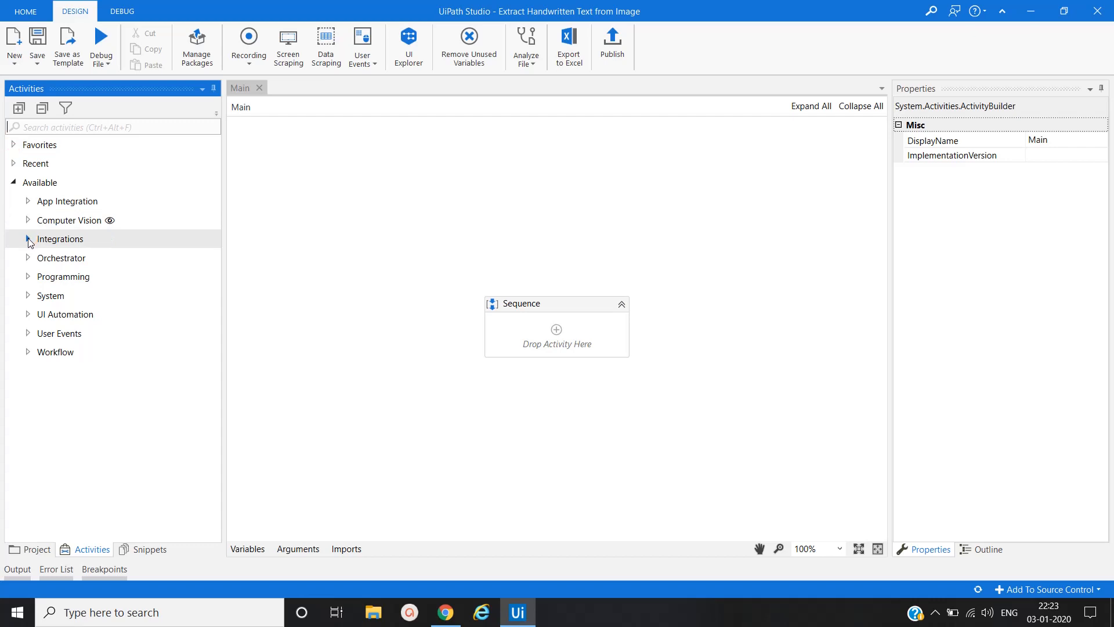
# - Expand Integrations > Microsoft > Vision to reveal the Microsoft Vision activities
pyautogui.click(27, 239)
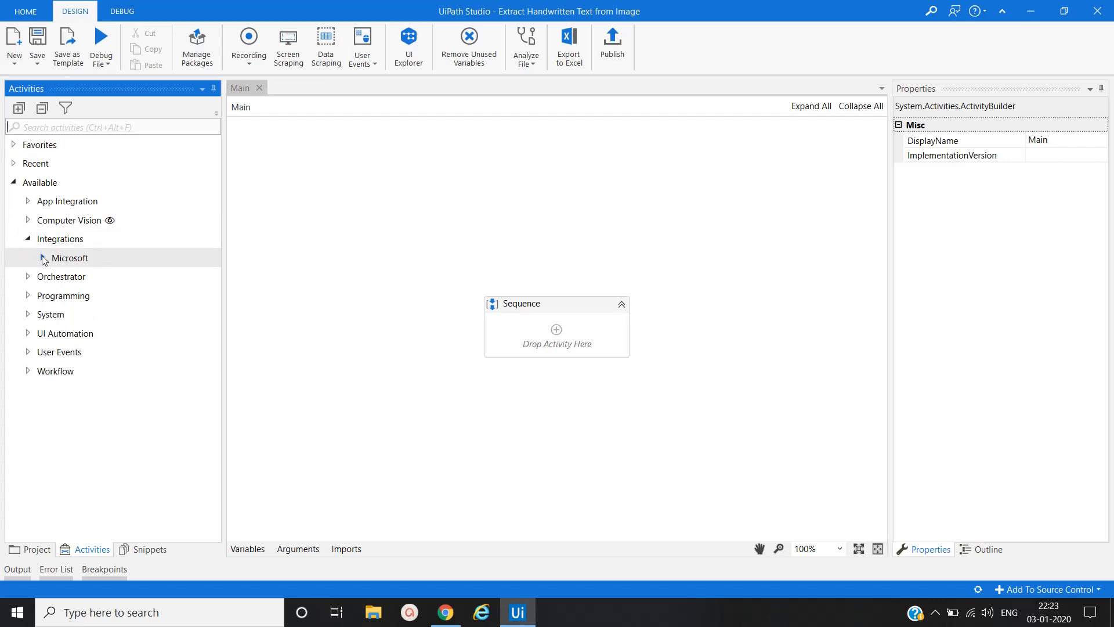
pyautogui.click(43, 257)
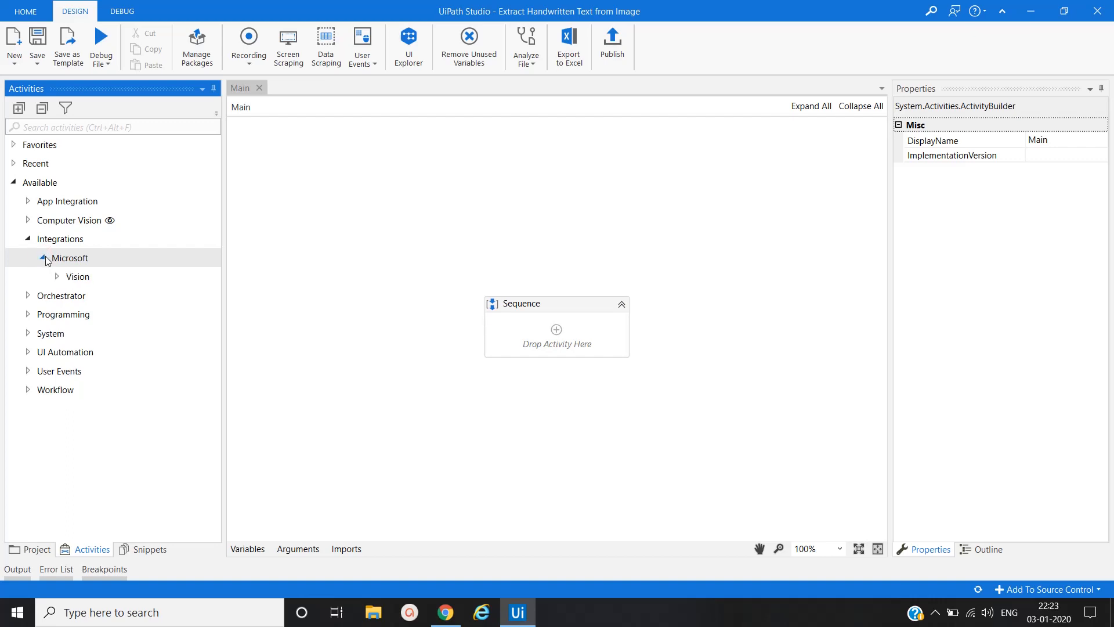
pyautogui.click(56, 276)
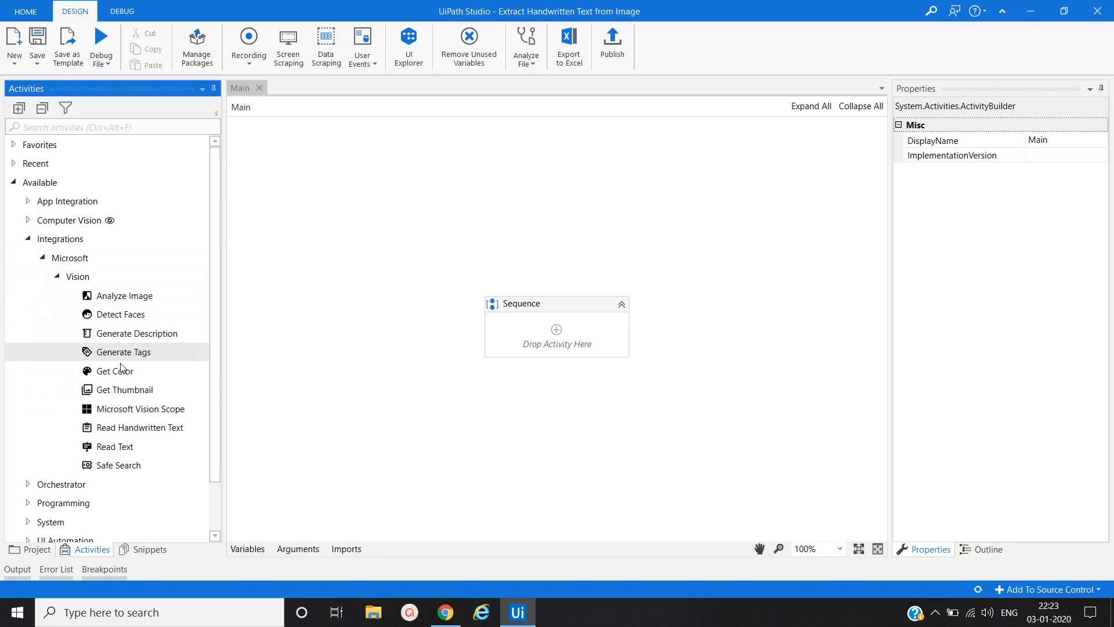
pyautogui.moveTo(126, 296)
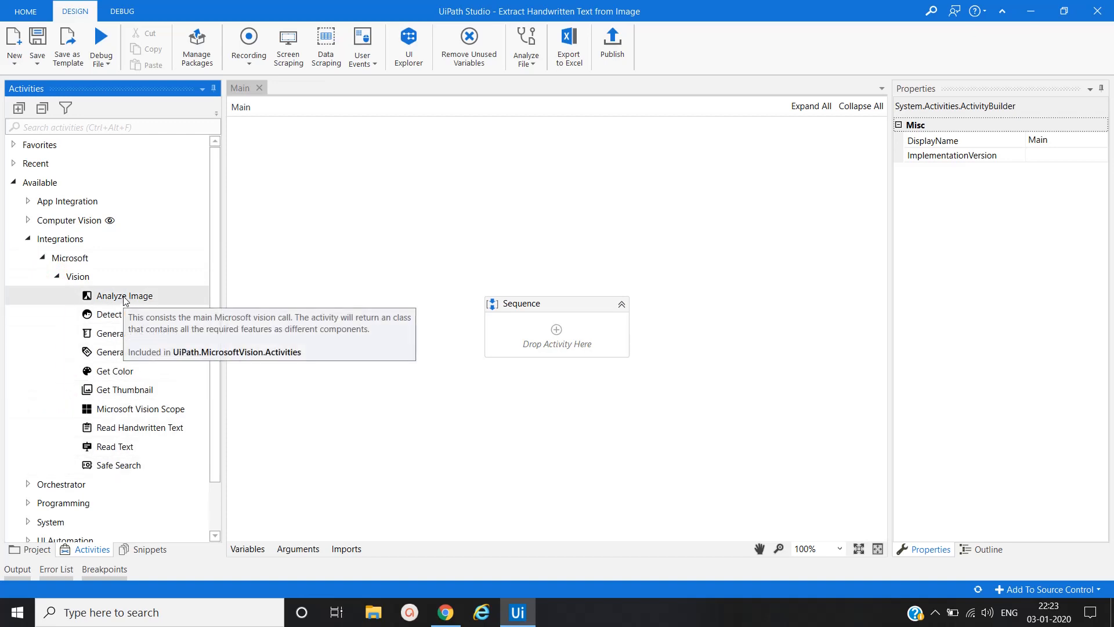
pyautogui.moveTo(116, 332)
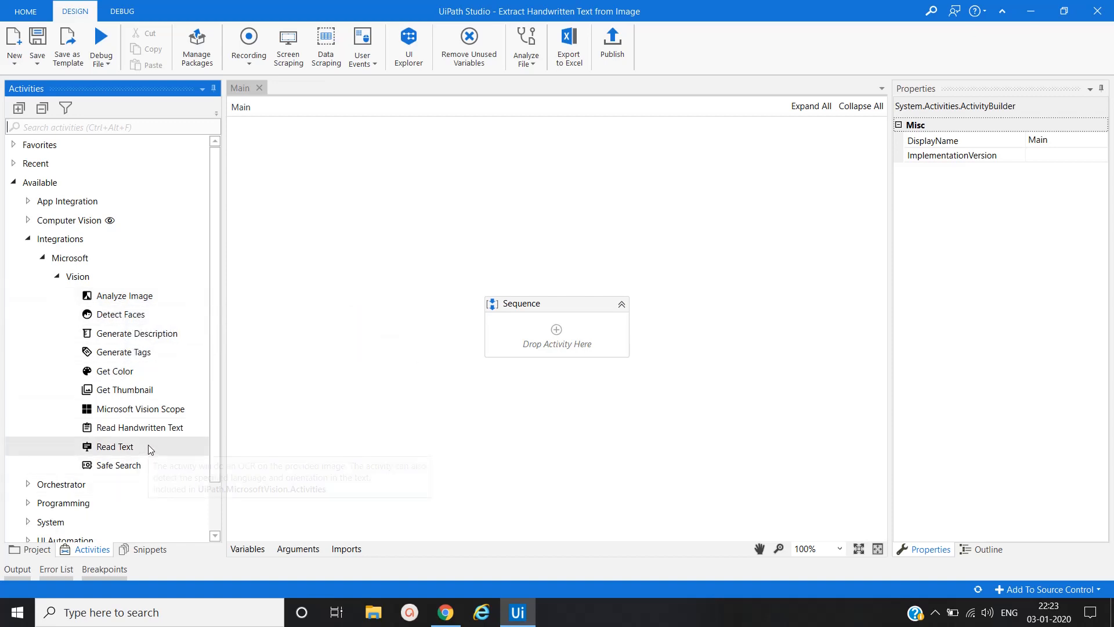
pyautogui.moveTo(144, 440)
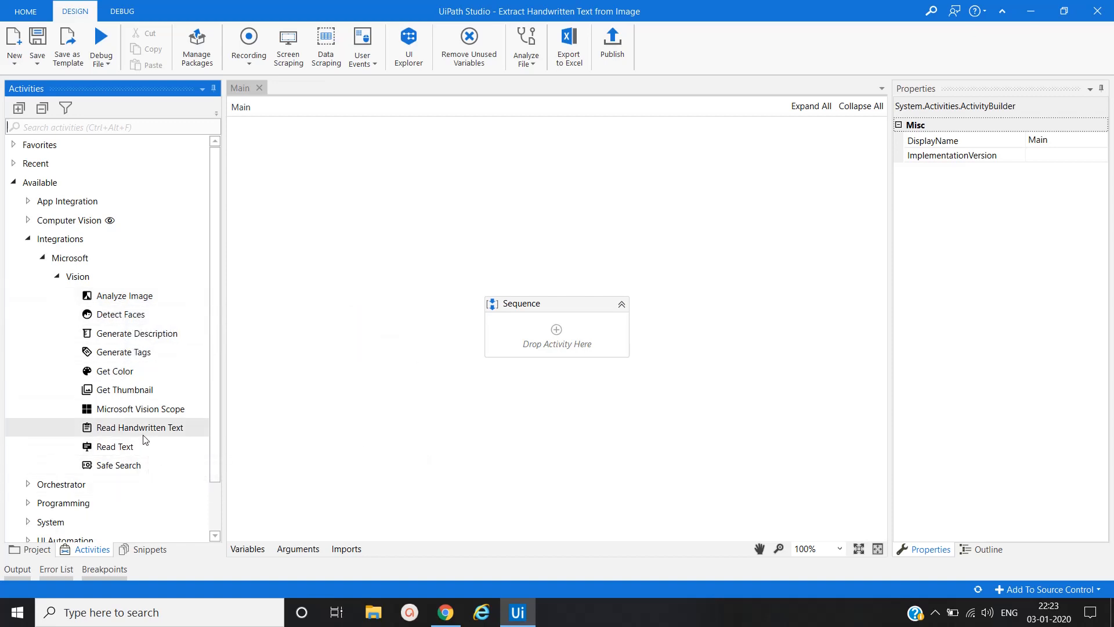
pyautogui.moveTo(138, 427)
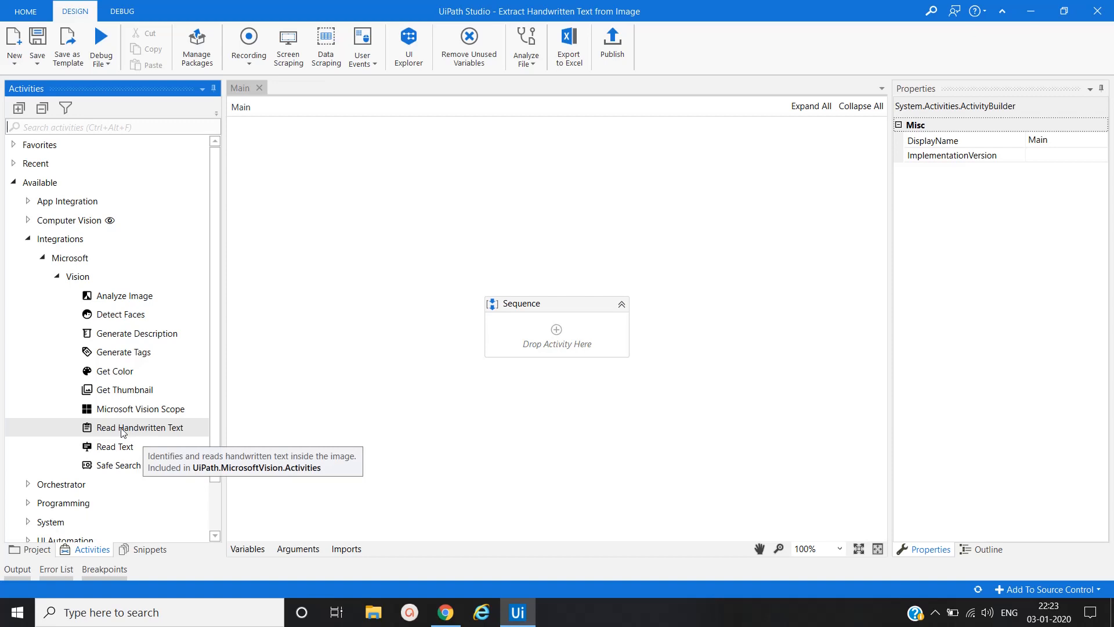
pyautogui.moveTo(109, 432)
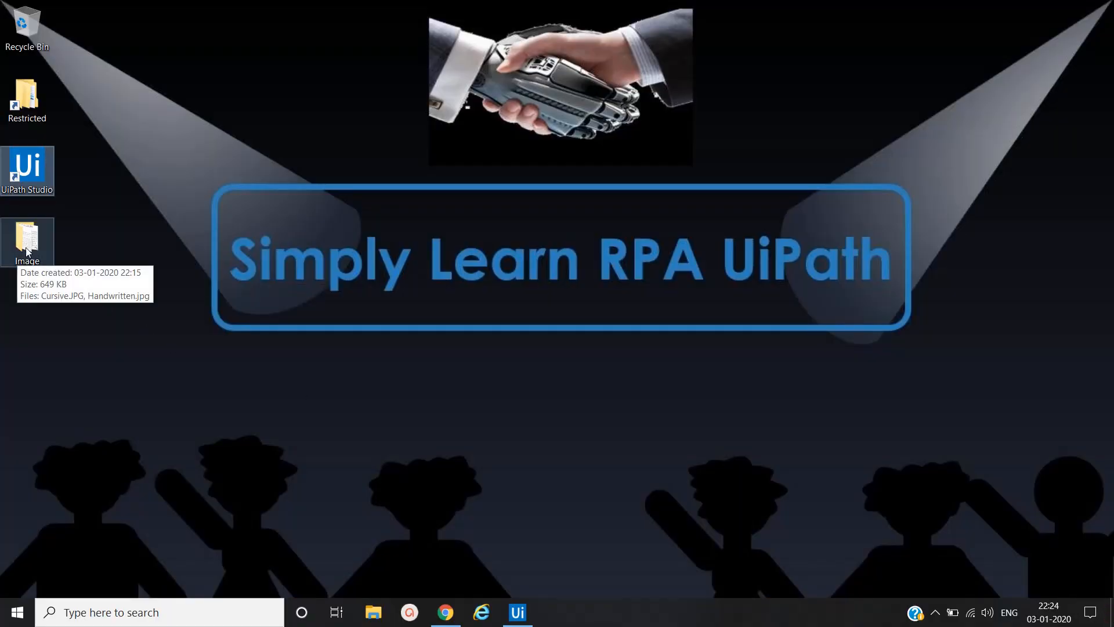
pyautogui.doubleClick(27, 241)
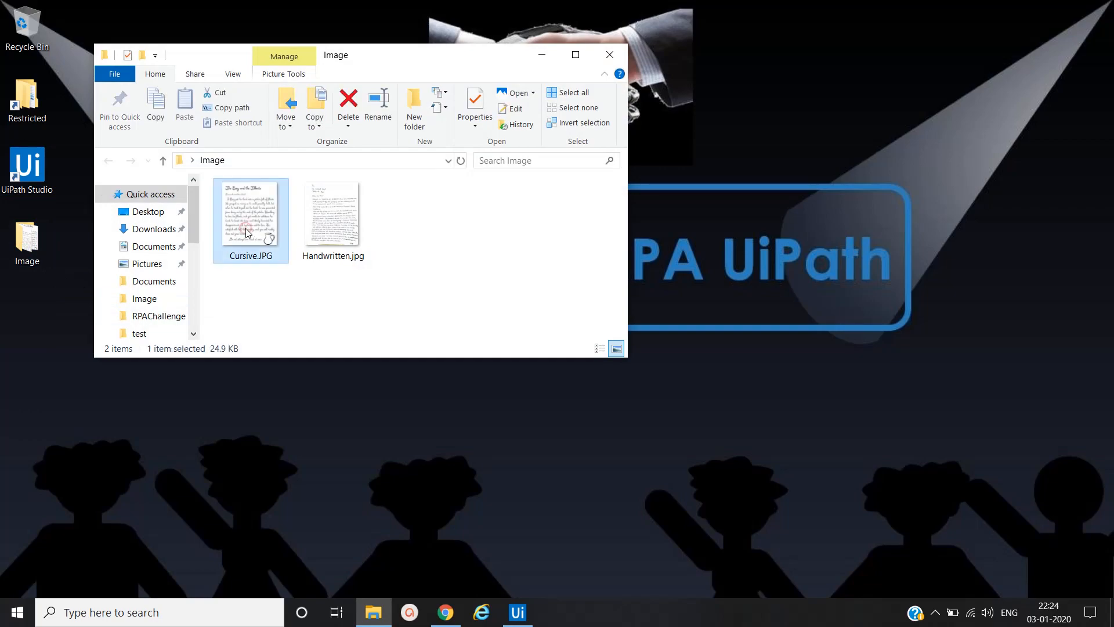
pyautogui.doubleClick(251, 213)
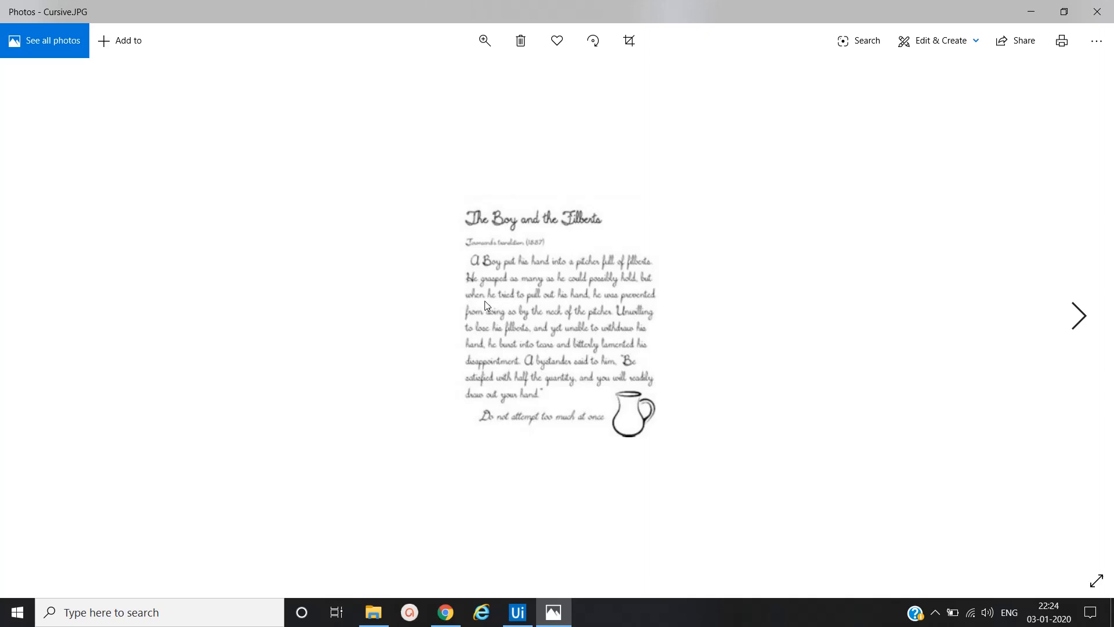
pyautogui.click(484, 41)
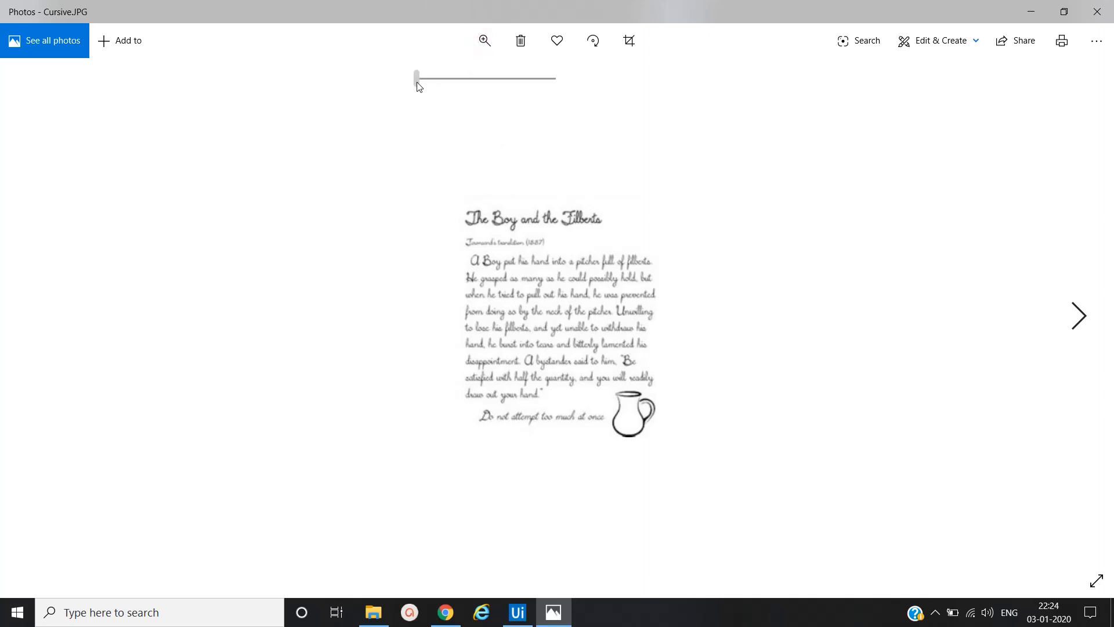
pyautogui.moveTo(416, 78); pyautogui.dragTo(455, 78)
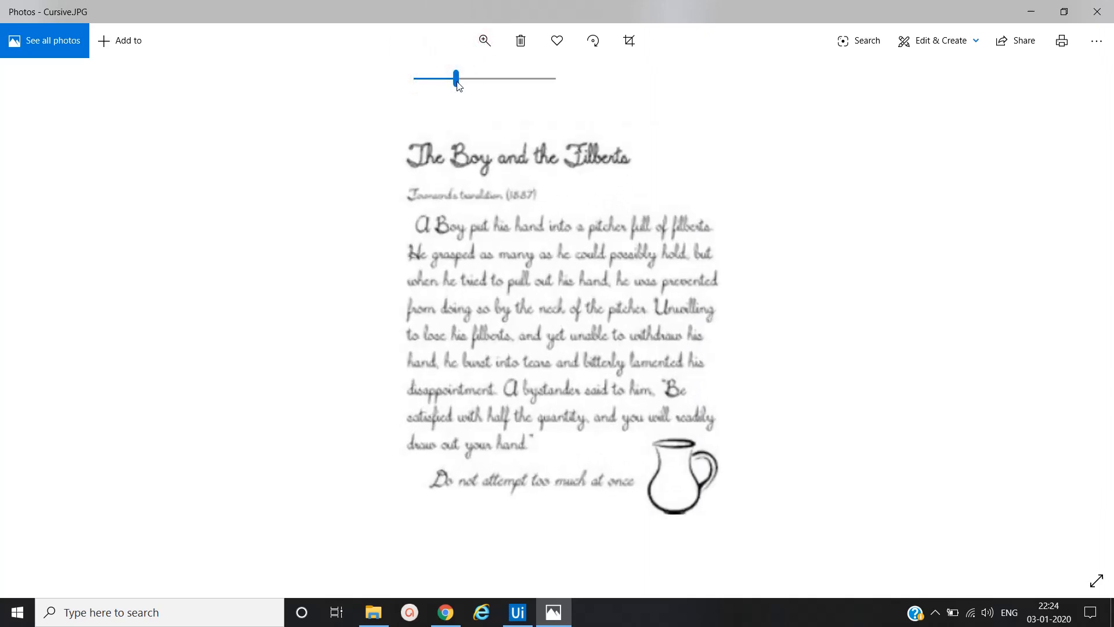
pyautogui.click(372, 611)
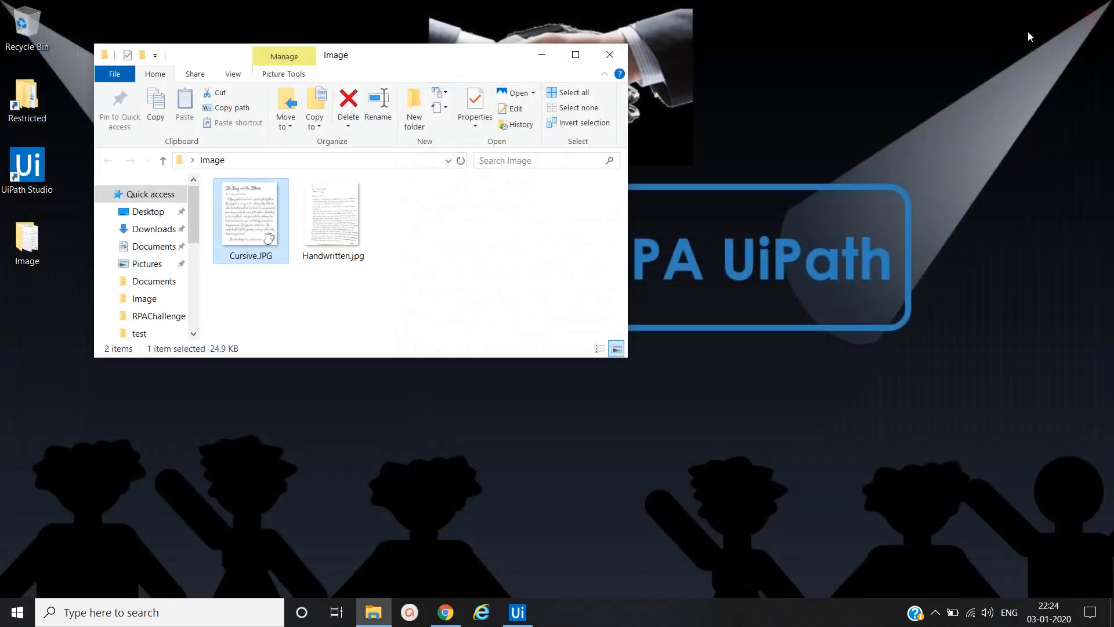
pyautogui.doubleClick(333, 214)
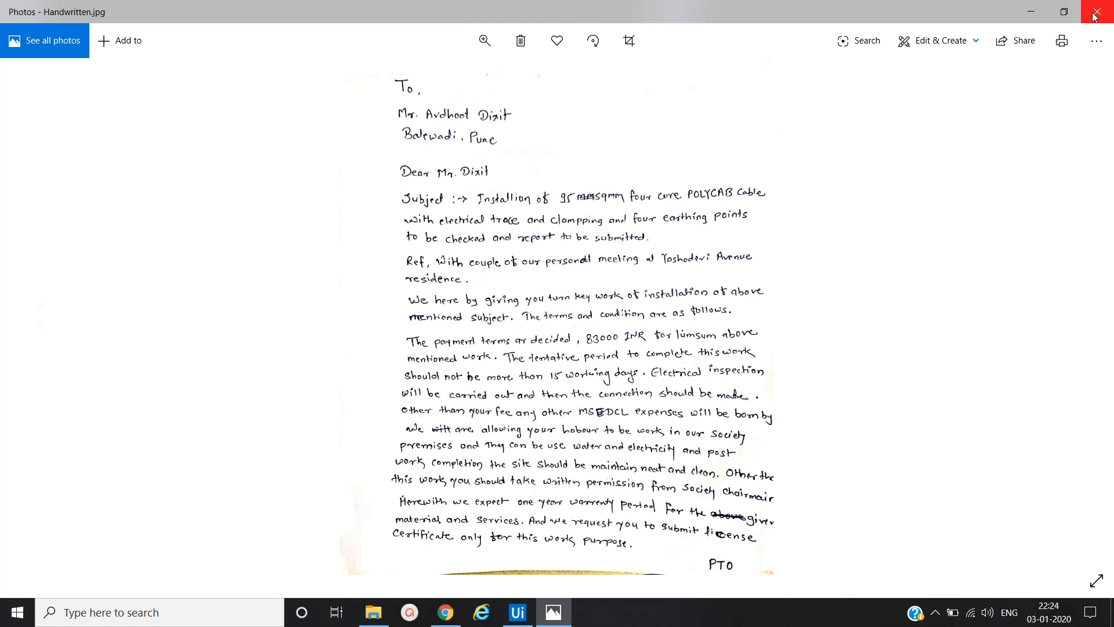
pyautogui.click(1102, 12)
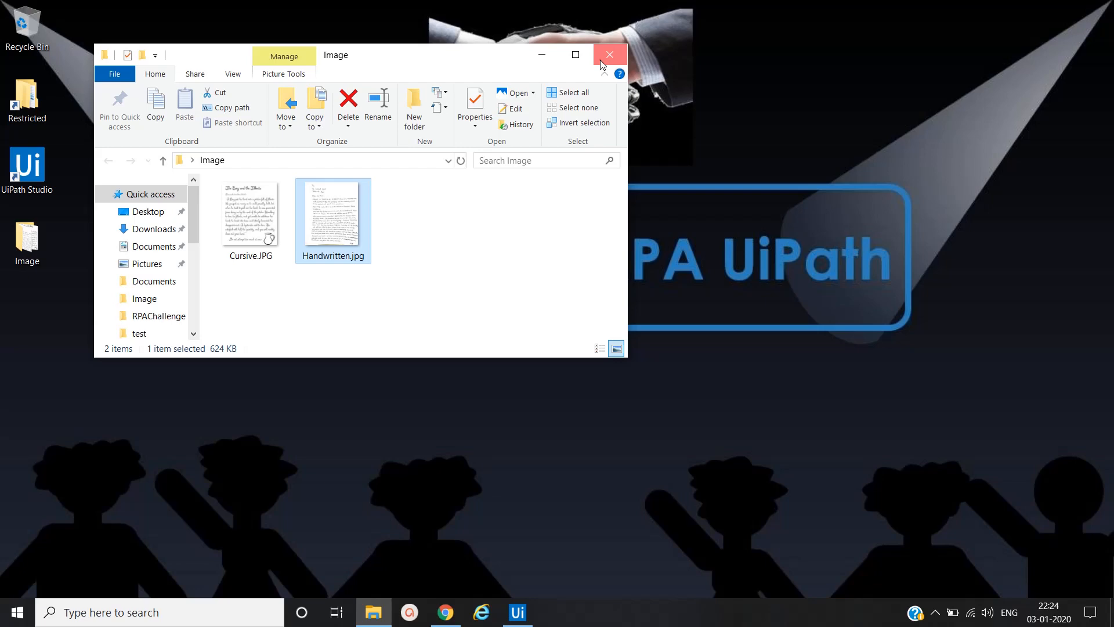
pyautogui.click(609, 54)
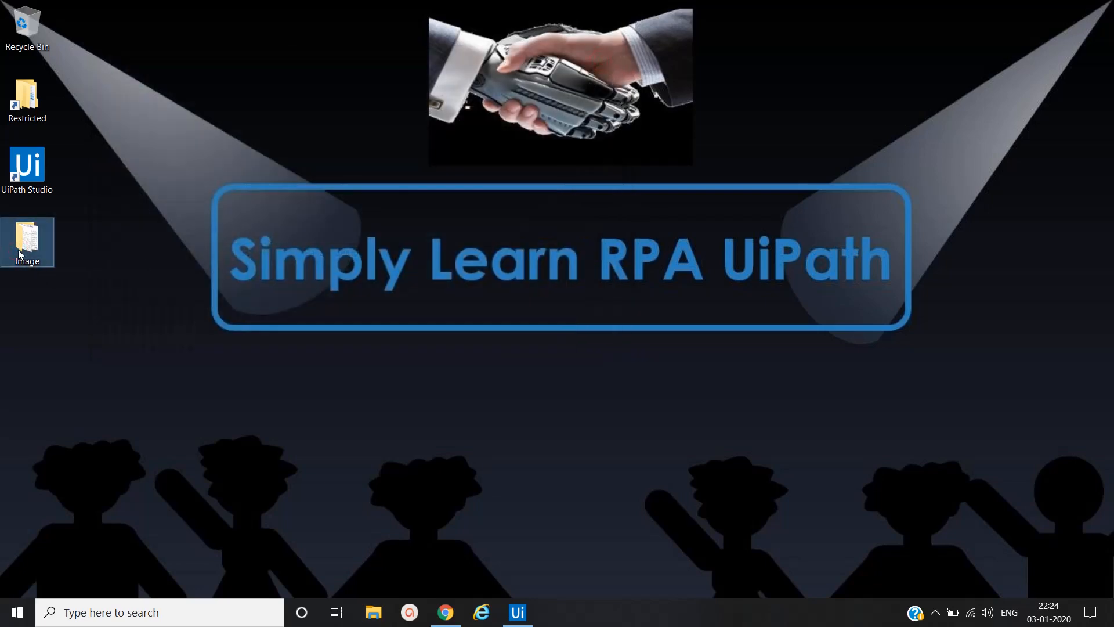
pyautogui.click(516, 612)
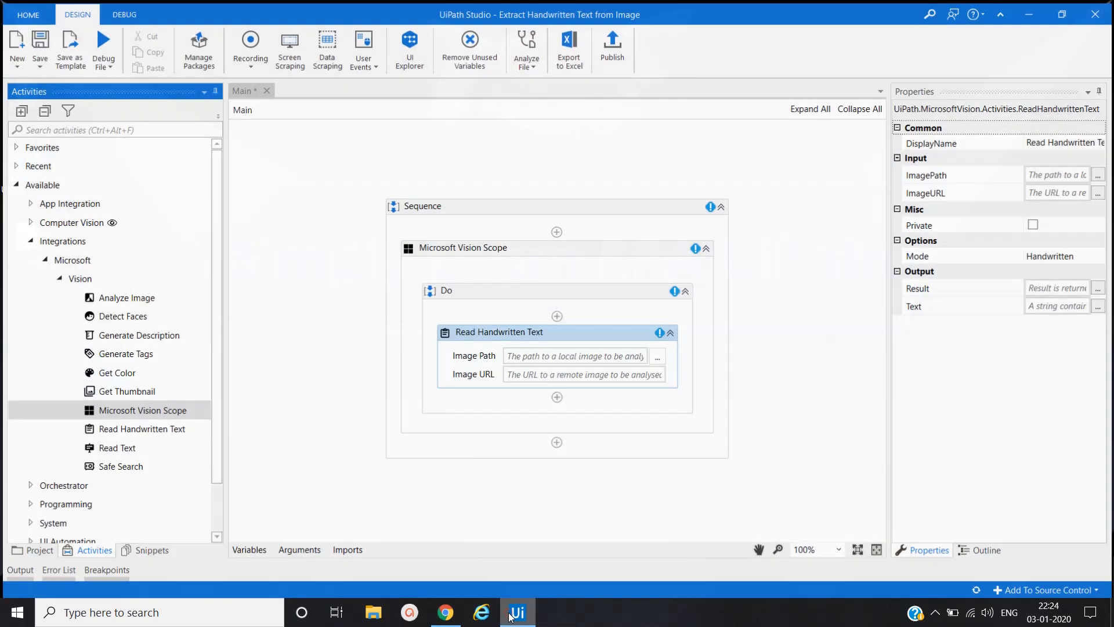
pyautogui.click(33, 549)
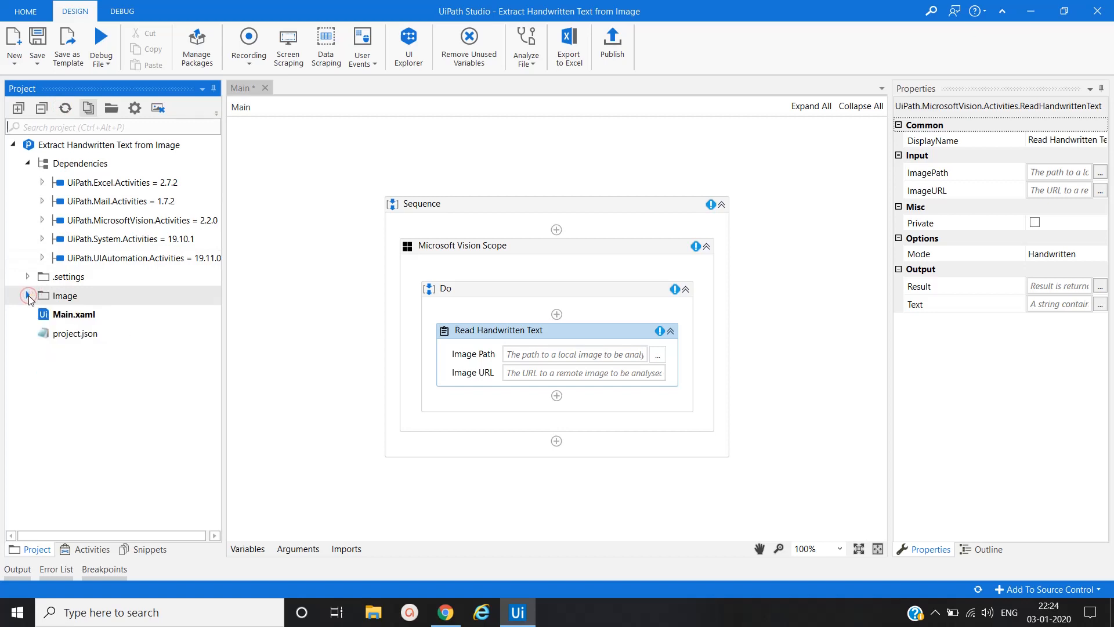
pyautogui.click(27, 296)
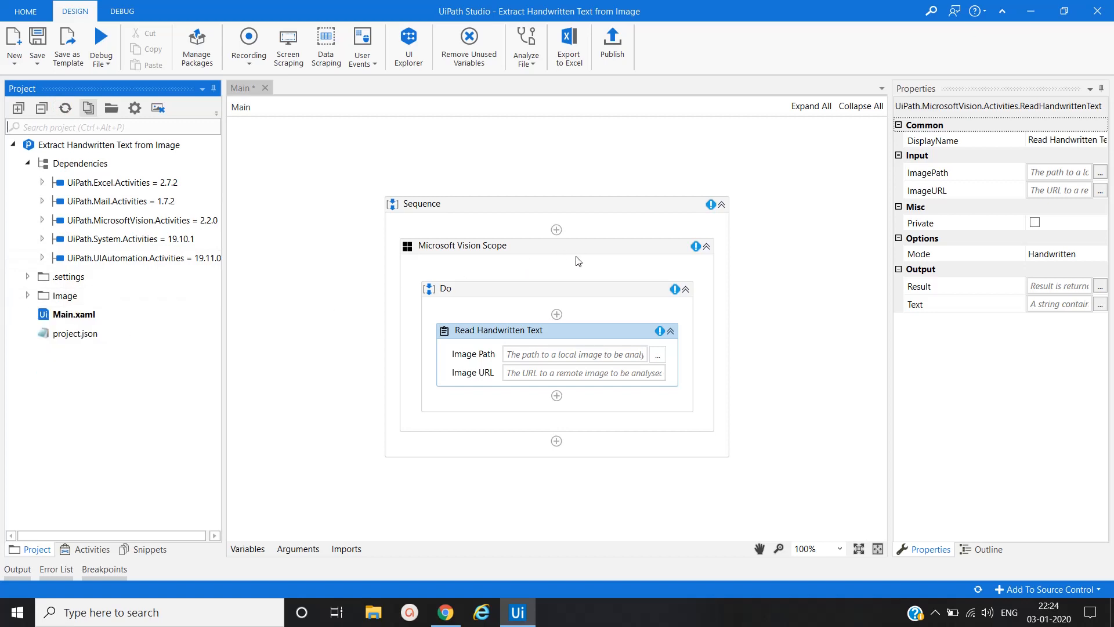
pyautogui.moveTo(546, 253)
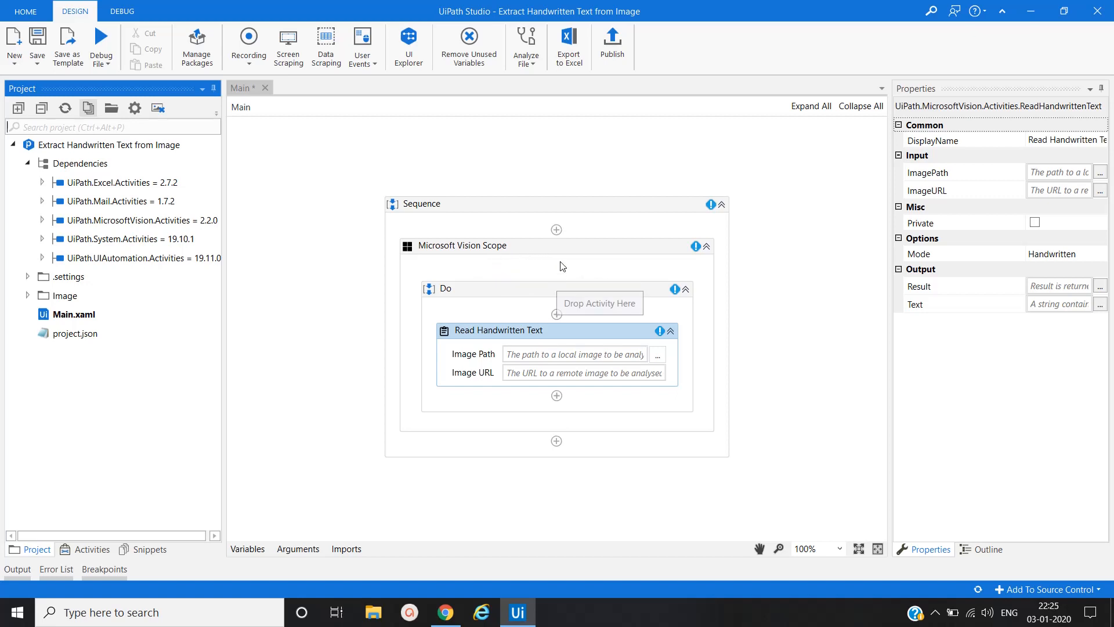
pyautogui.click(462, 245)
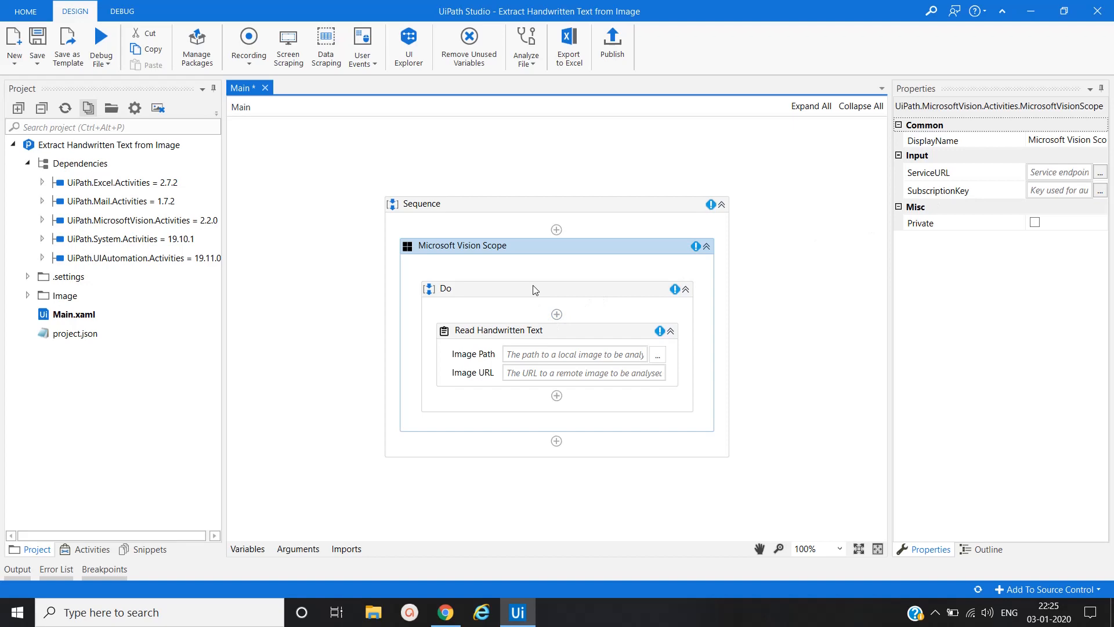
pyautogui.moveTo(581, 503)
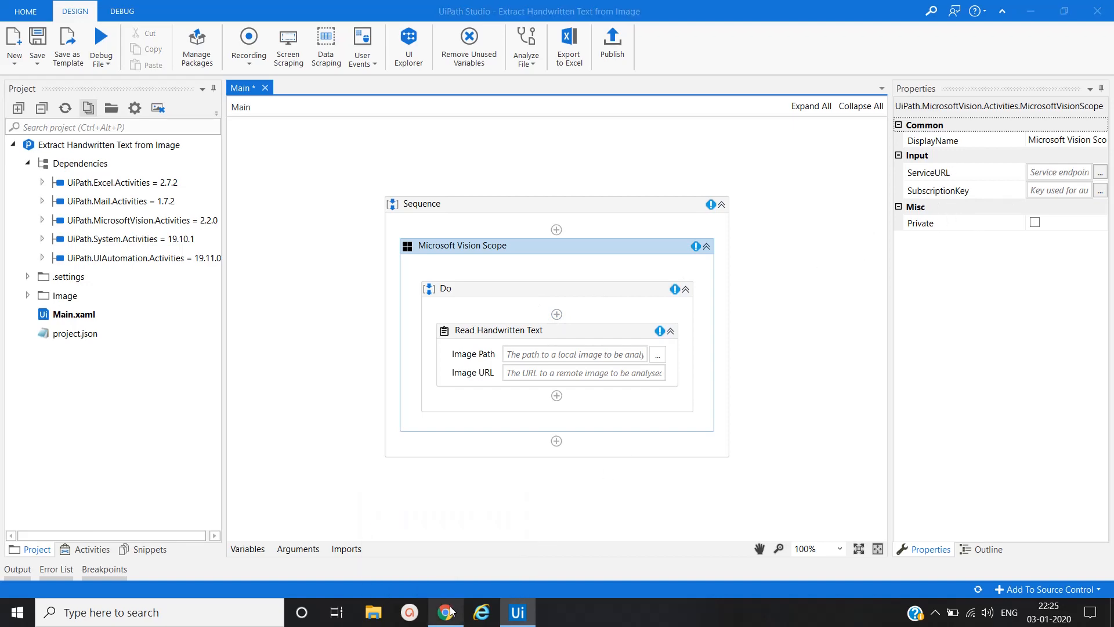
# - In Azure Portal, search Create a resource for Computer Vision and view its marketplace listing
pyautogui.click(445, 611)
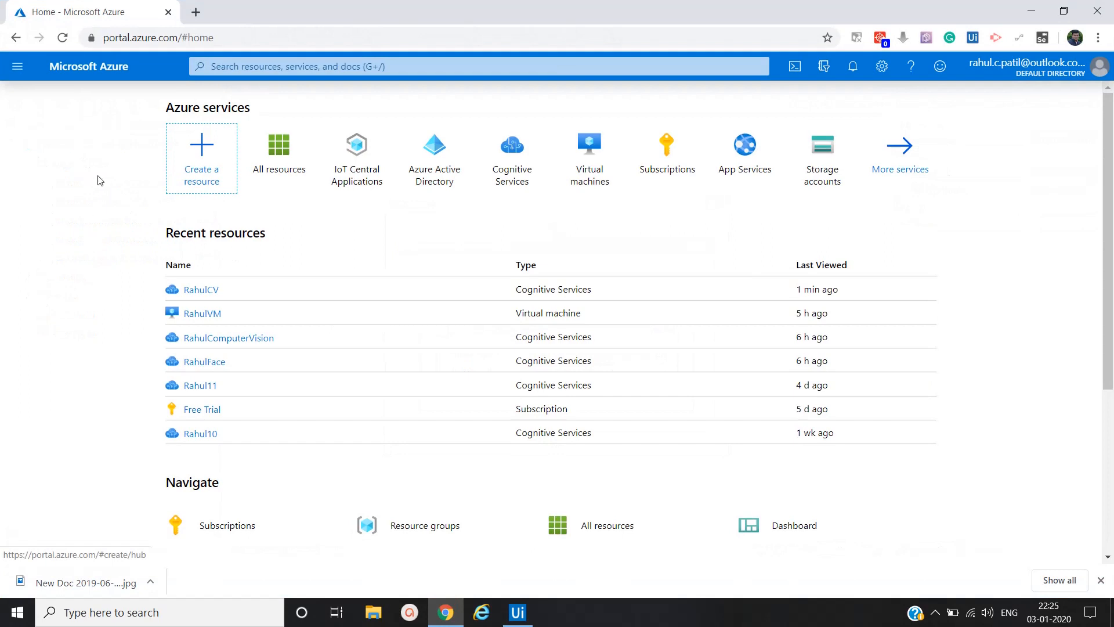
pyautogui.moveTo(181, 178)
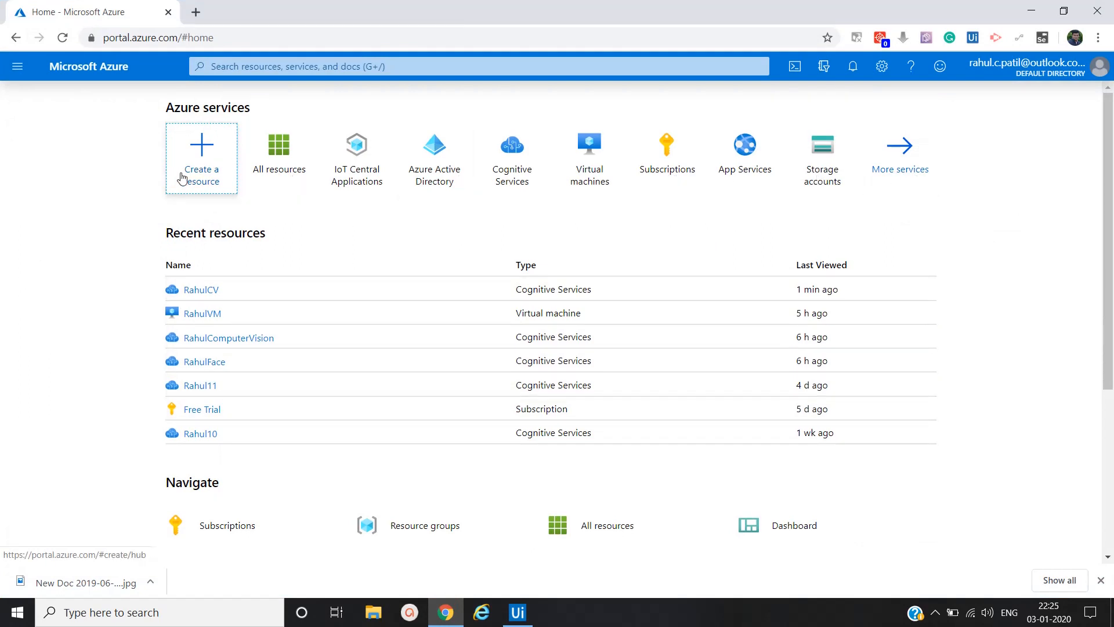
pyautogui.click(201, 159)
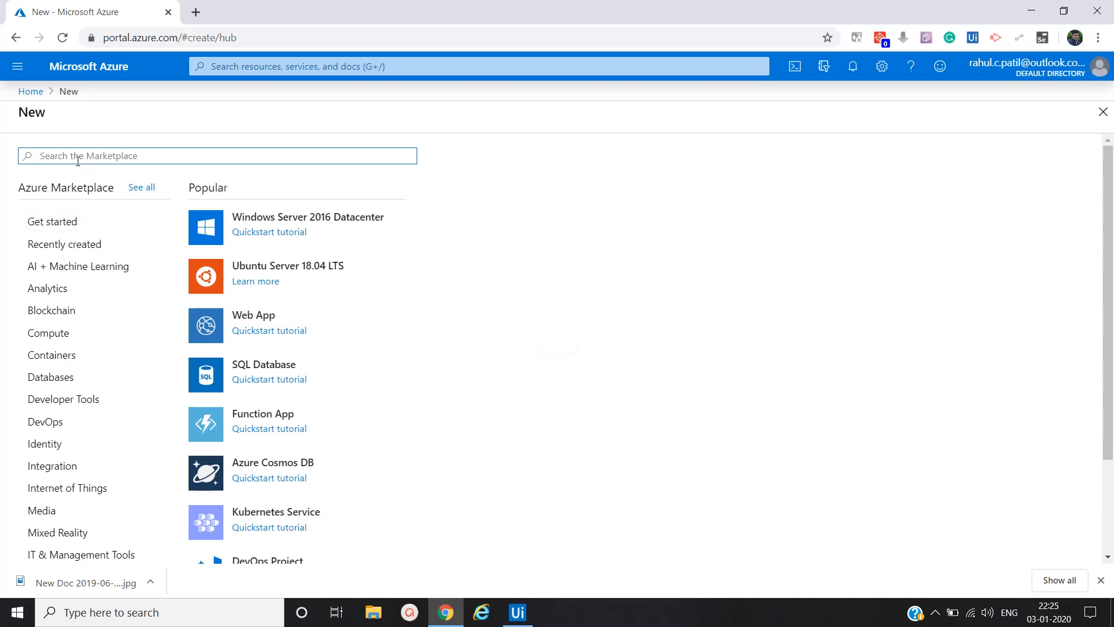
pyautogui.write('Computer Vision')
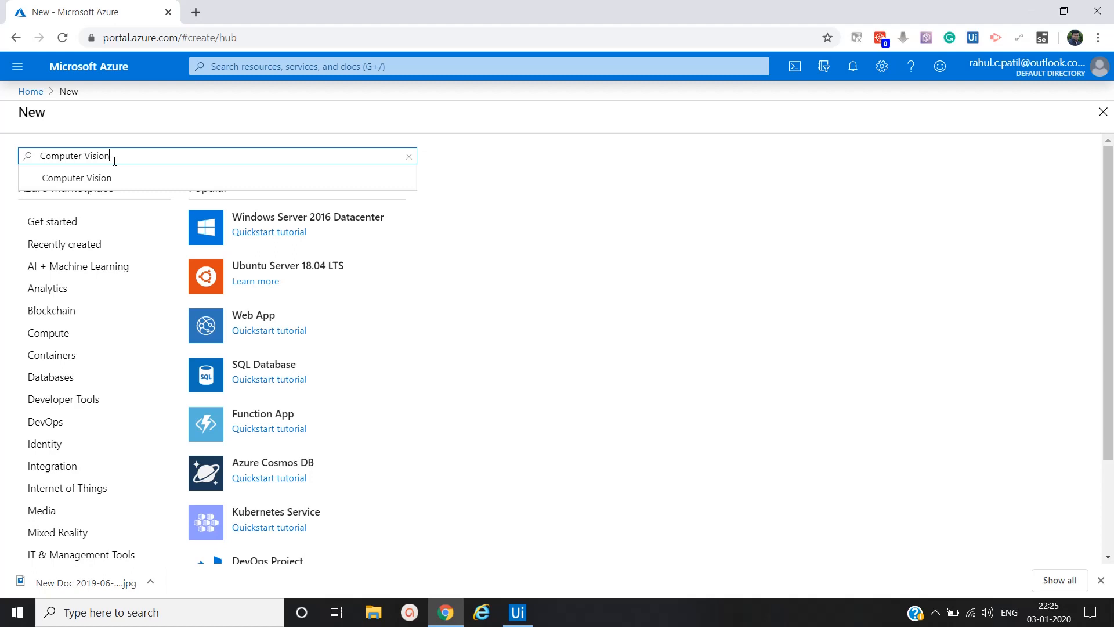
pyautogui.click(76, 178)
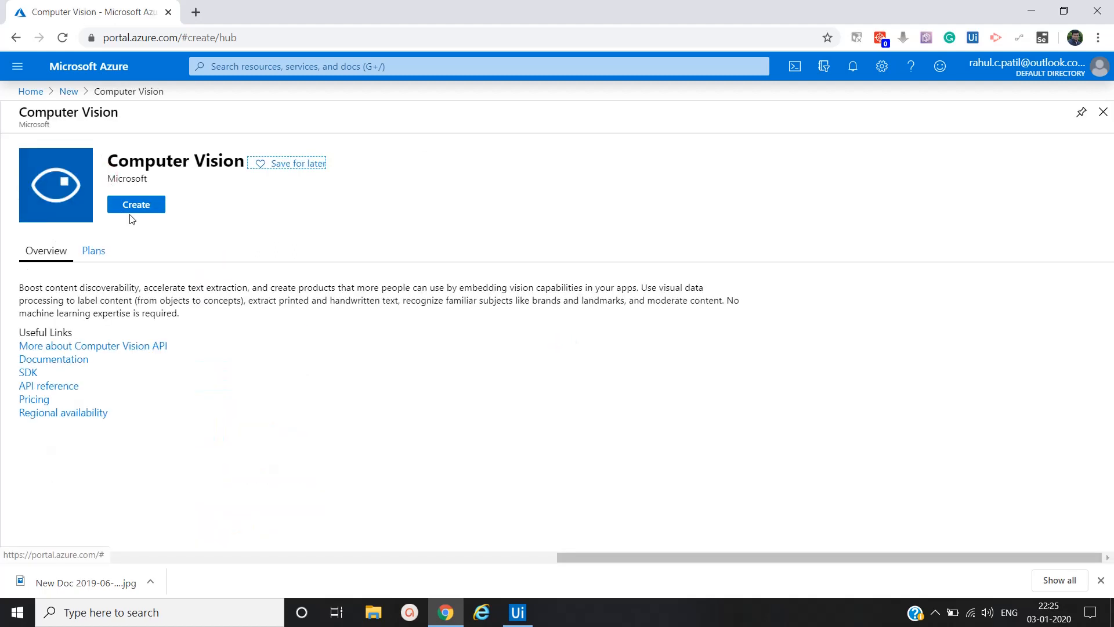
pyautogui.moveTo(68, 72)
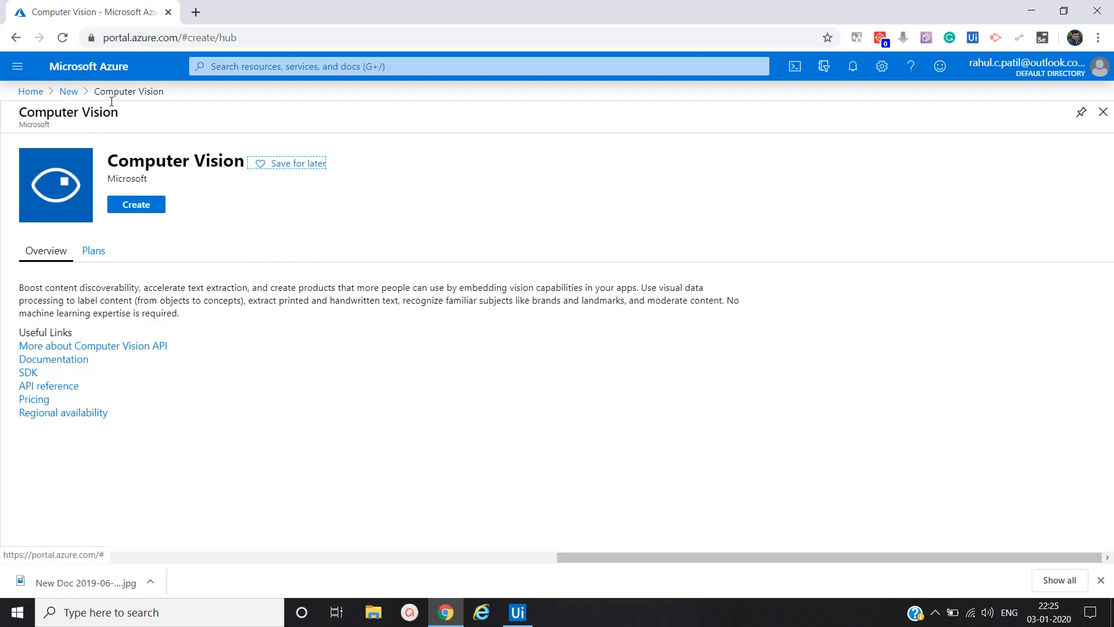
pyautogui.moveTo(89, 66)
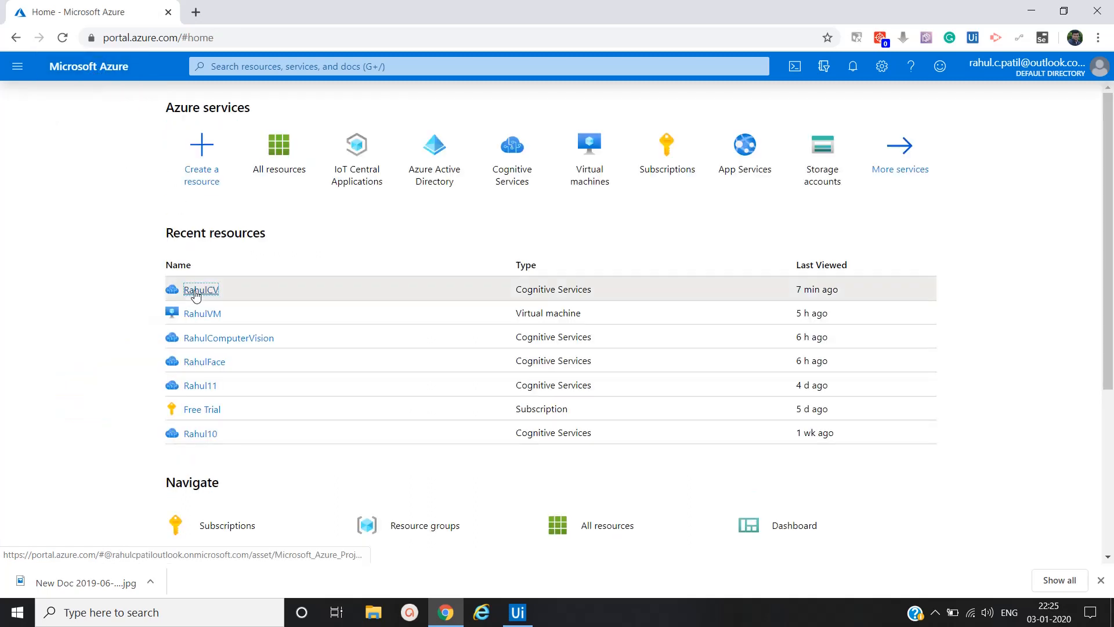
# - Open the existing Computer Vision resource, copy its Key1, and return to UiPath Studio
pyautogui.click(202, 290)
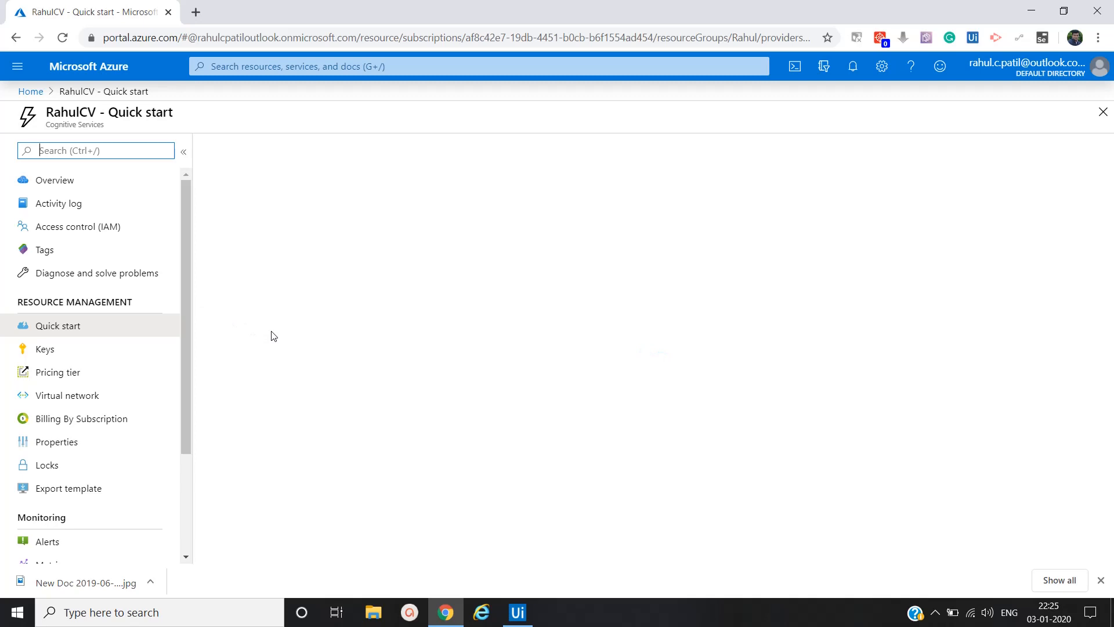
pyautogui.click(57, 325)
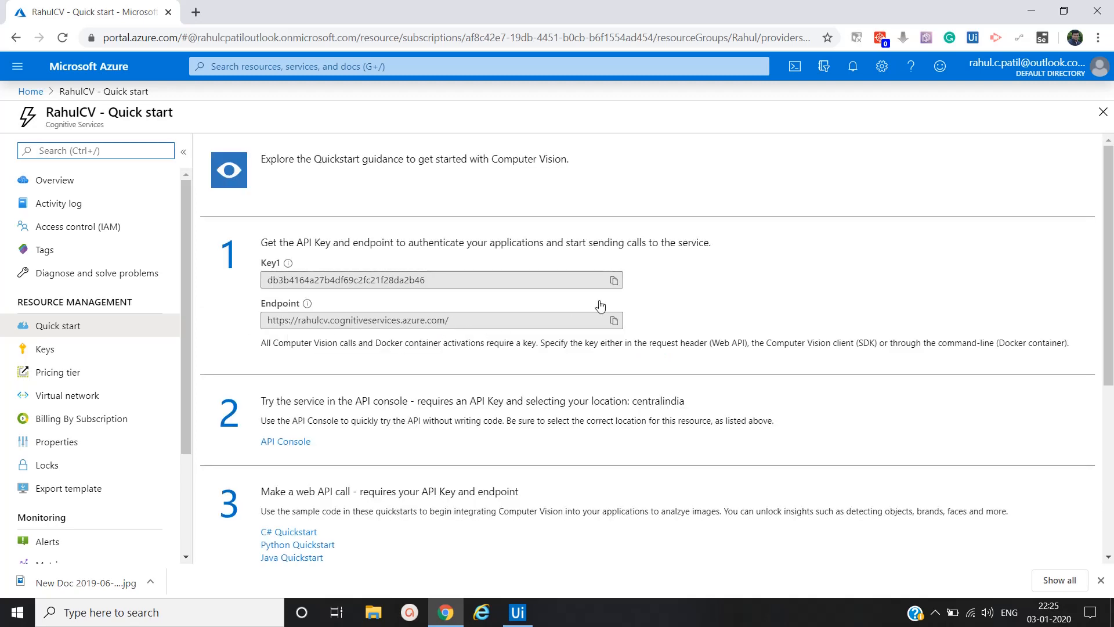
pyautogui.press('alt+tab')
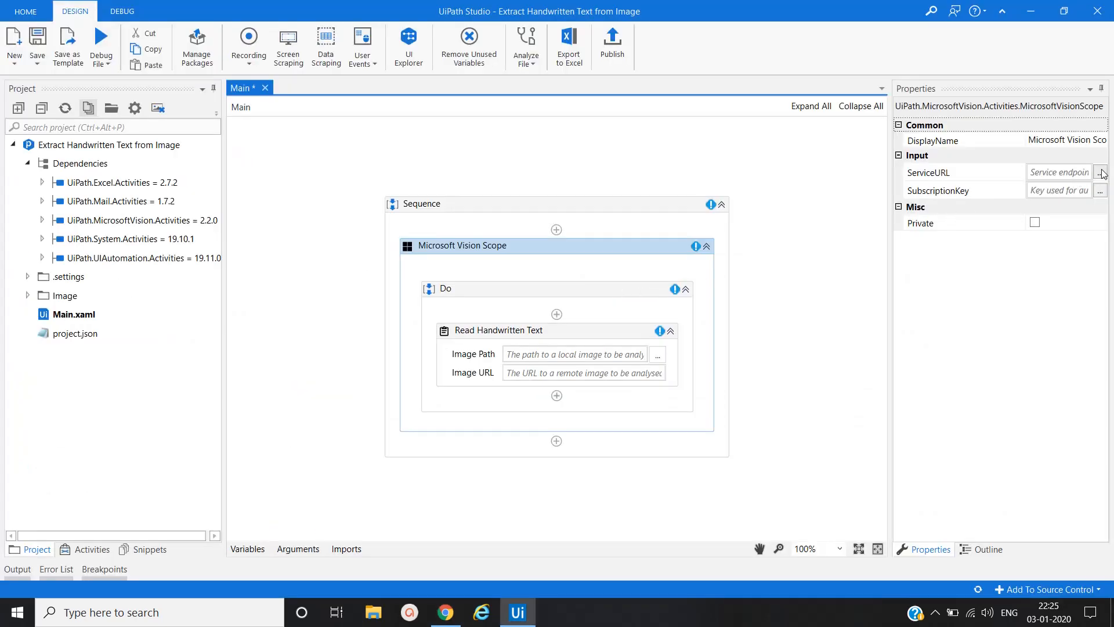
pyautogui.click(1098, 189)
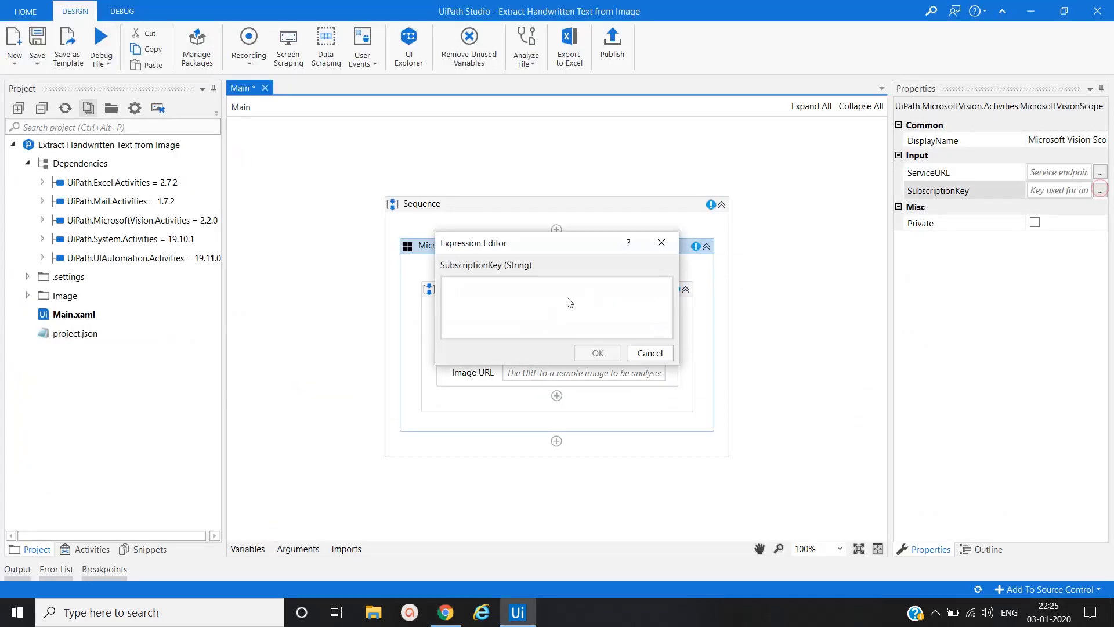
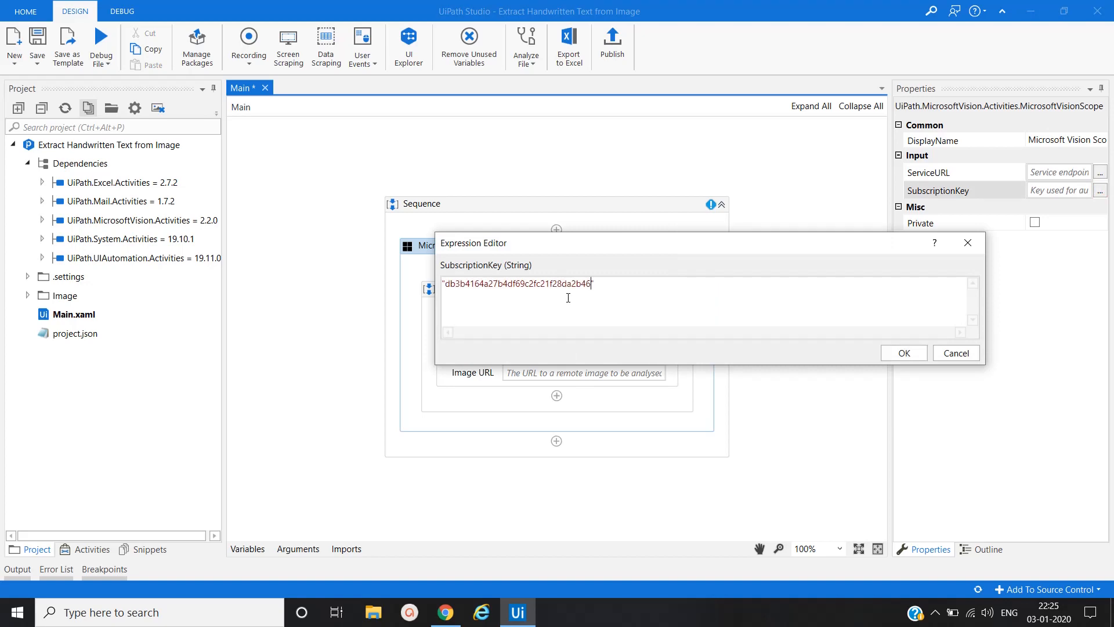
pyautogui.click(903, 353)
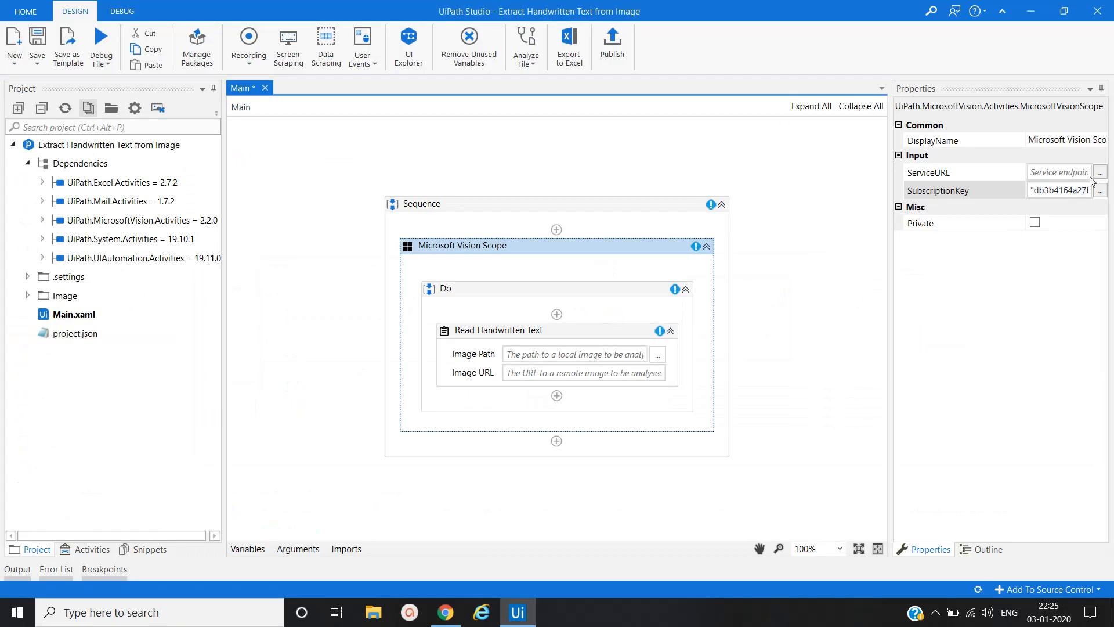
pyautogui.click(1099, 172)
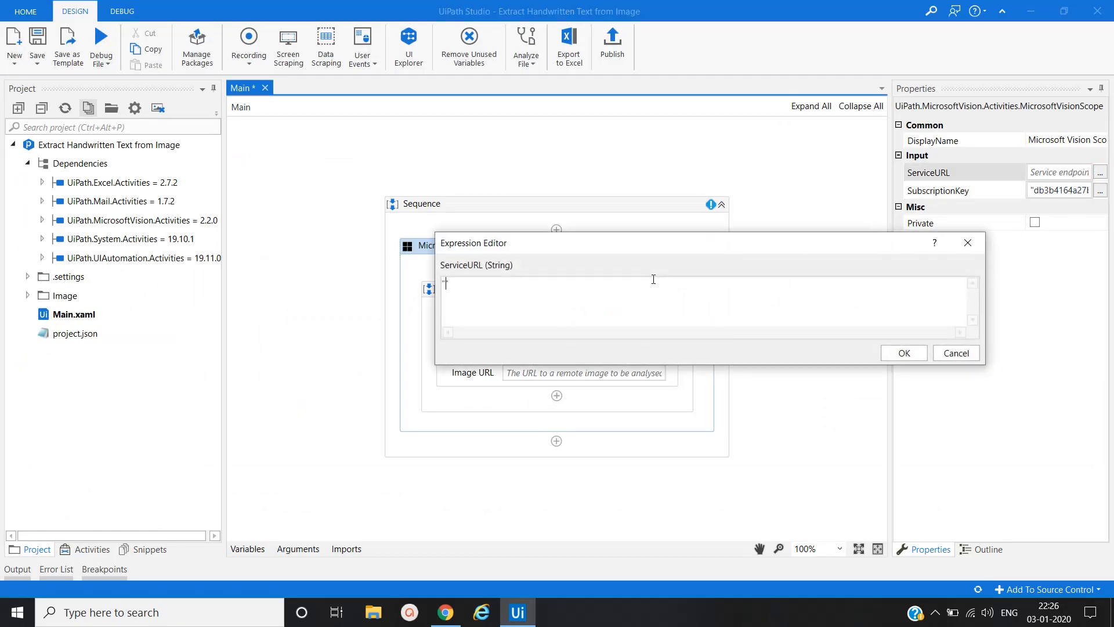
pyautogui.write('"https://rahulcv.cognitiveservices.azure.com/"')
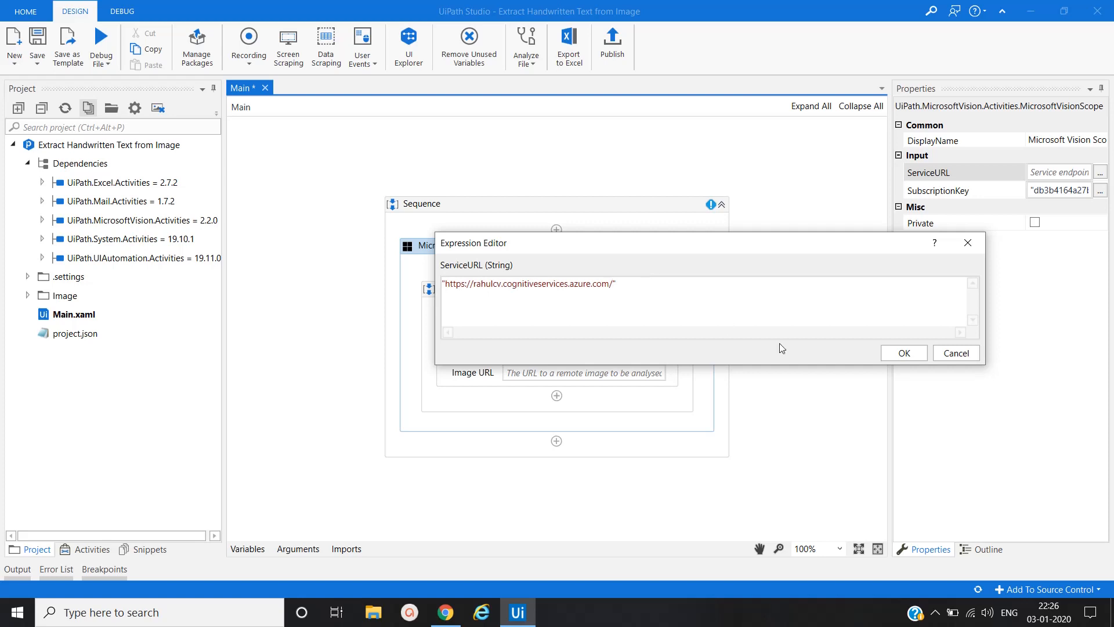
pyautogui.click(903, 352)
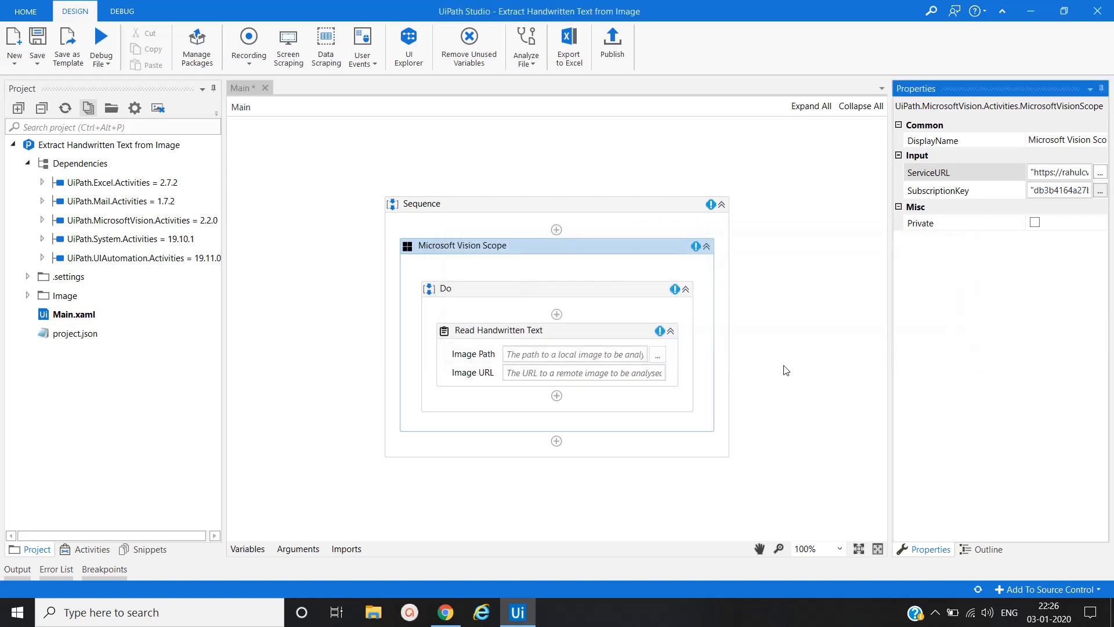
pyautogui.moveTo(116, 308)
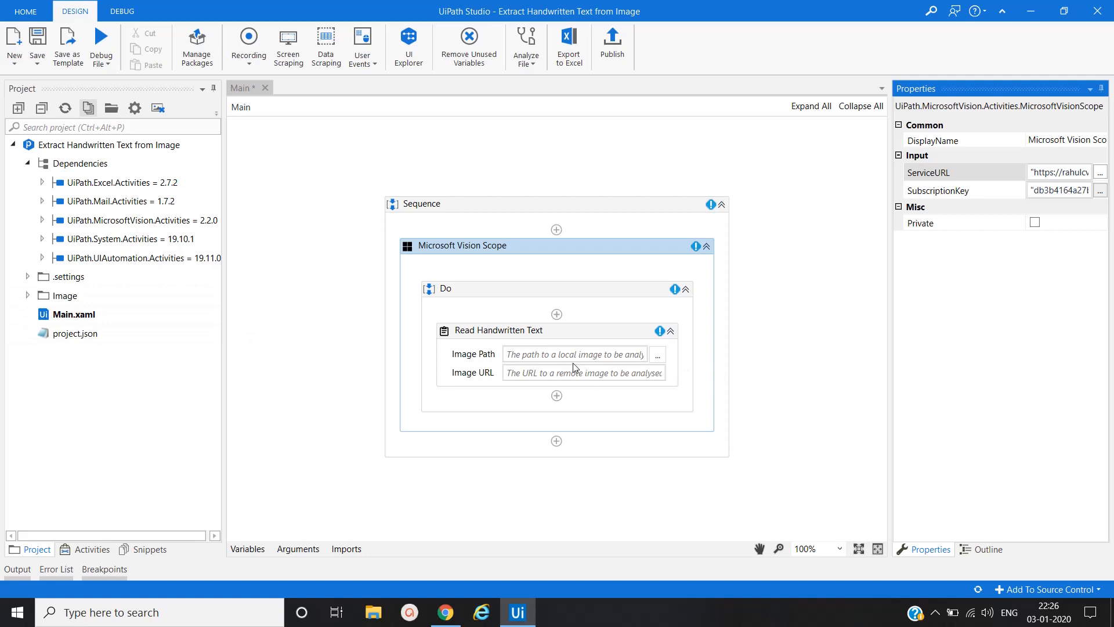
# - Point Read Handwritten Text's image path to Image\Handwritten.jpg, keeping Handwritten mode
pyautogui.click(499, 329)
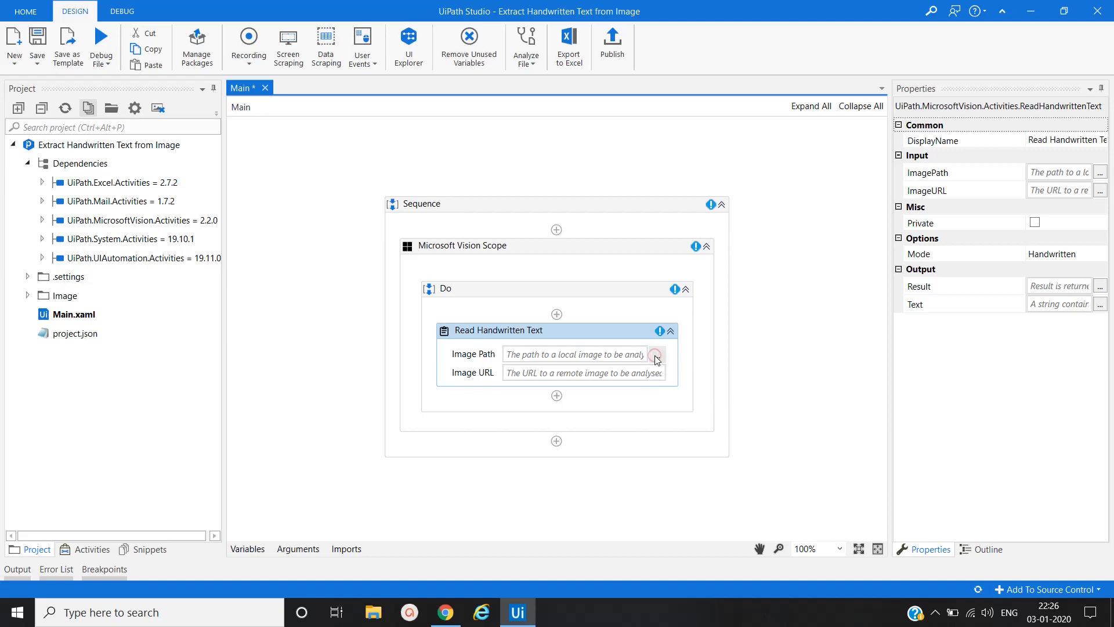
pyautogui.click(654, 355)
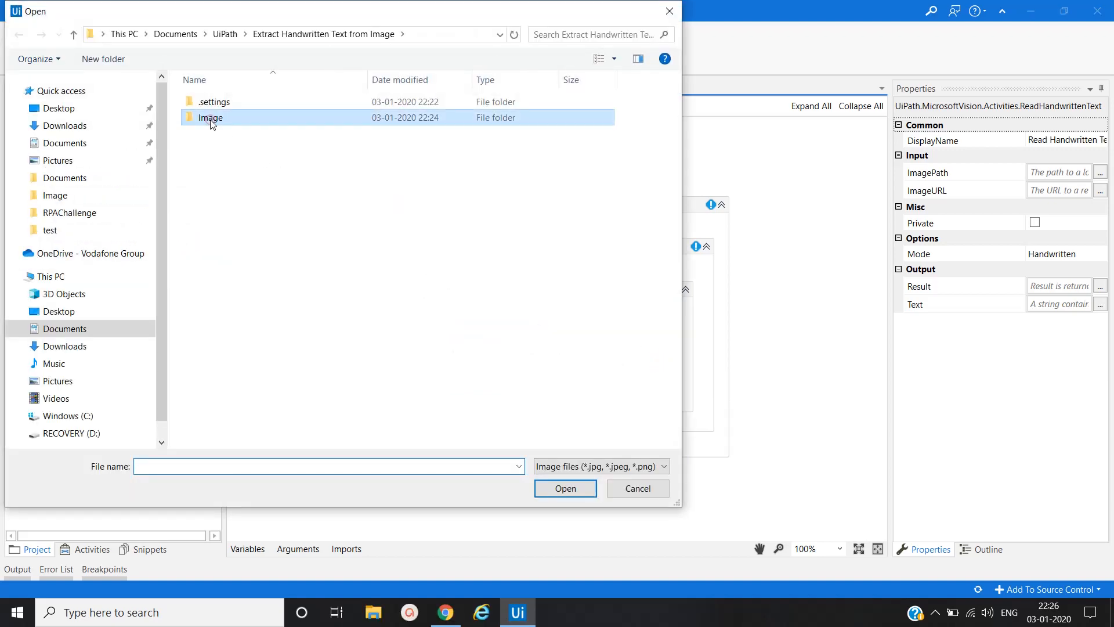
pyautogui.doubleClick(210, 118)
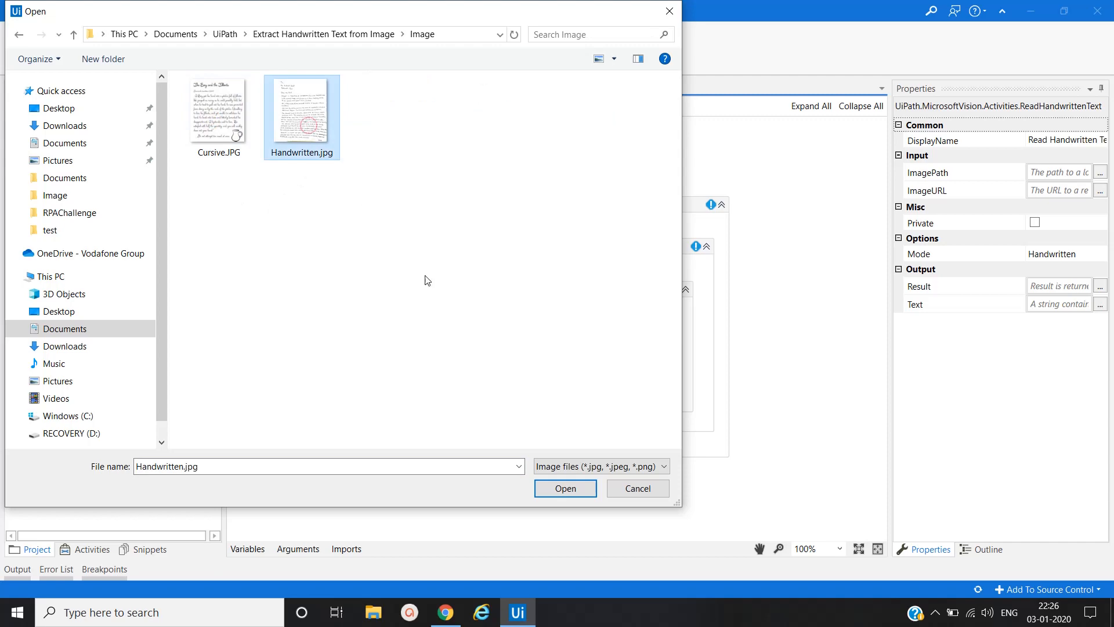
pyautogui.click(565, 488)
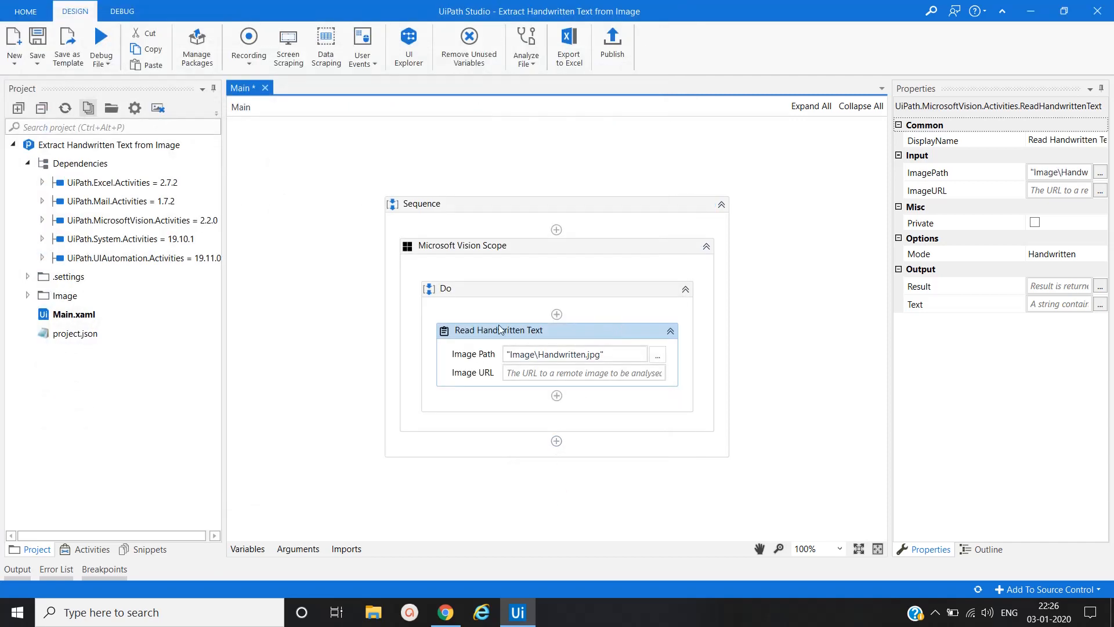
pyautogui.moveTo(592, 339)
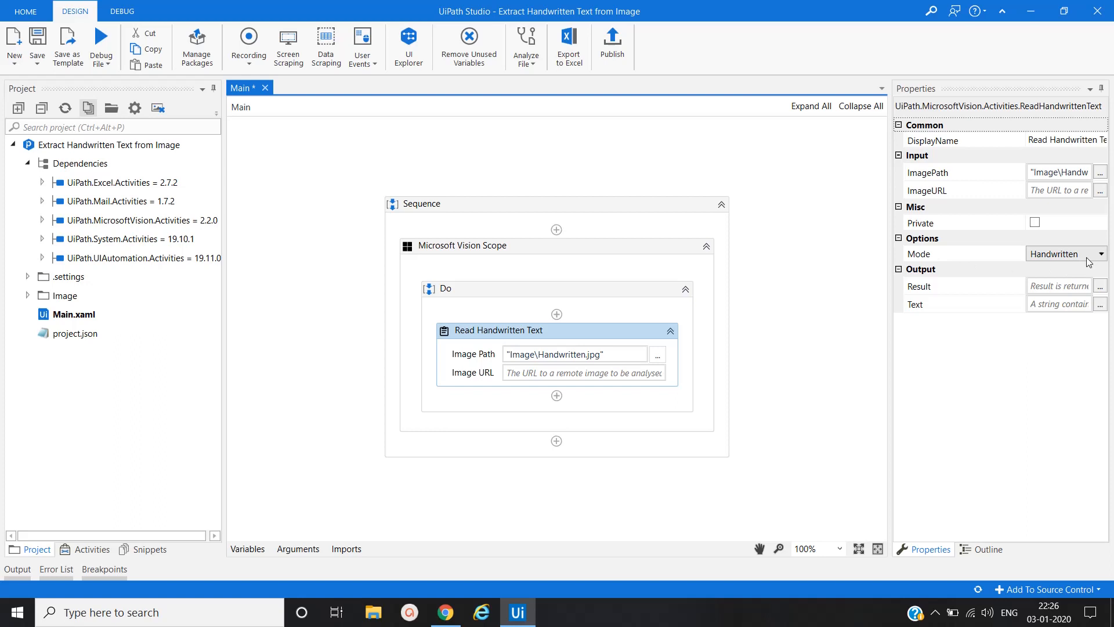
pyautogui.click(1101, 254)
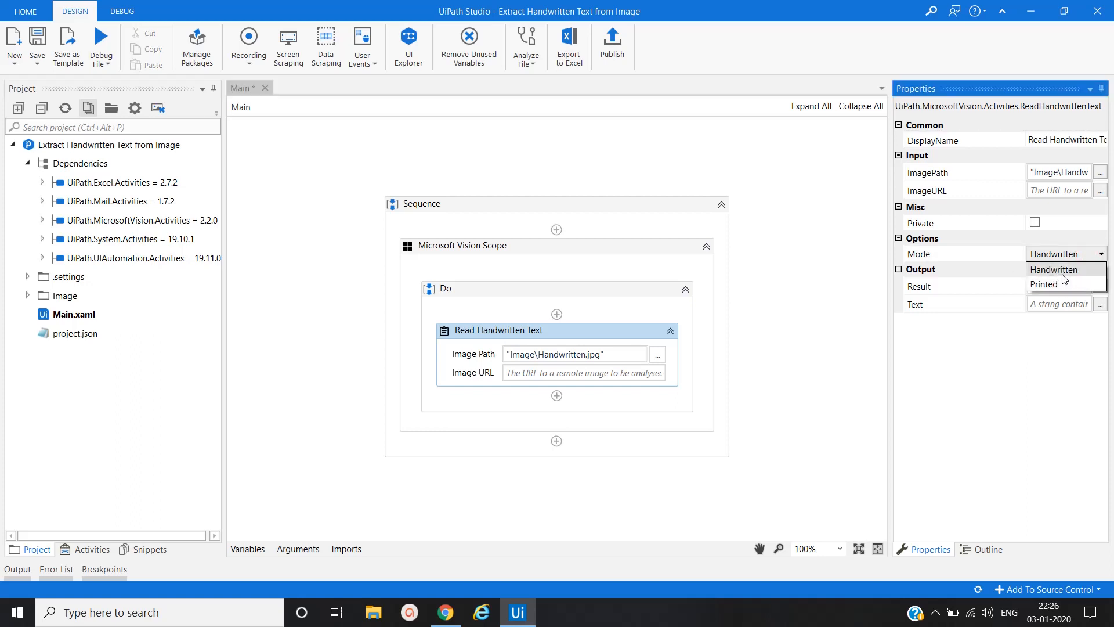
pyautogui.click(1064, 254)
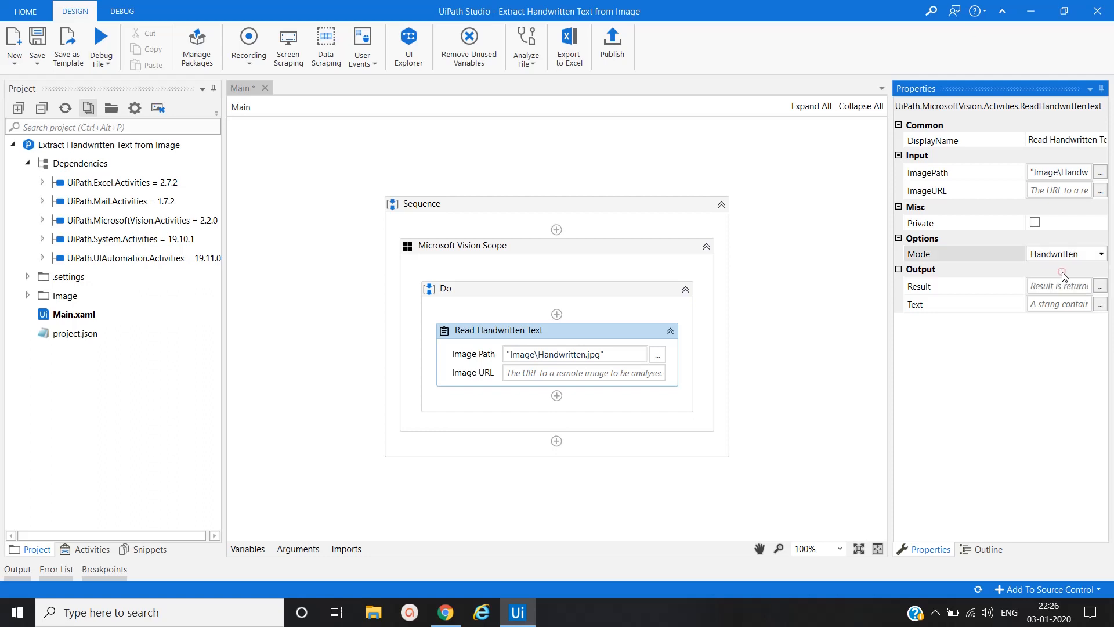
pyautogui.moveTo(476, 400)
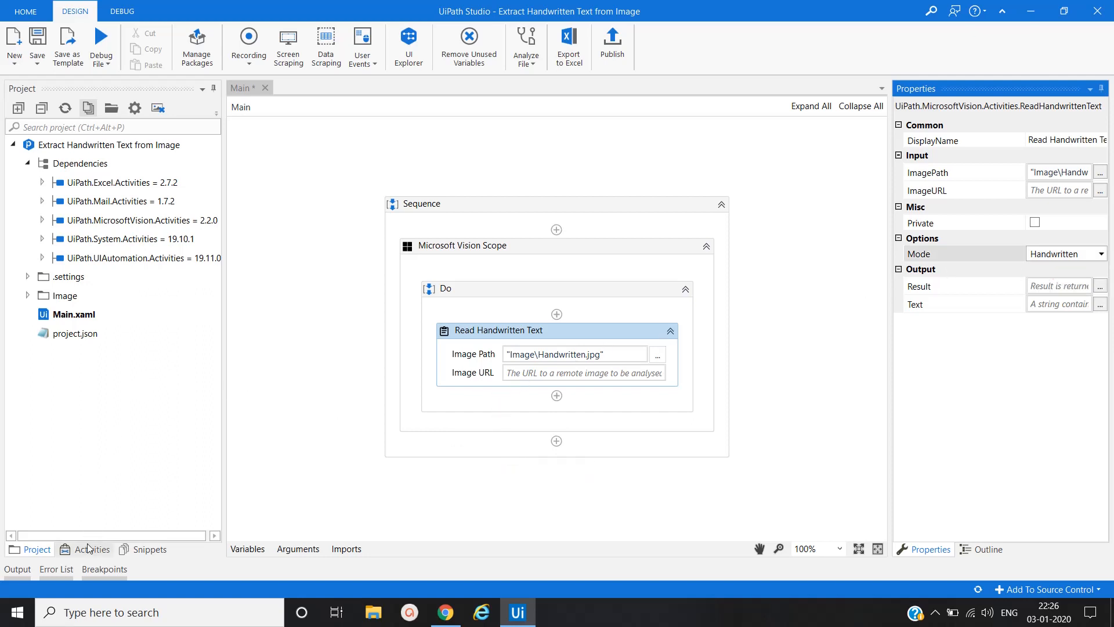
# - Search the Activities panel for 'write text' and reselect the Read Handwritten Text step
pyautogui.click(90, 549)
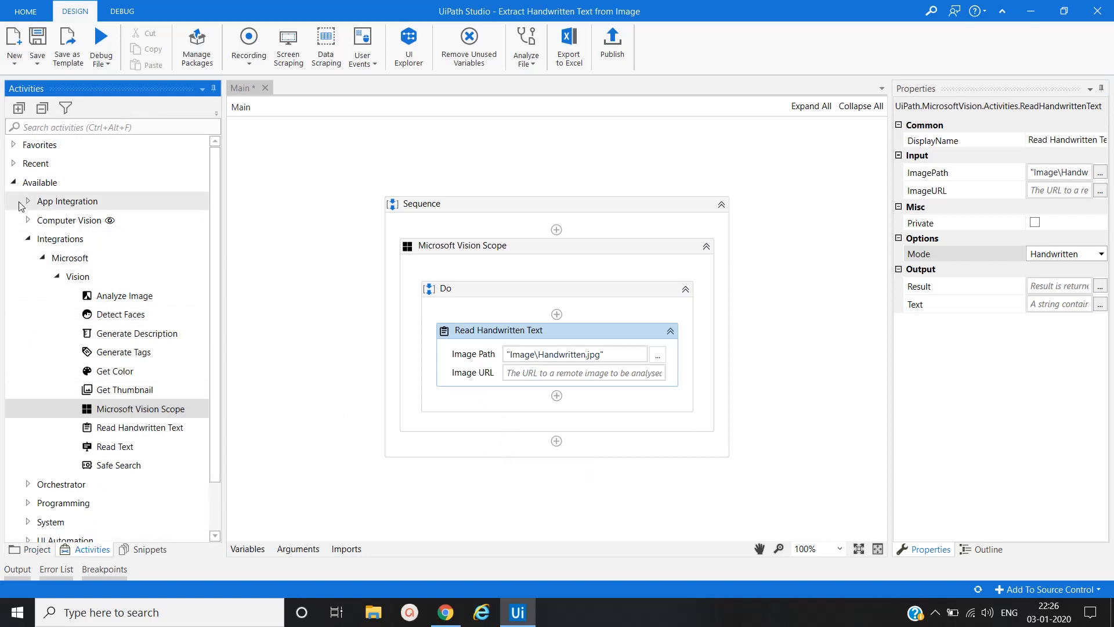
pyautogui.write('w')
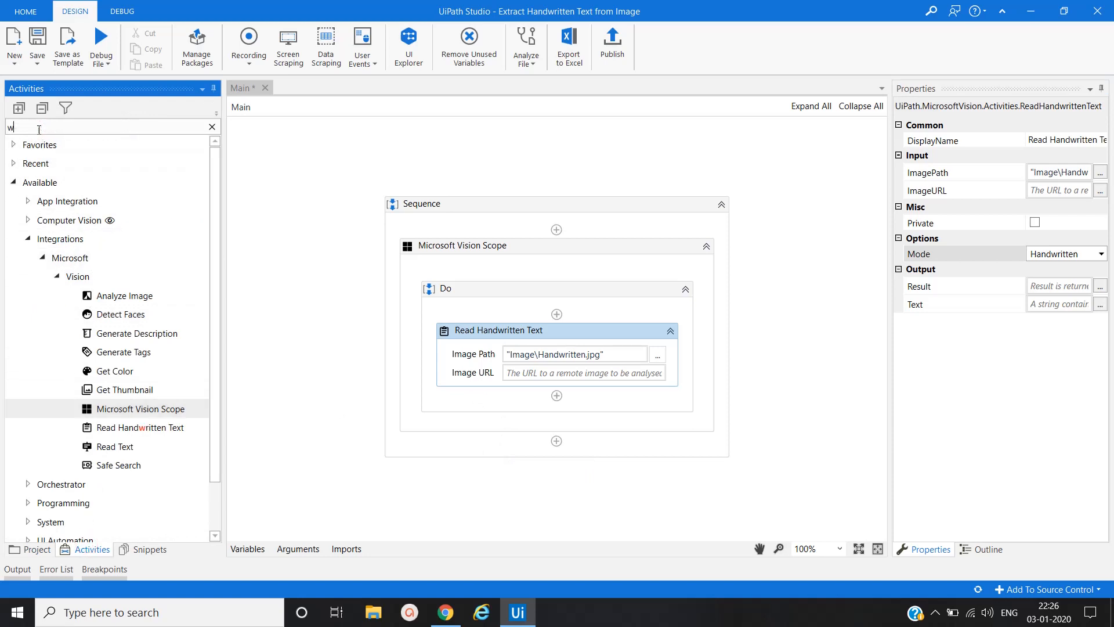
pyautogui.write('write text file')
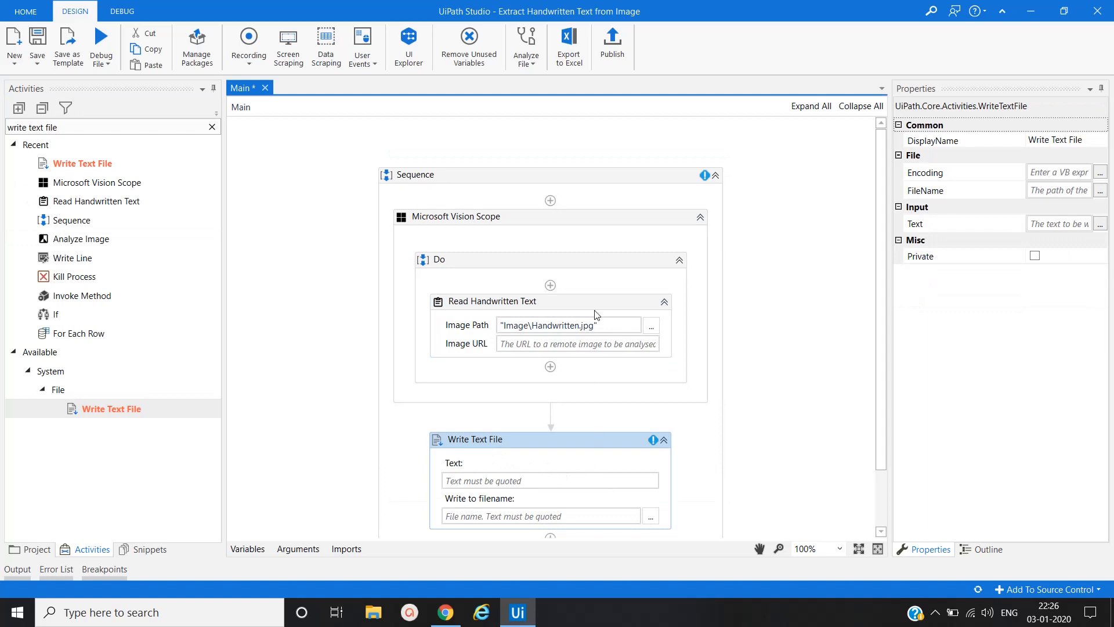
pyautogui.click(489, 301)
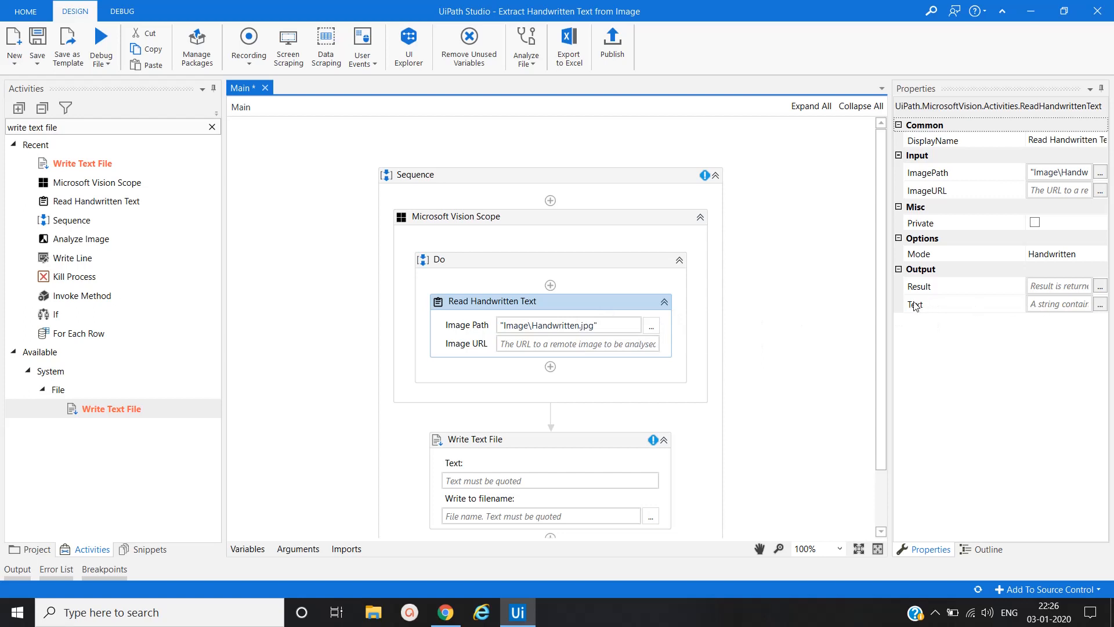
pyautogui.moveTo(916, 304)
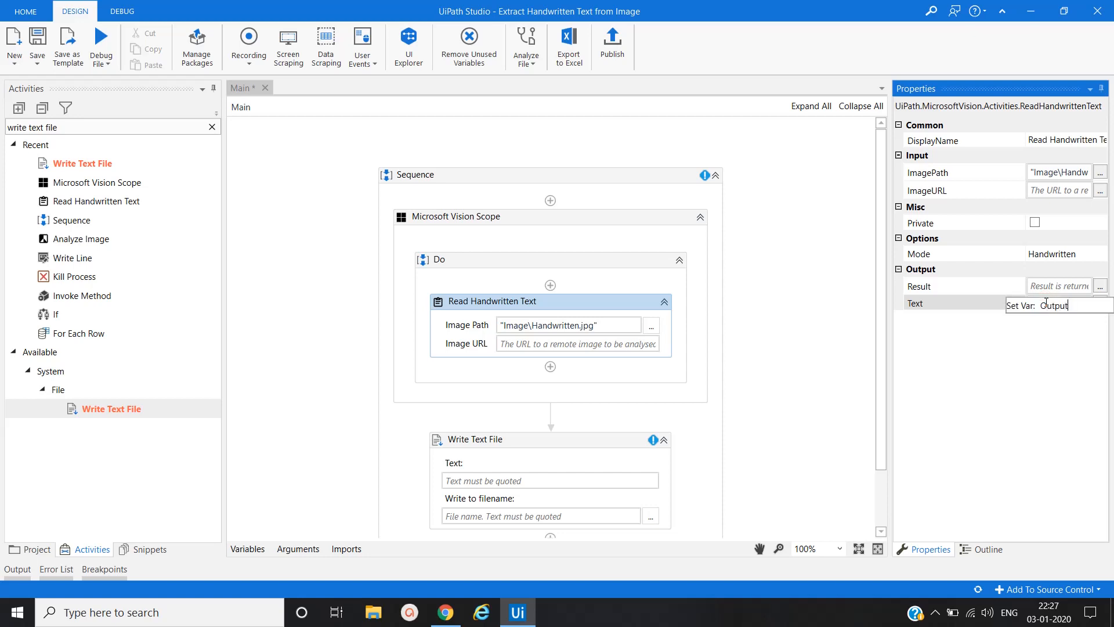
# - Create String variable OutputText for the Text output and review it in the Variables panel
pyautogui.write('Text')
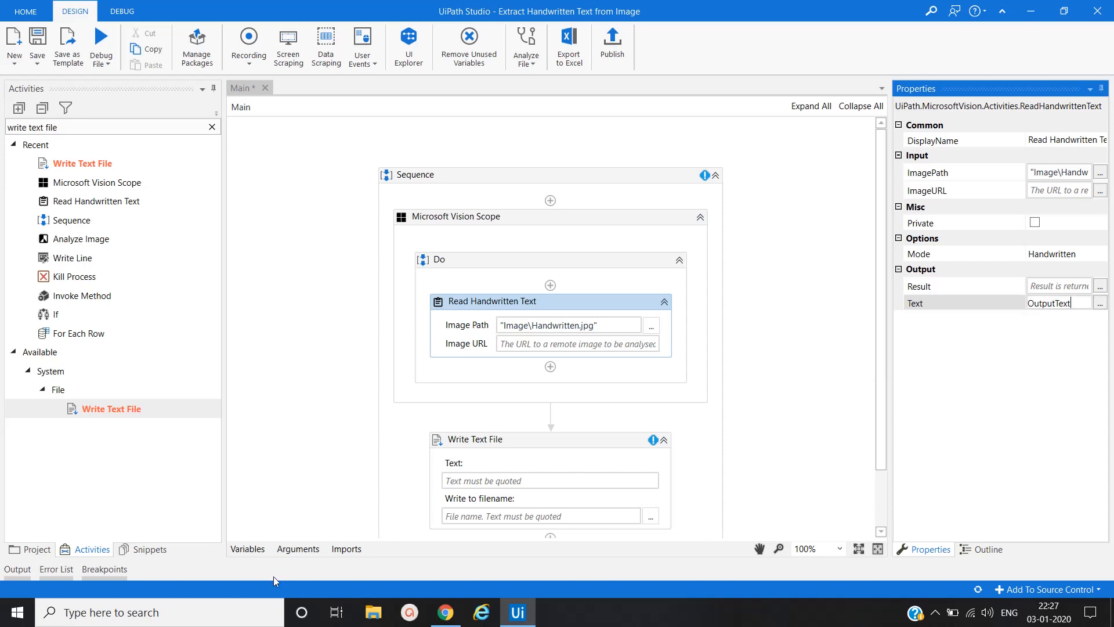
pyautogui.click(246, 549)
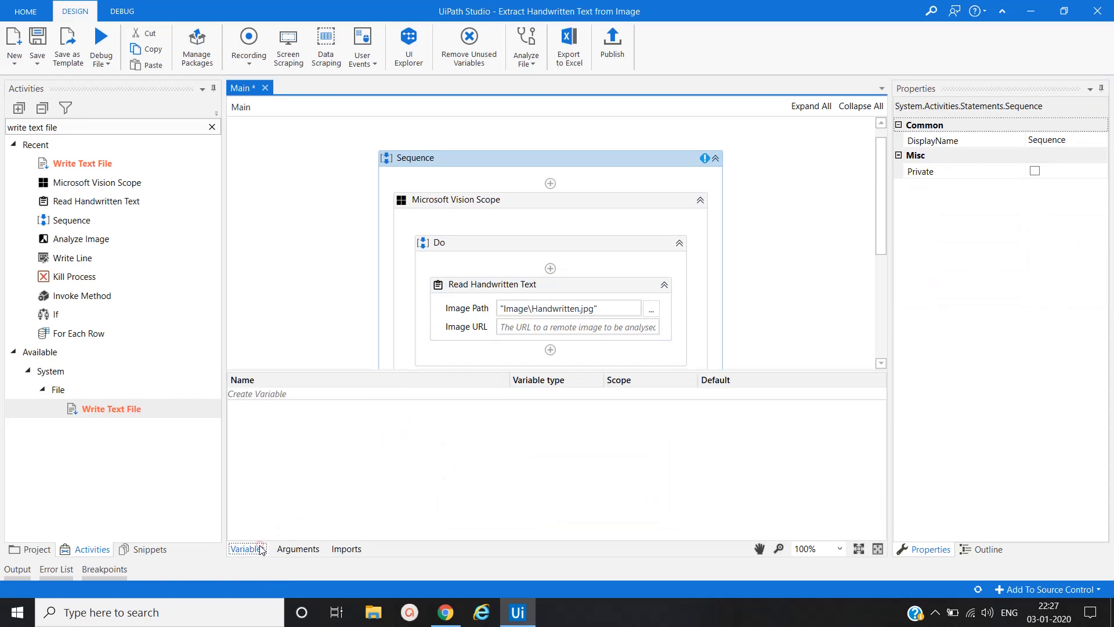
pyautogui.click(493, 283)
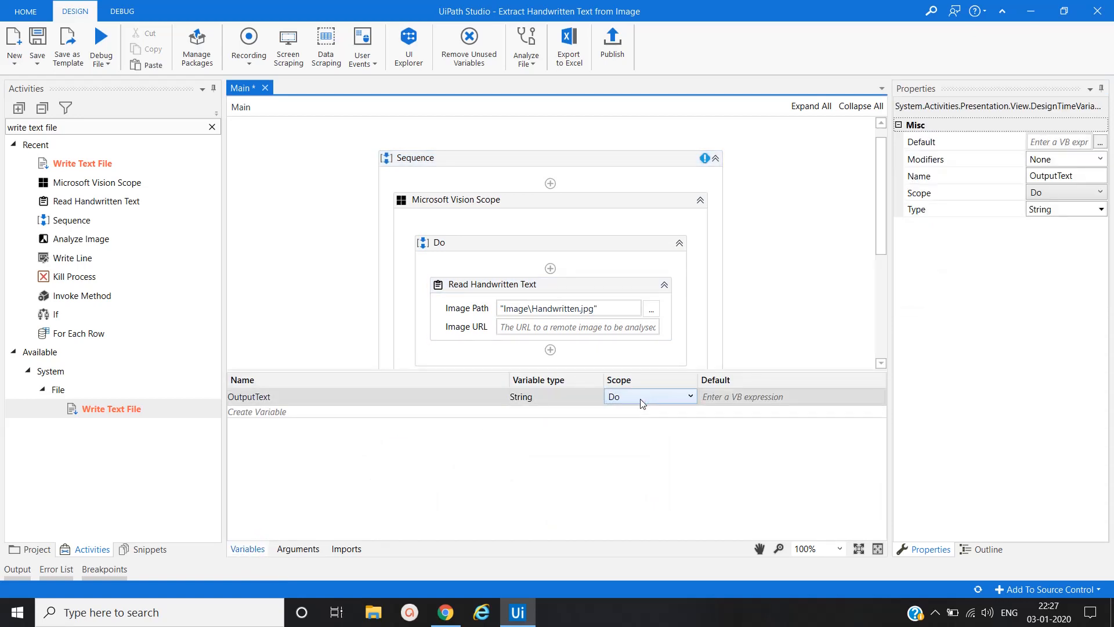
pyautogui.click(624, 396)
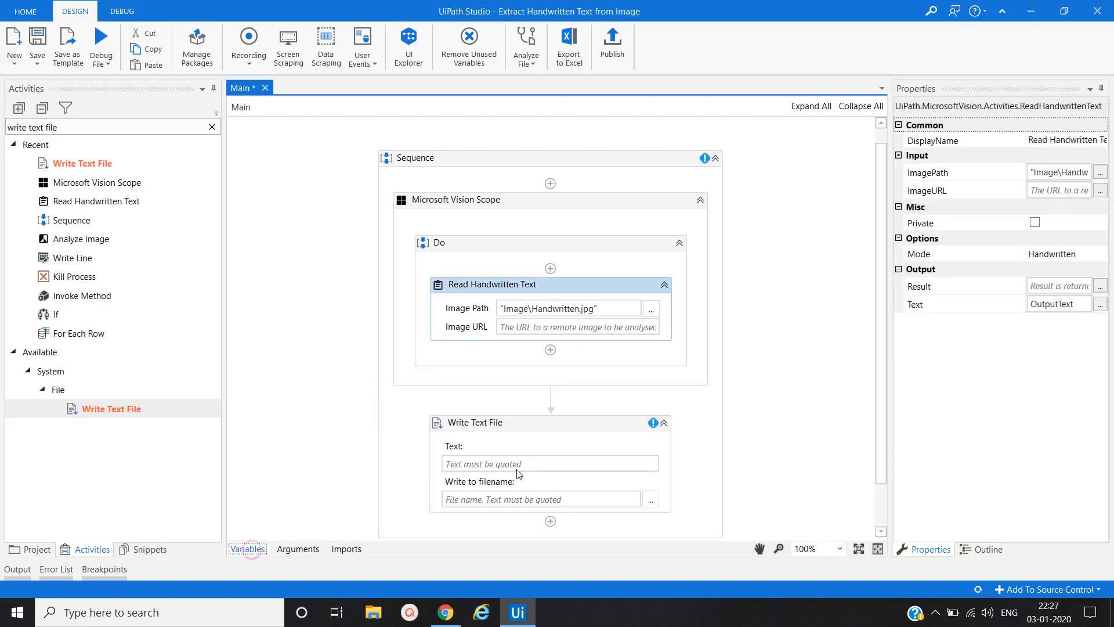
# - Set the Write Text File activity's Text field to the OutputText variable
pyautogui.click(473, 423)
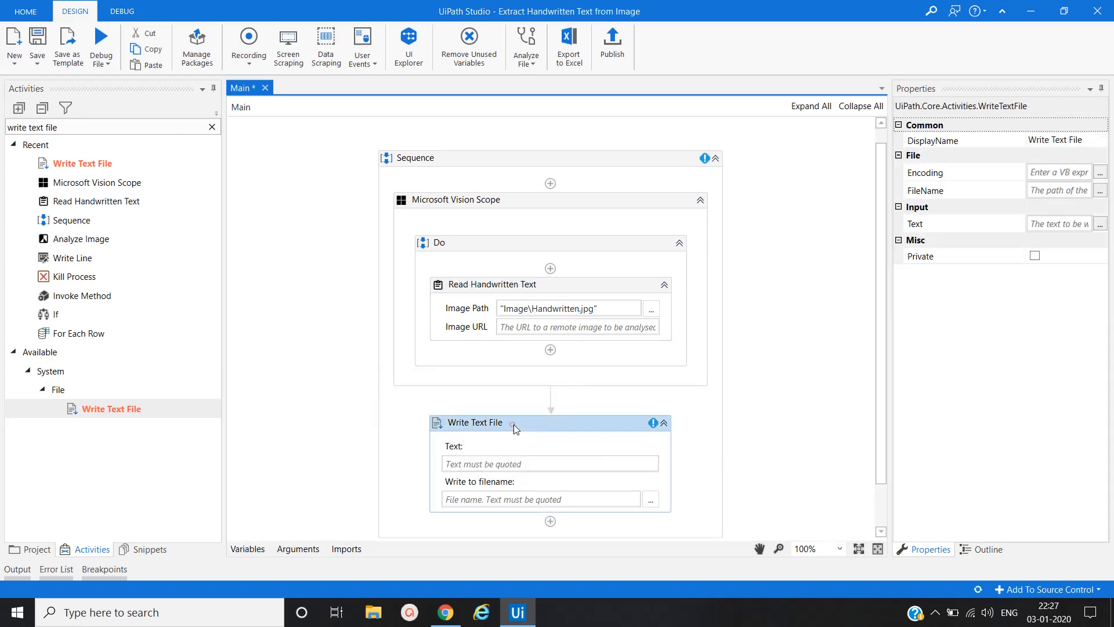
pyautogui.moveTo(488, 433)
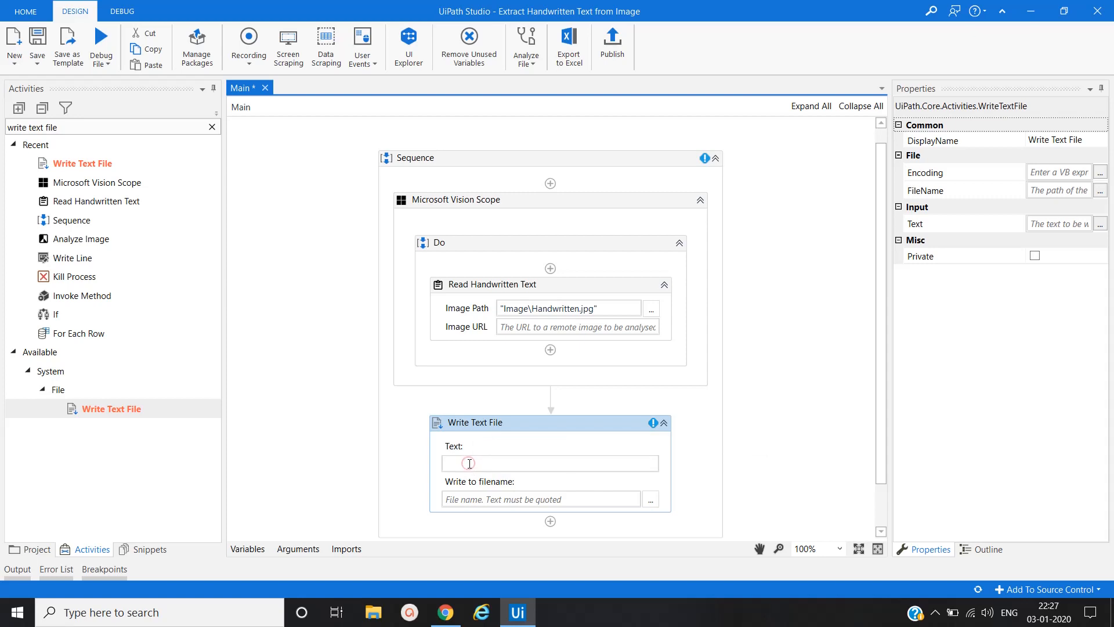
pyautogui.write('OutputText')
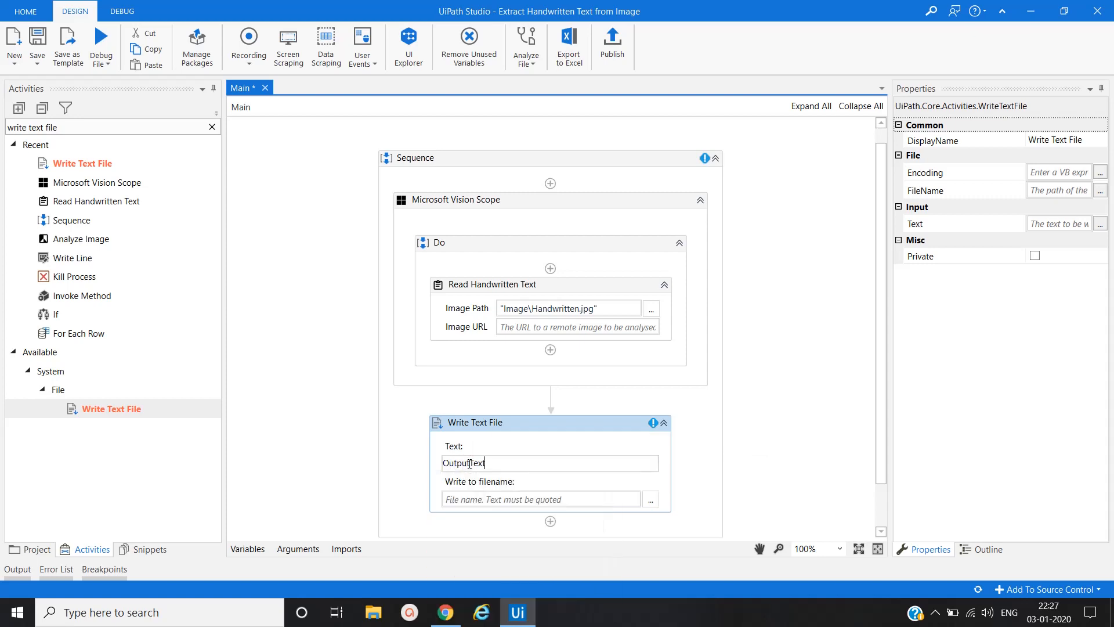
pyautogui.moveTo(638, 508)
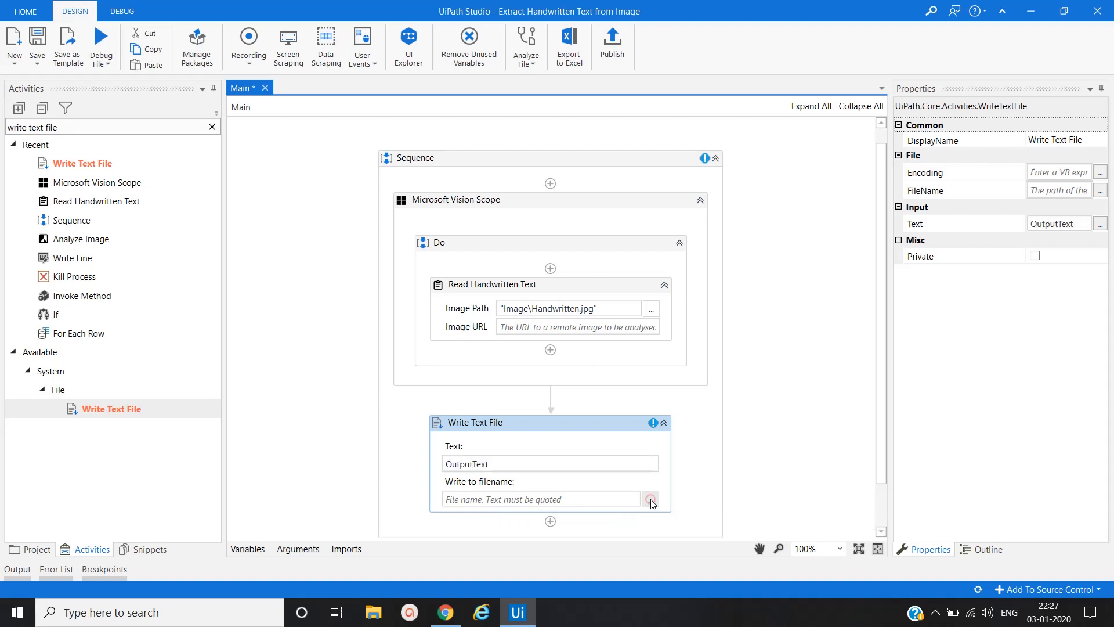
# - Pick OutputText.txt in the project folder as the Write Text File destination via the Select File dialog
pyautogui.click(650, 499)
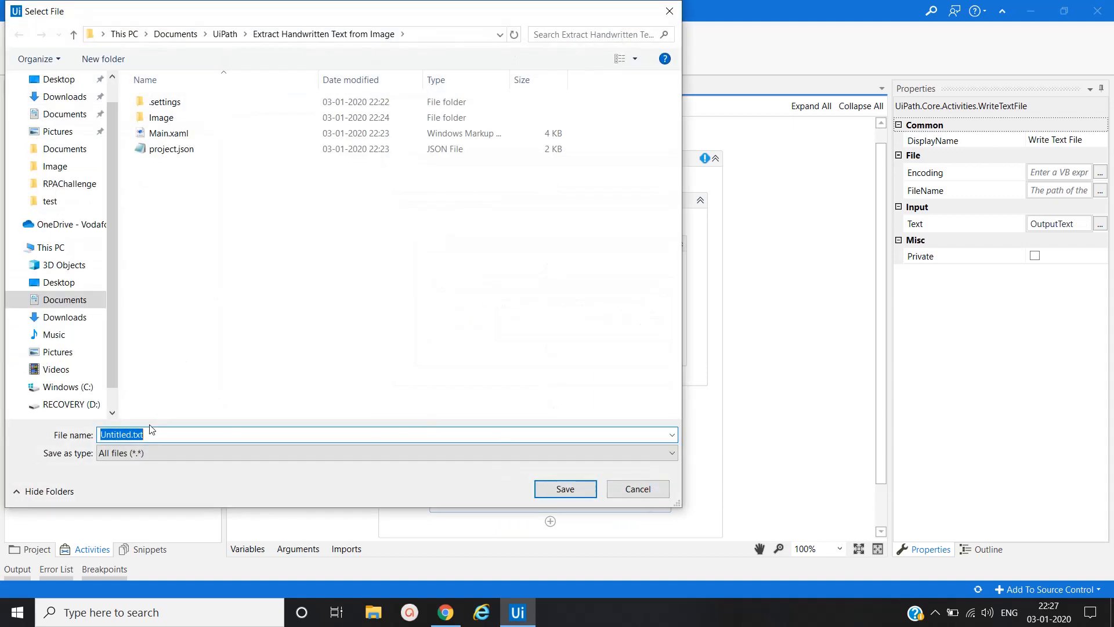
pyautogui.click(120, 434)
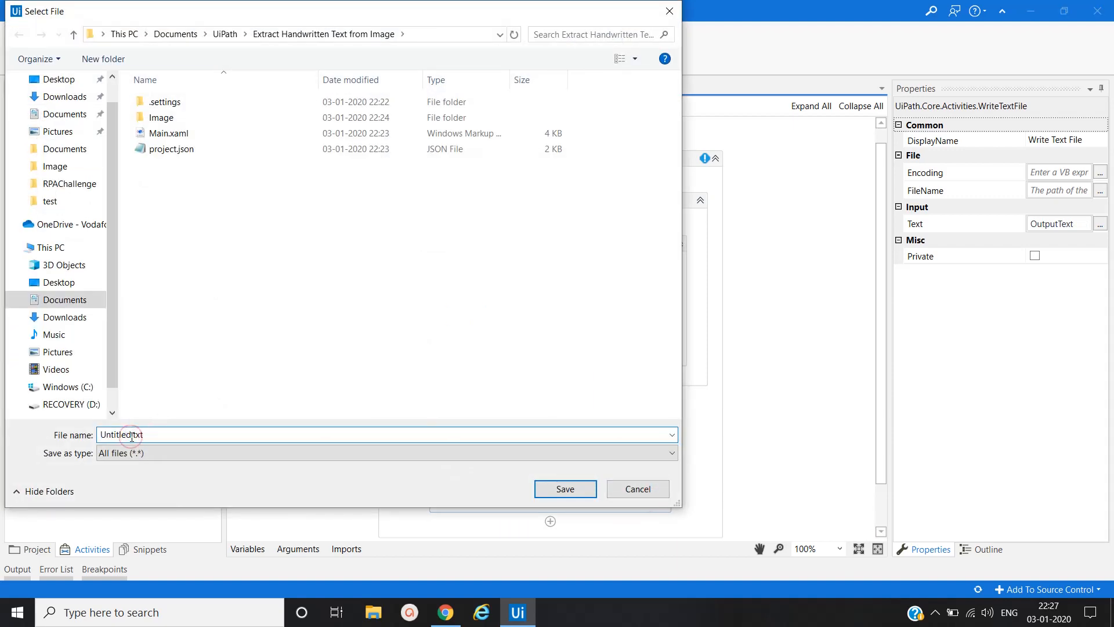
pyautogui.write('Out.txt')
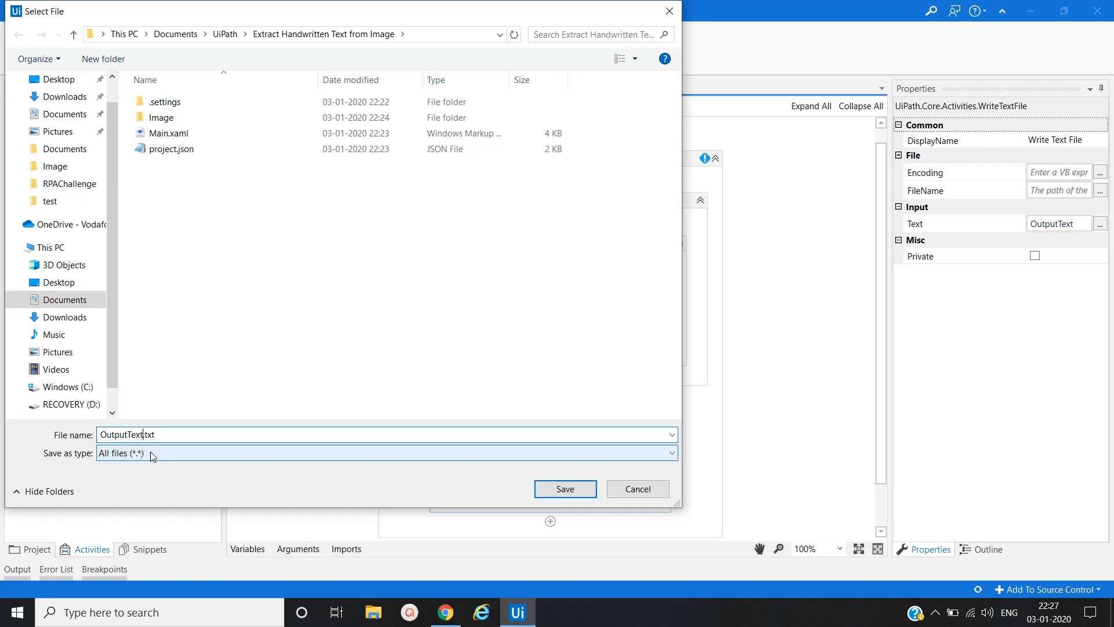
pyautogui.click(564, 488)
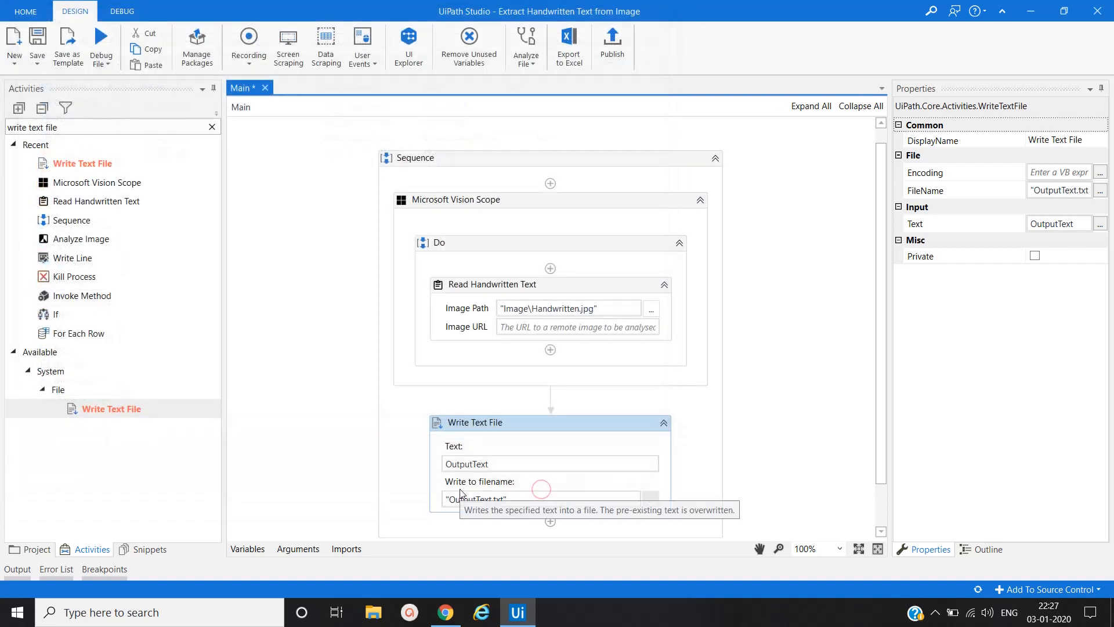
pyautogui.moveTo(317, 382)
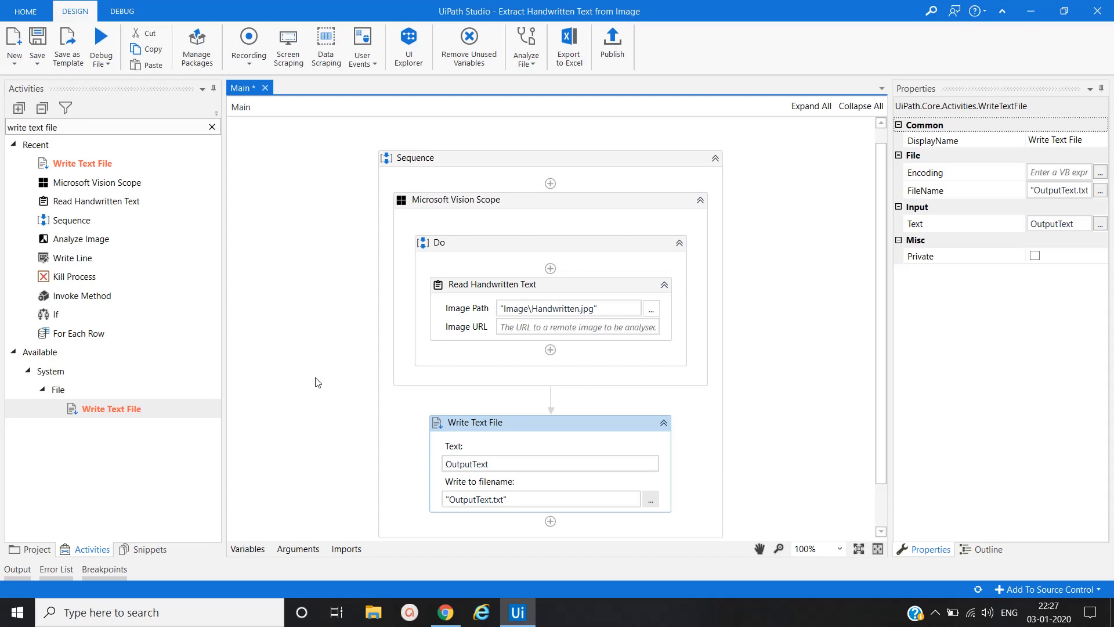
pyautogui.moveTo(285, 414)
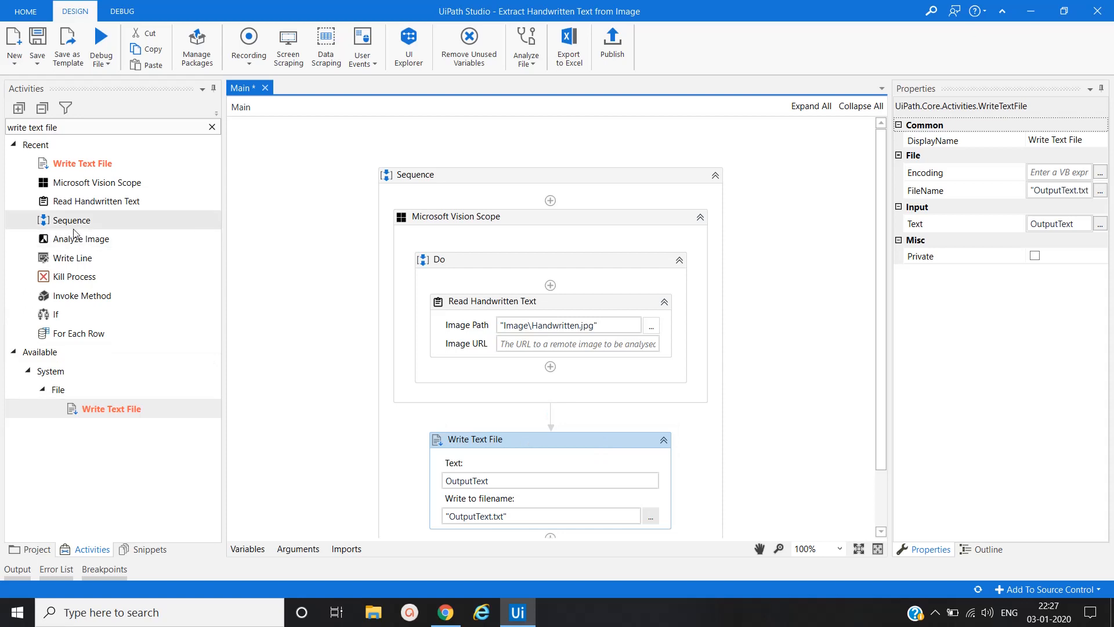
pyautogui.moveTo(211, 128)
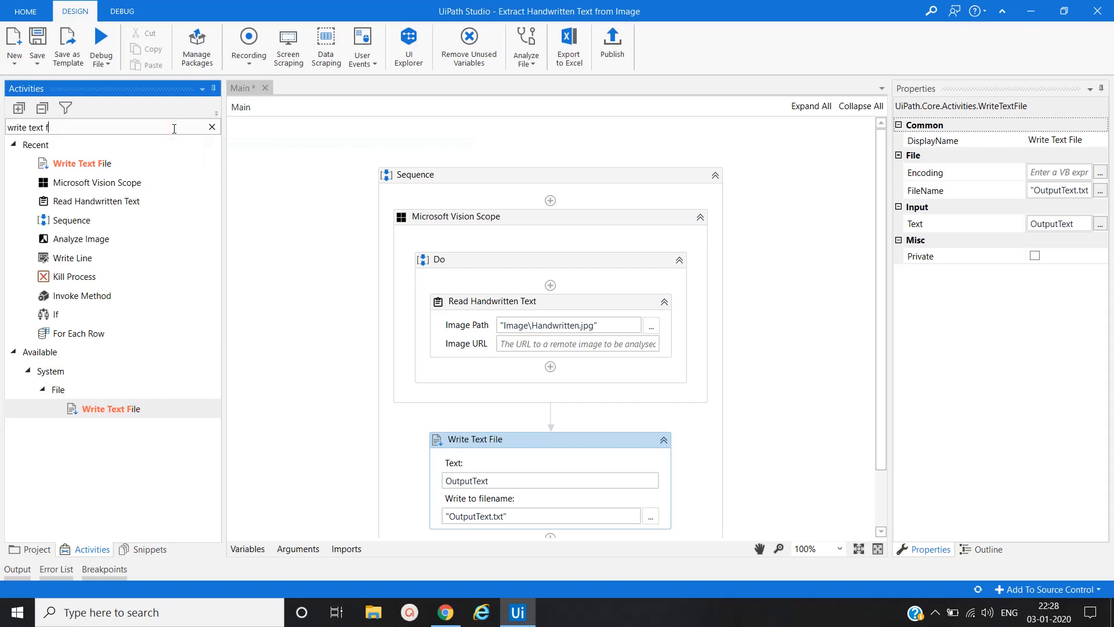
# - Add a Write Line activity above Write Text File that prints OutputText.ToString
pyautogui.write('write lin')
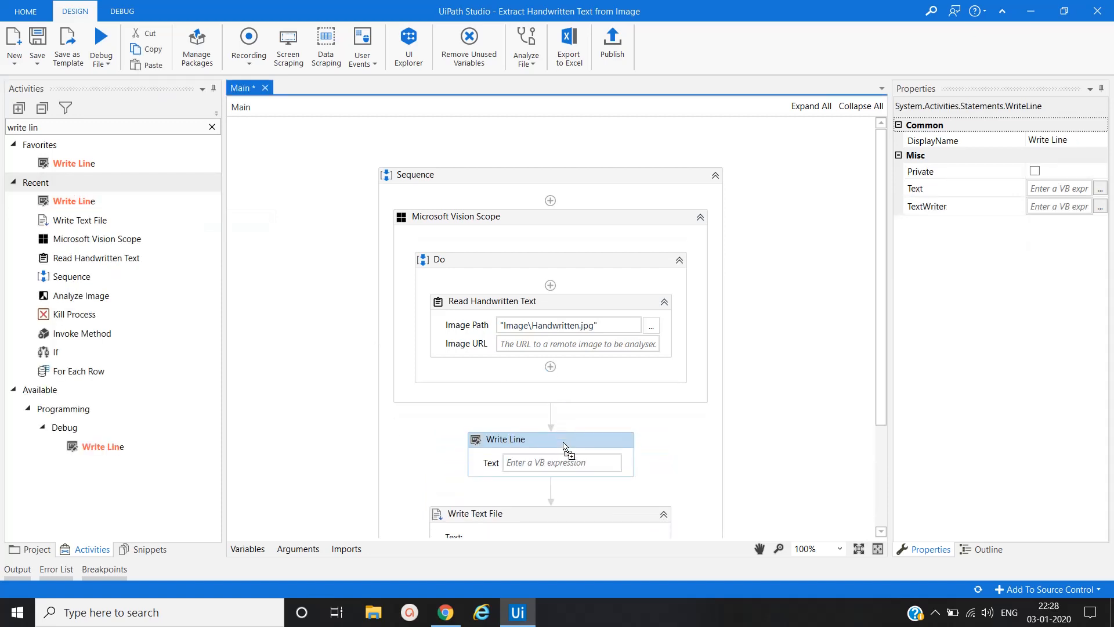
pyautogui.click(562, 463)
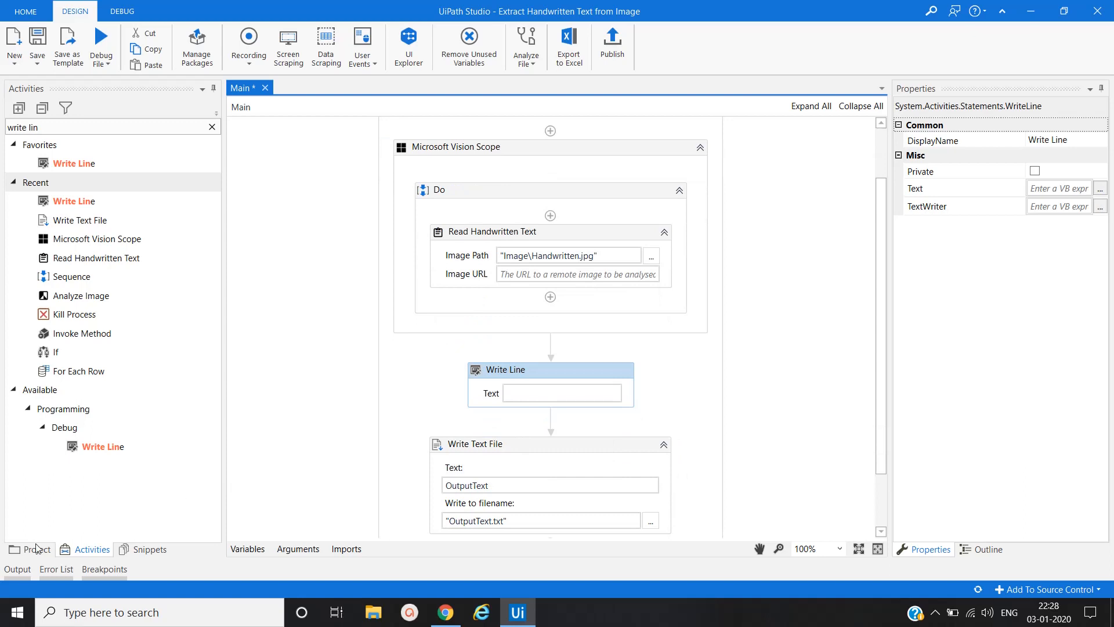
pyautogui.moveTo(444, 418)
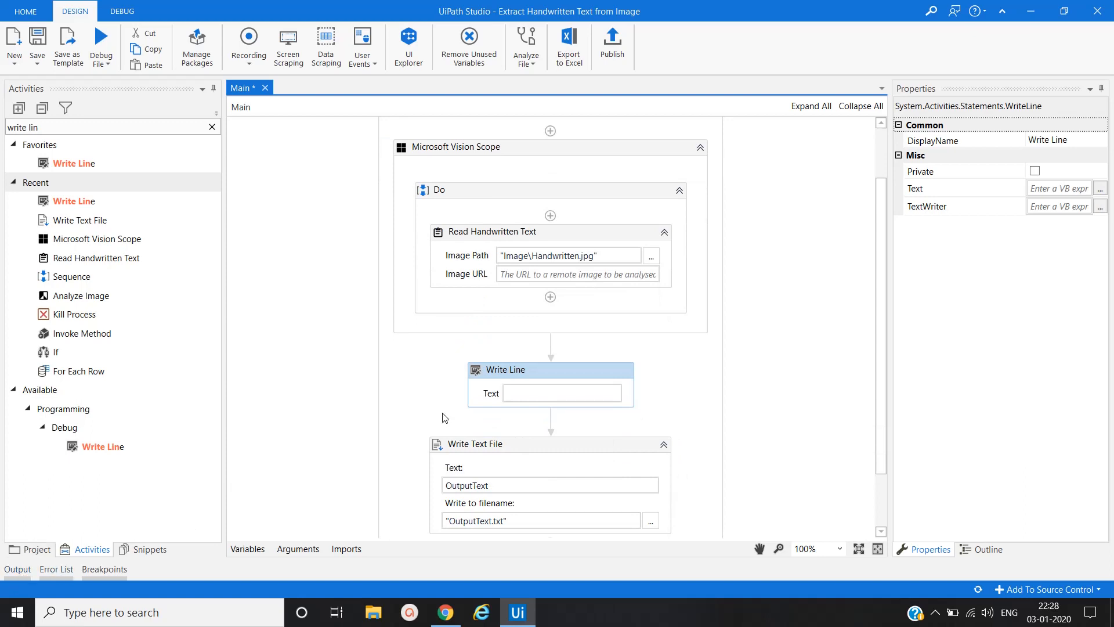
pyautogui.write('out')
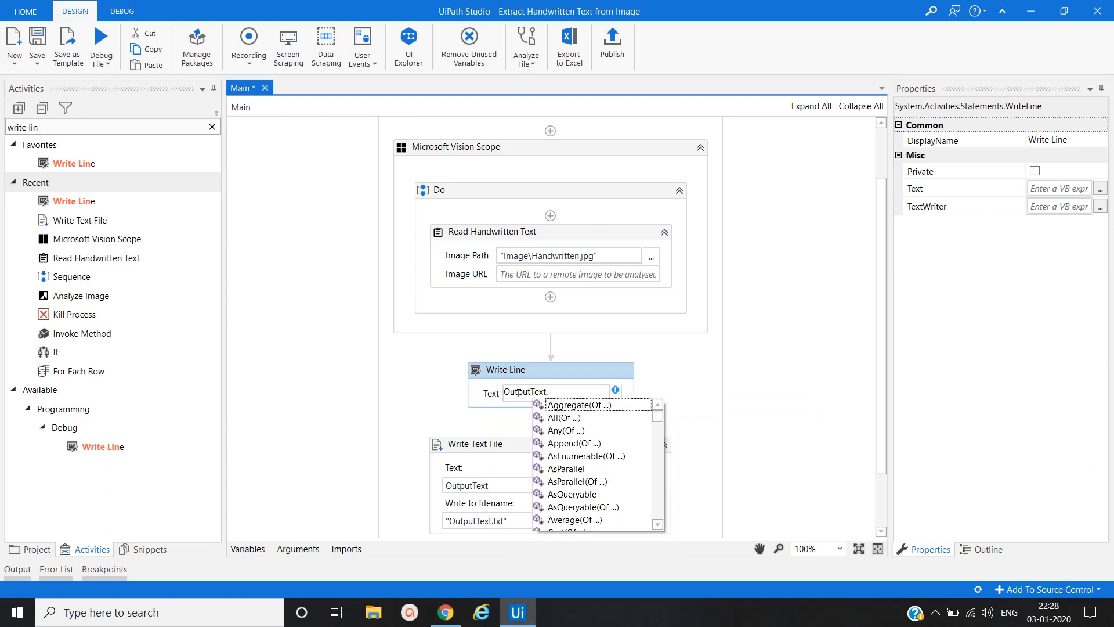
pyautogui.write('to')
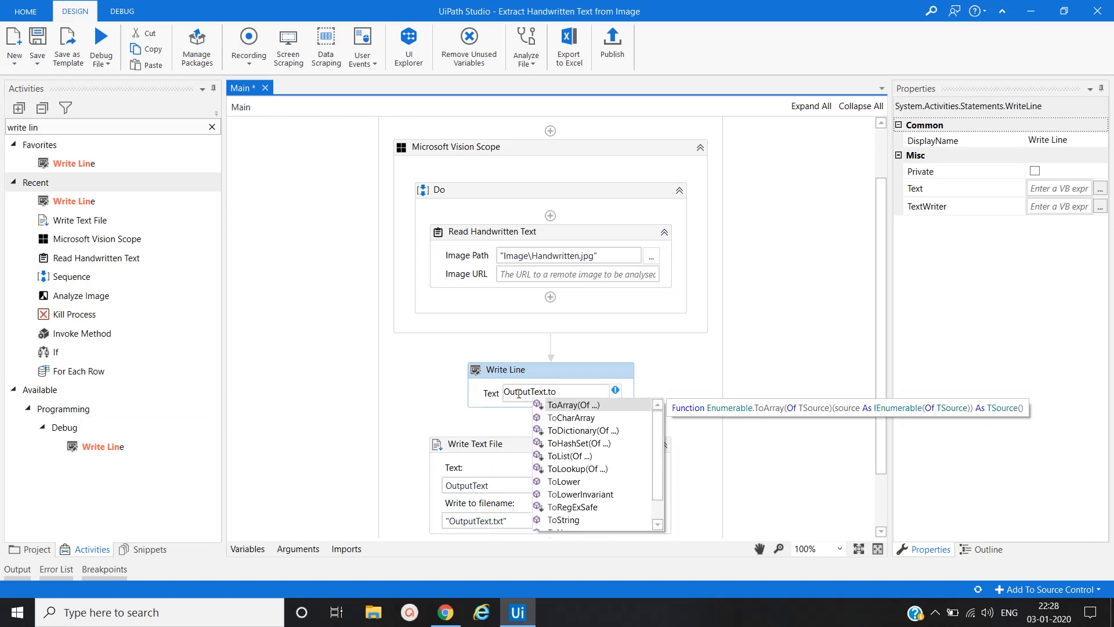
pyautogui.write('s')
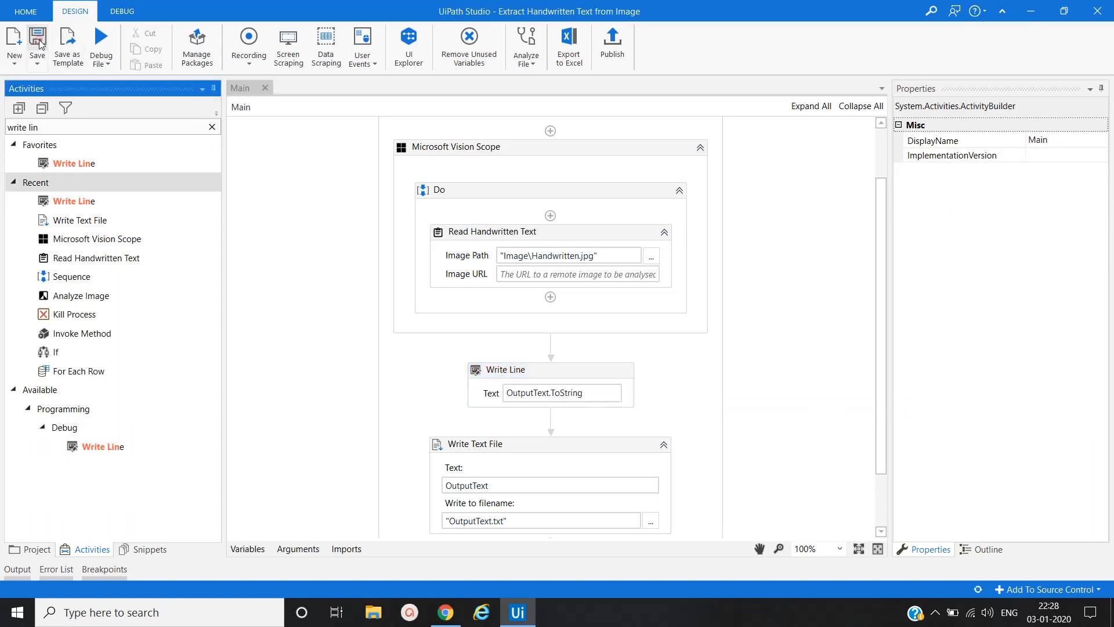
# - Run the workflow and review the extracted handwritten letter text in the Output log
pyautogui.click(102, 42)
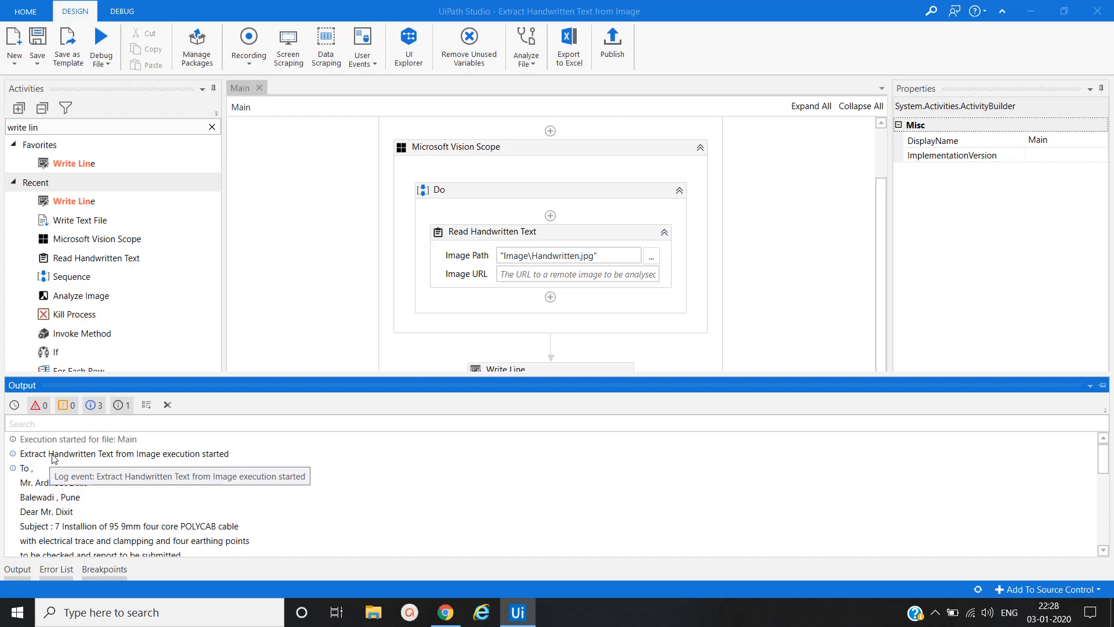
pyautogui.scroll(-3)
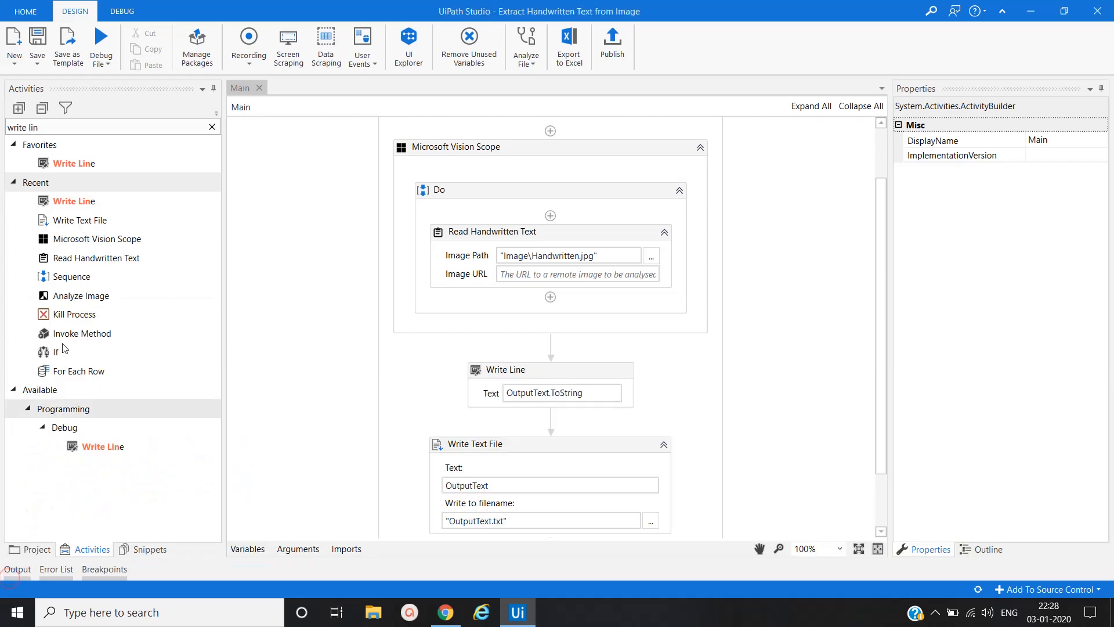
# - Refresh the Project panel's file list and open the generated OutputText.txt in Notepad
pyautogui.click(36, 549)
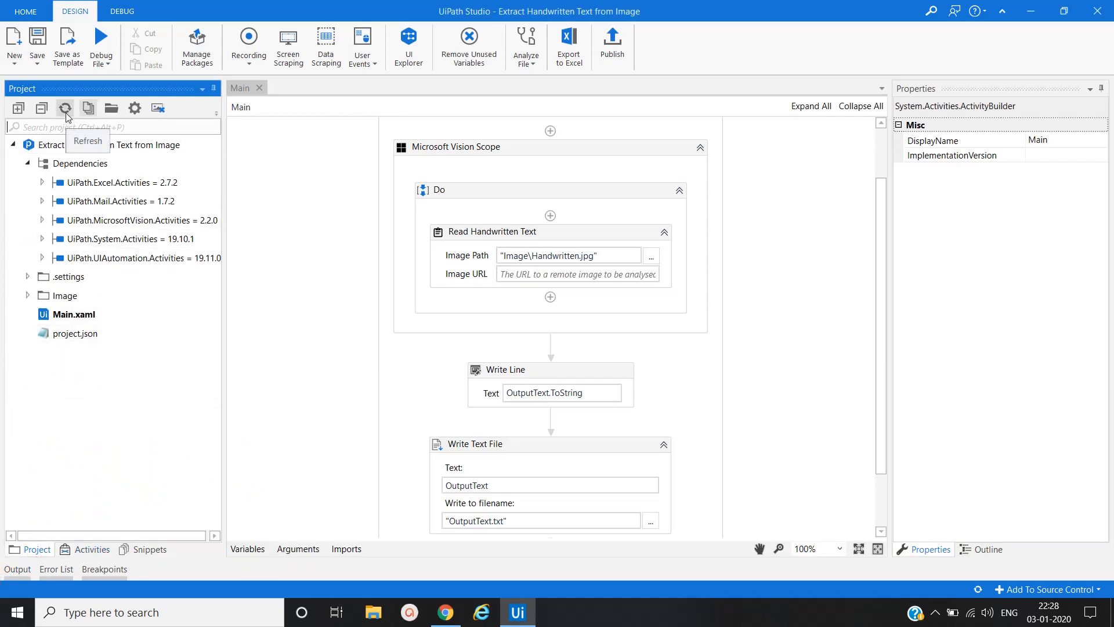
pyautogui.click(65, 106)
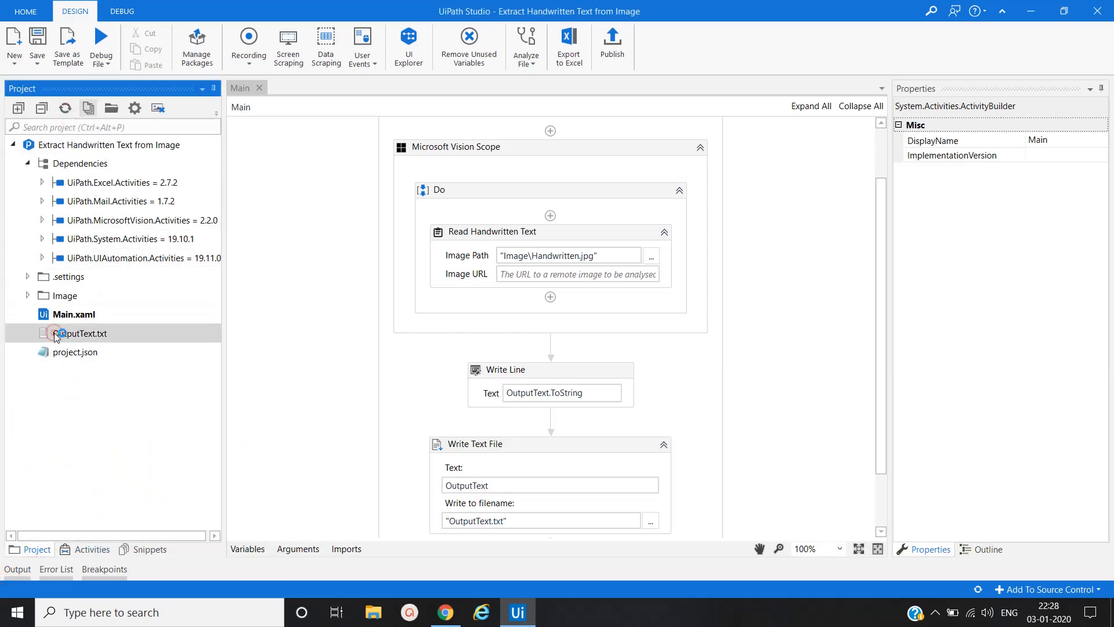
pyautogui.doubleClick(80, 333)
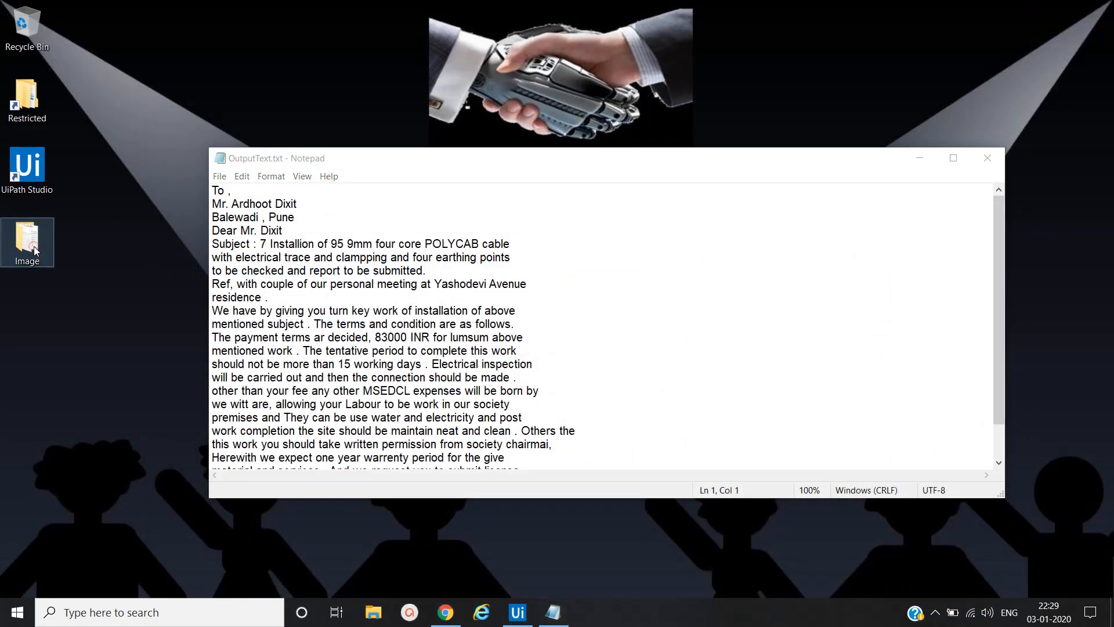
# - Open Handwritten.jpg from the desktop Image folder to compare it with the extracted text
pyautogui.doubleClick(27, 238)
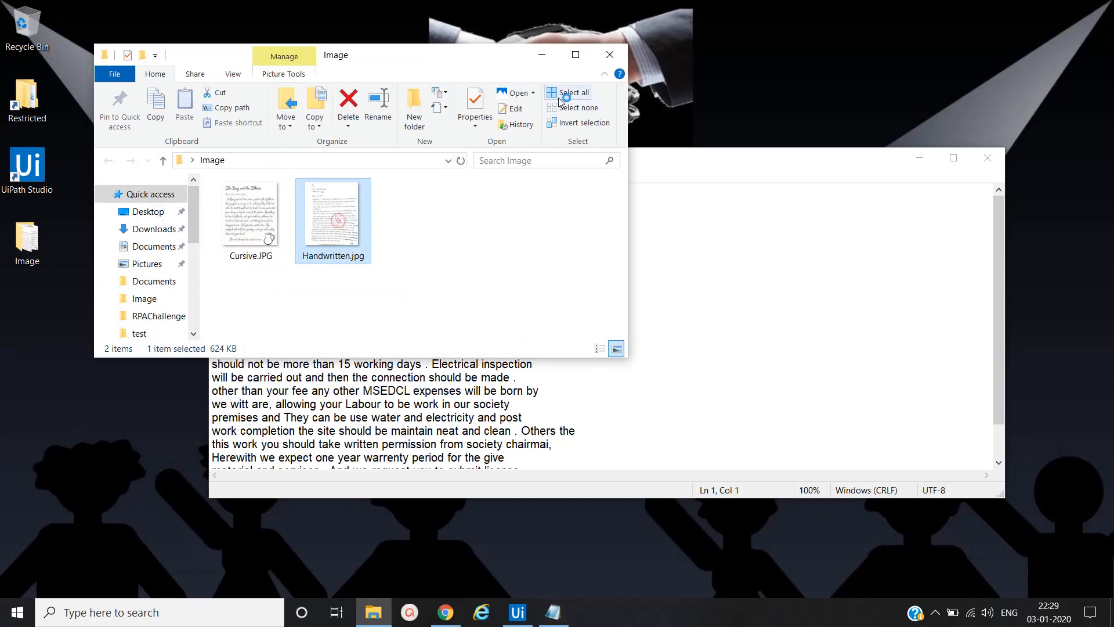
pyautogui.doubleClick(333, 214)
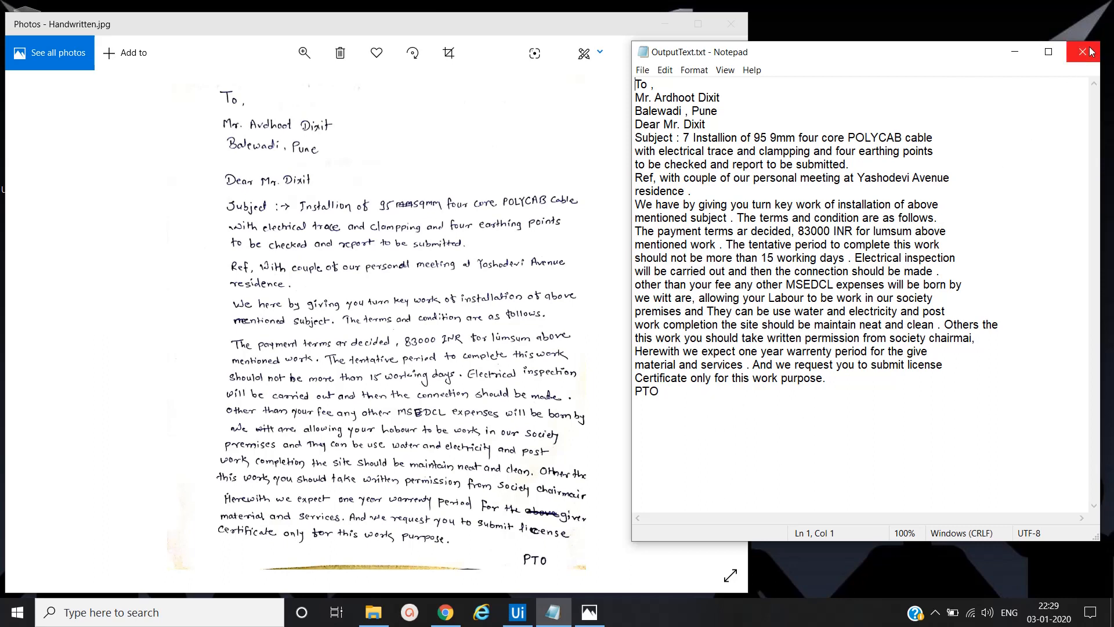
pyautogui.moveTo(959, 121)
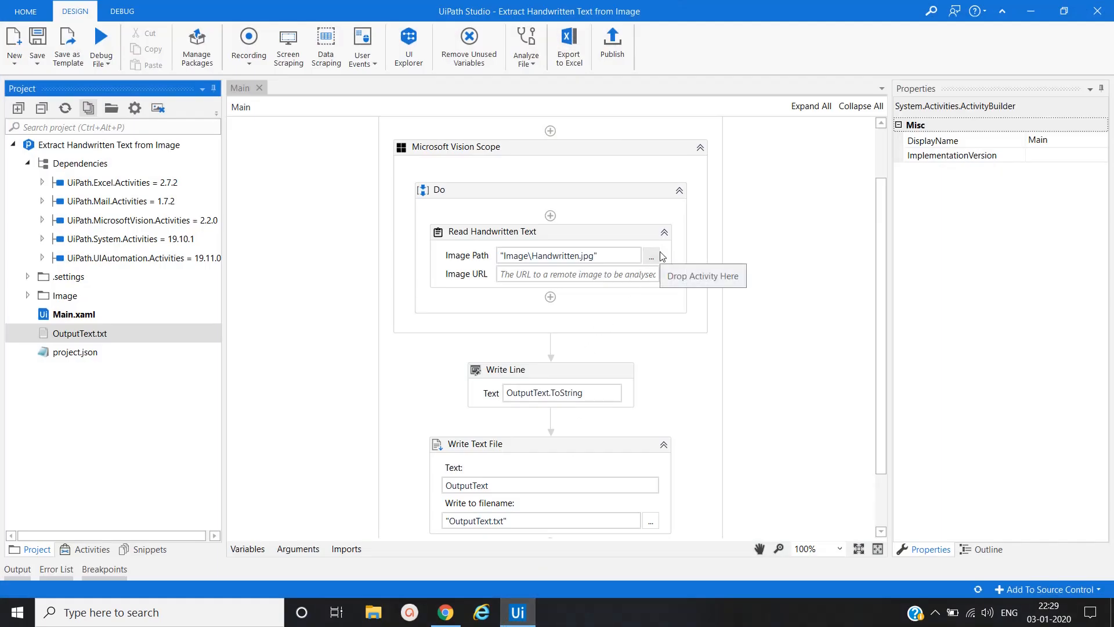
# - Change Read Handwritten Text's image path to Image\Cursive.JPG via the file picker
pyautogui.click(650, 257)
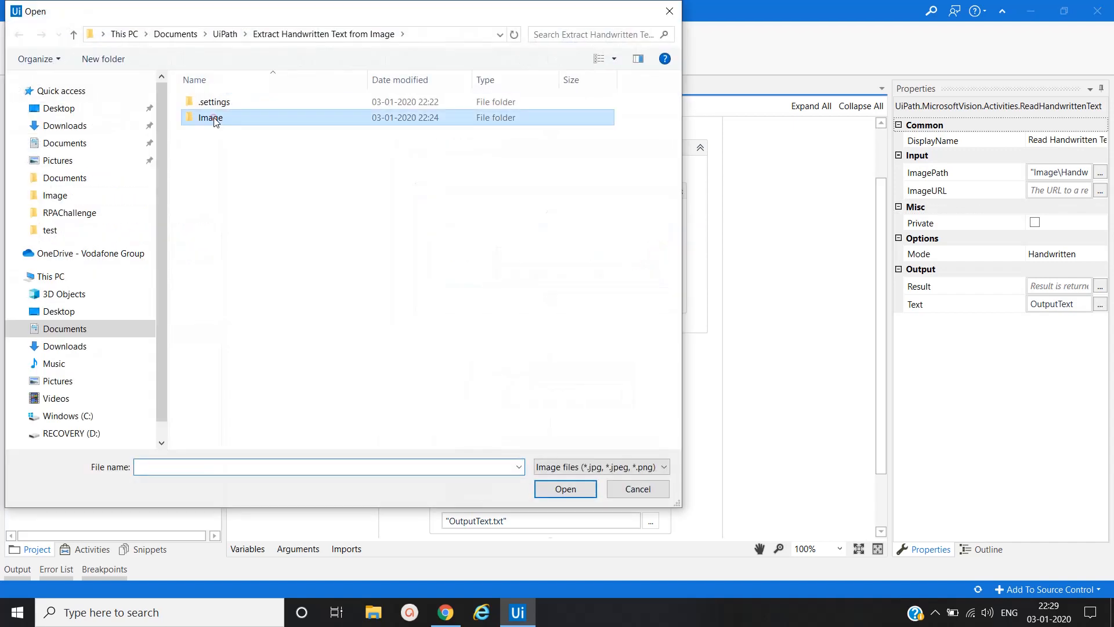
pyautogui.doubleClick(210, 117)
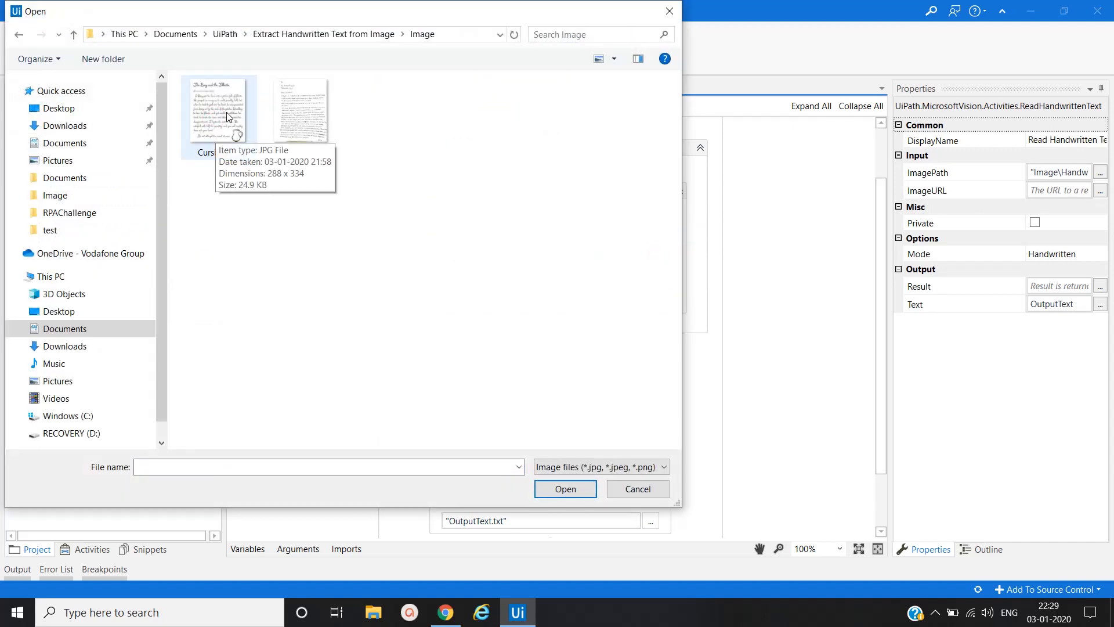
pyautogui.click(219, 107)
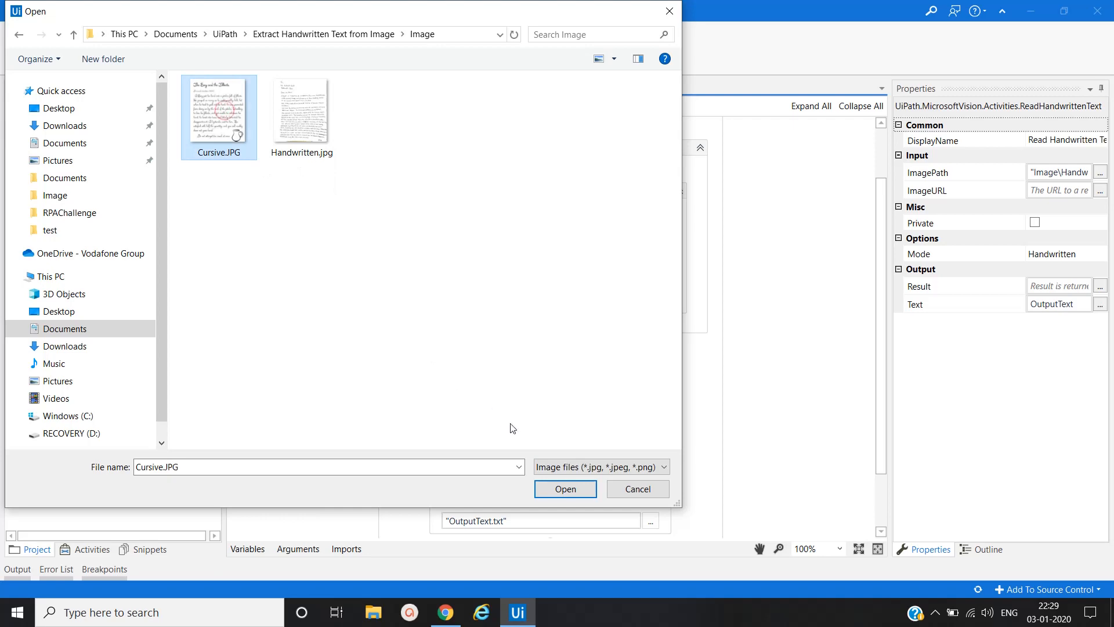
pyautogui.click(564, 488)
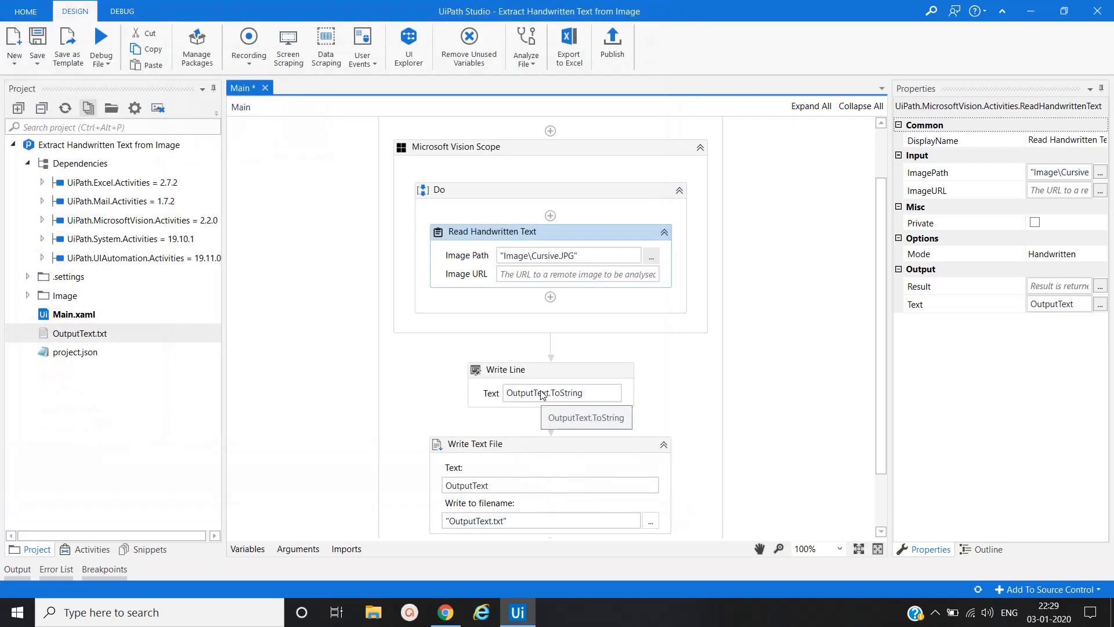
pyautogui.moveTo(49, 49)
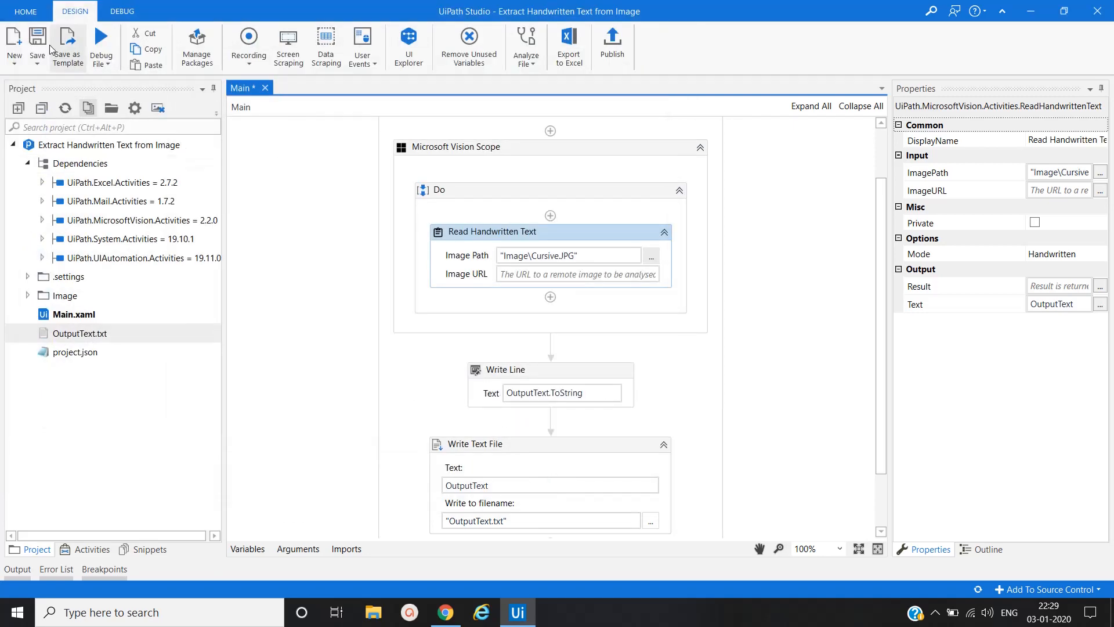
# - Save and rerun the workflow, then open OutputText.txt showing the Boy and the Filberts text
pyautogui.click(101, 44)
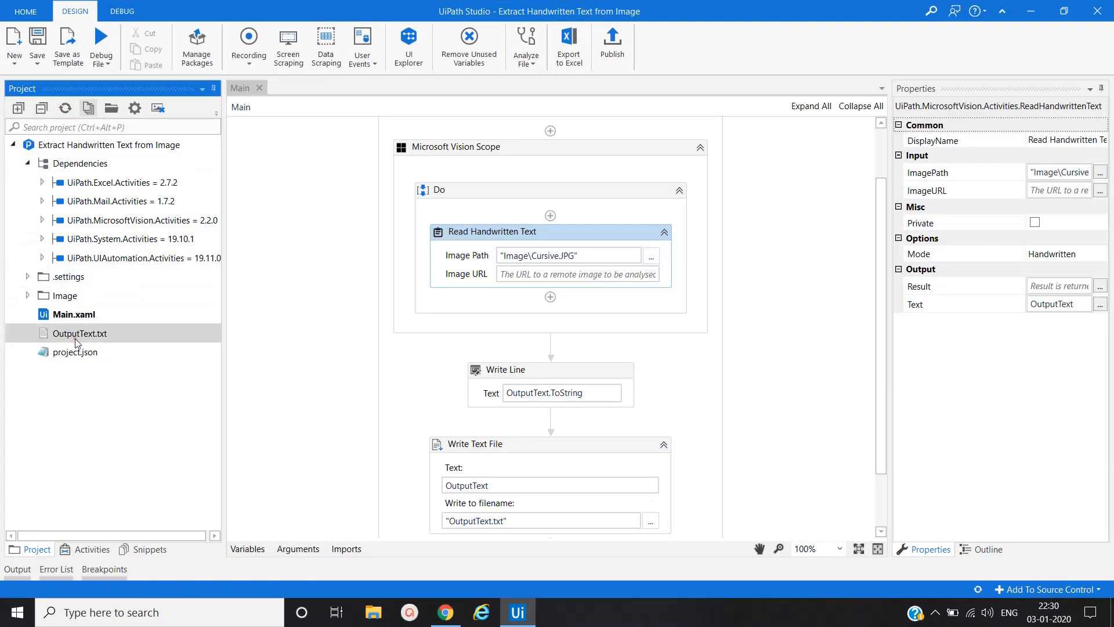
pyautogui.doubleClick(79, 333)
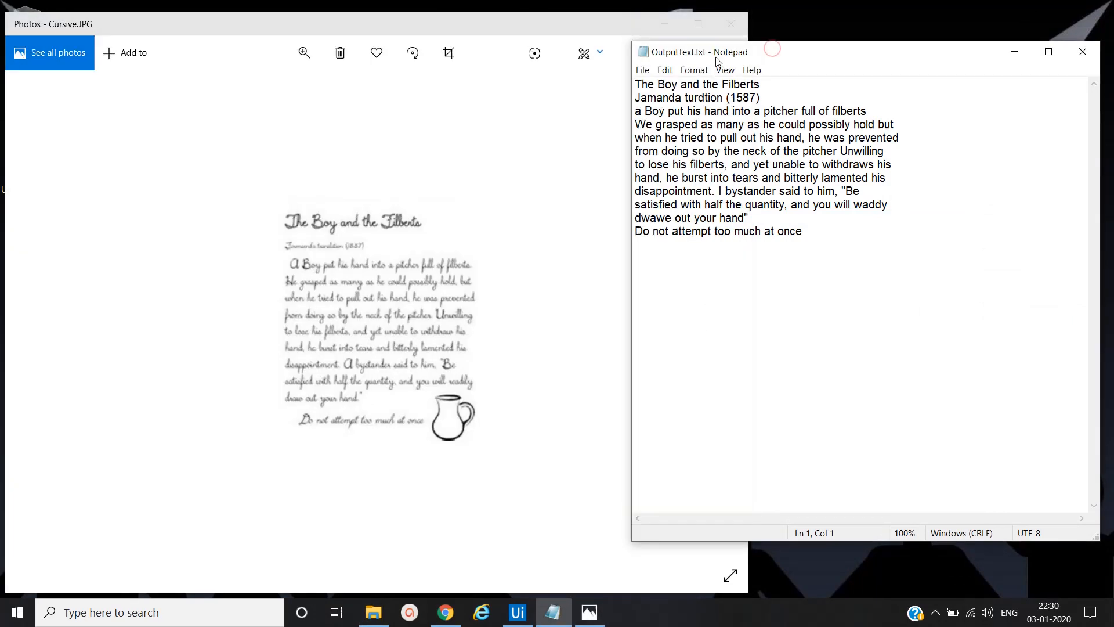
# - Close the Cursive.JPG photo, the Image folder and Notepad, leaving the desktop
pyautogui.moveTo(696, 51); pyautogui.dragTo(582, 176)
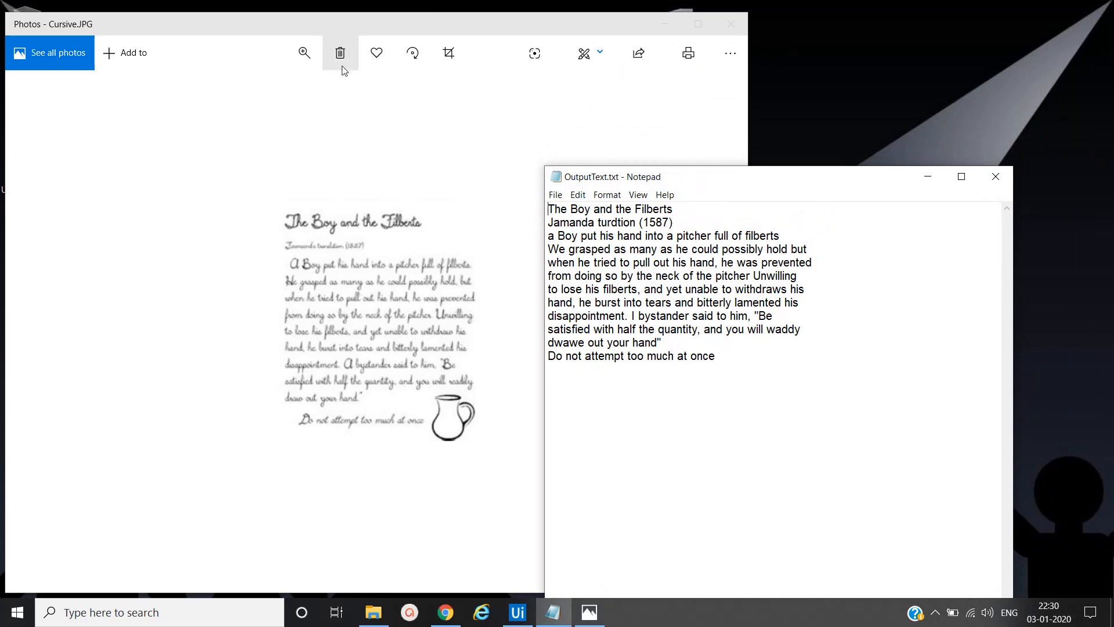
pyautogui.click(303, 52)
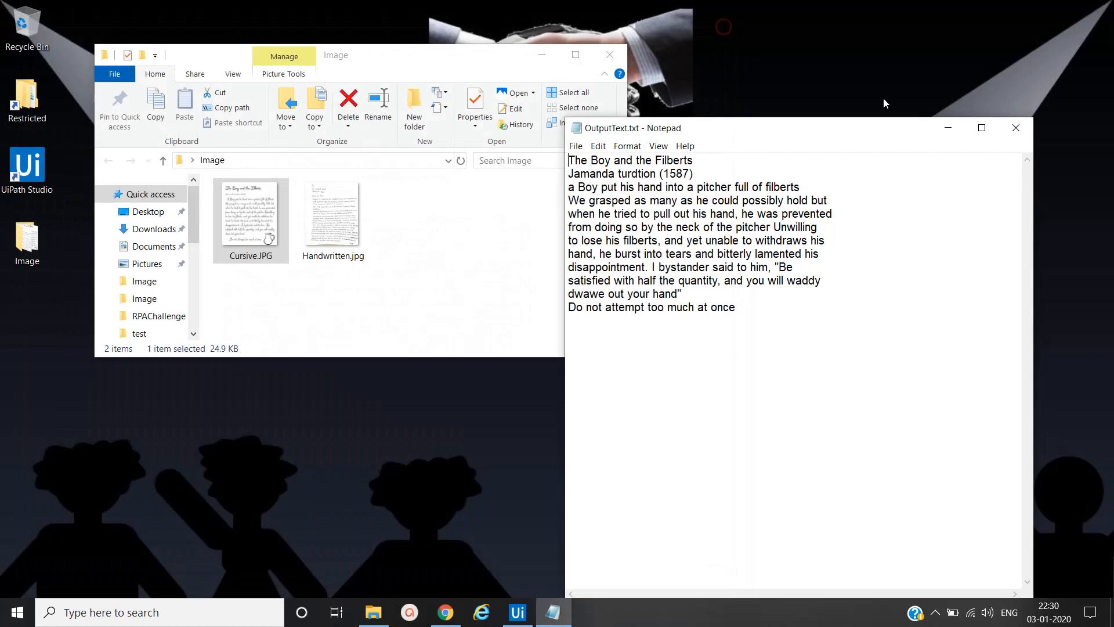
pyautogui.click(609, 54)
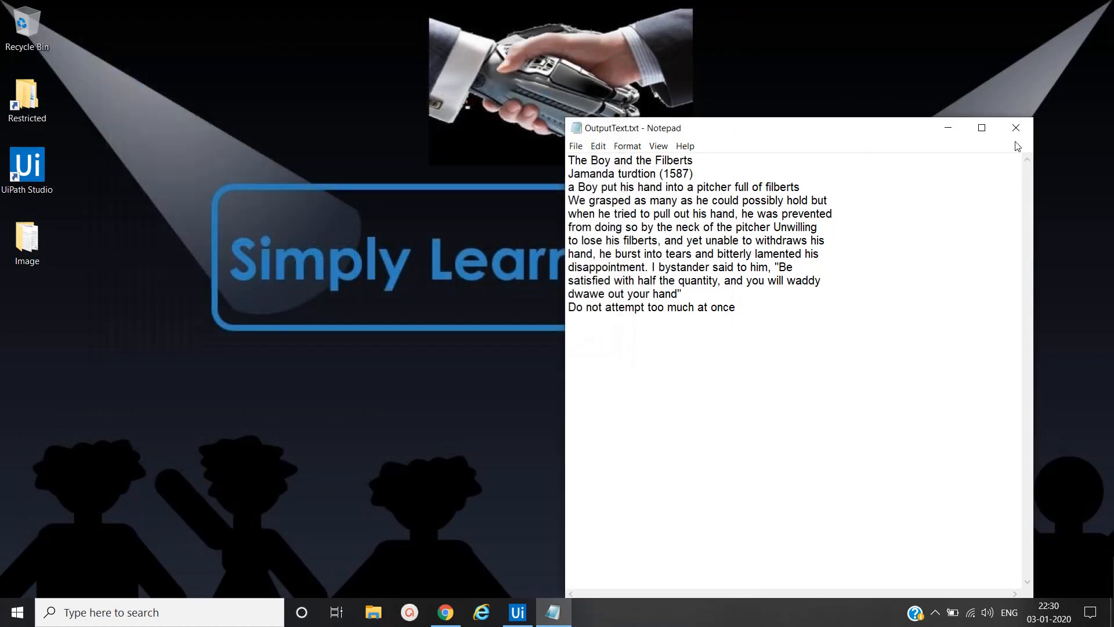
pyautogui.click(1014, 128)
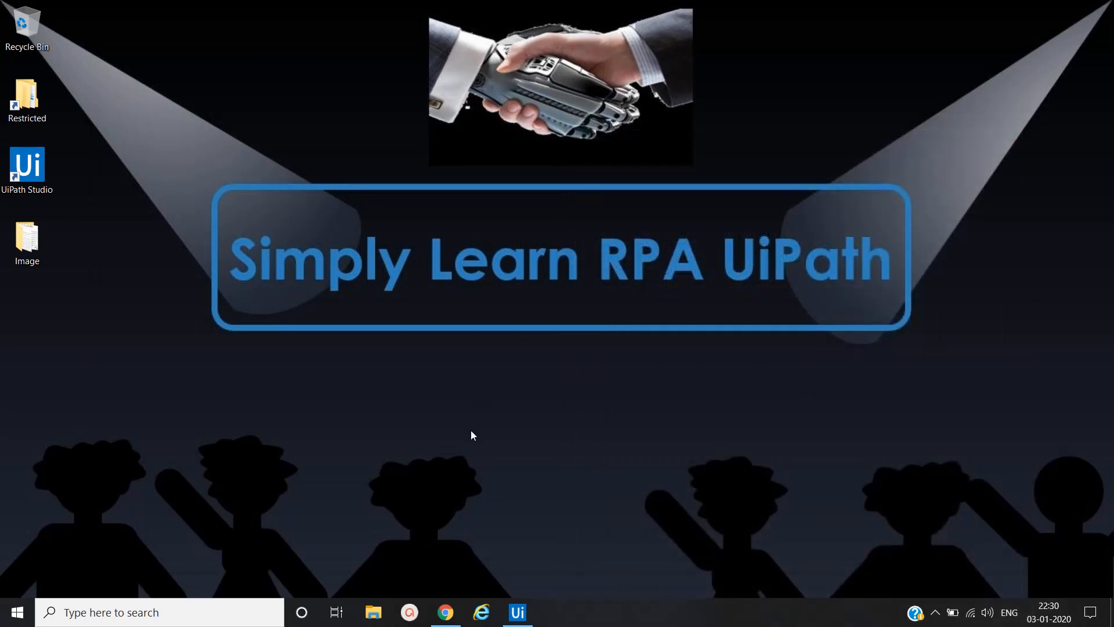
pyautogui.moveTo(511, 543)
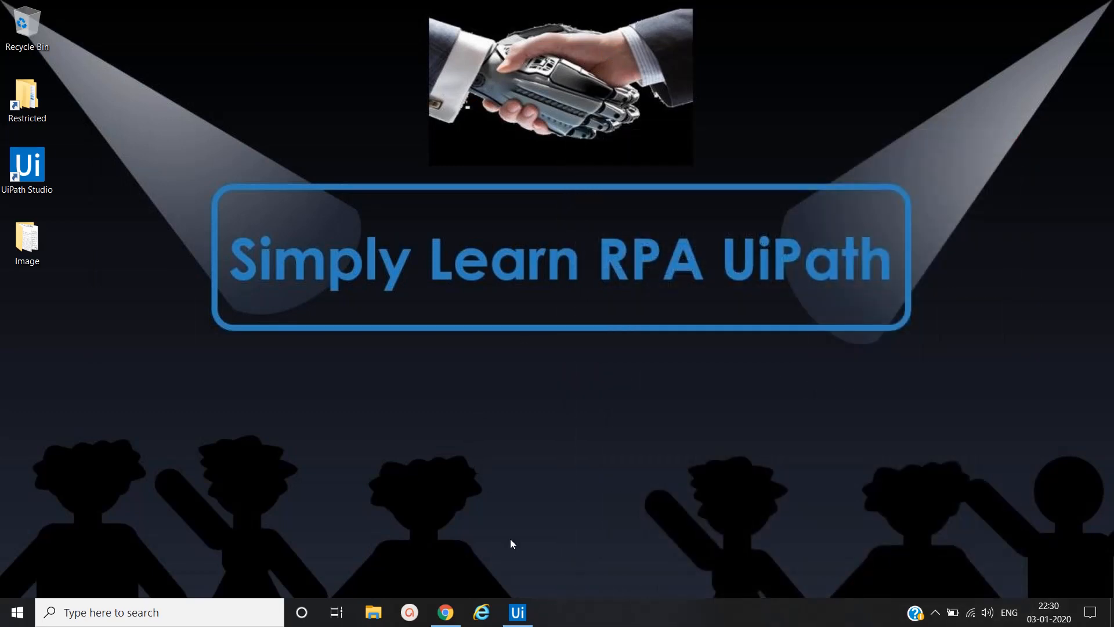
# - Restore UiPath Studio from the taskbar to show the finished workflow
pyautogui.click(516, 611)
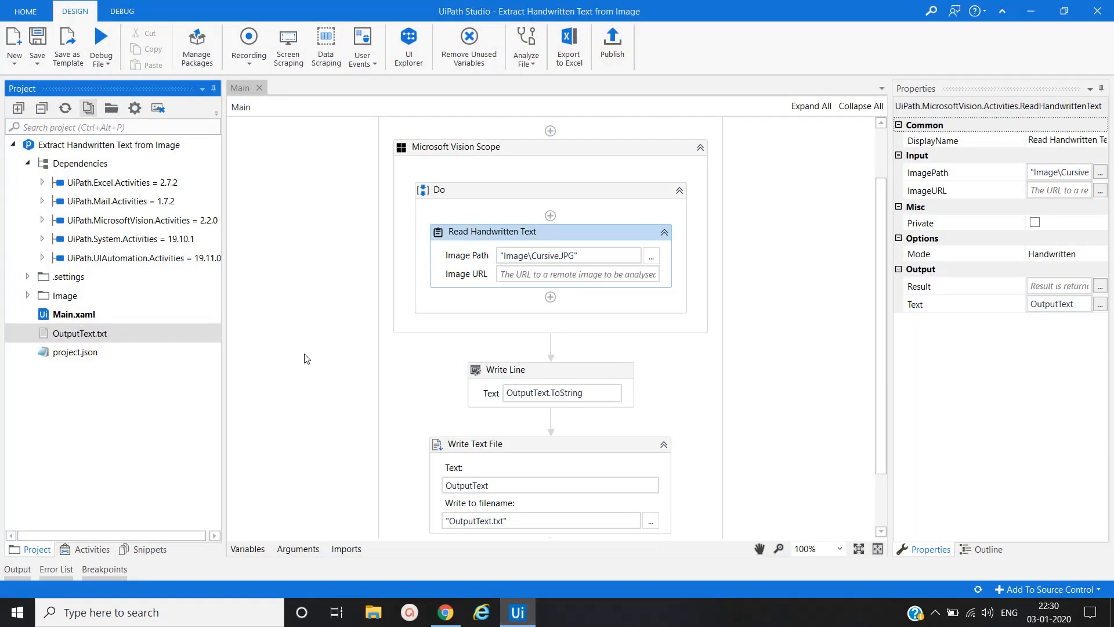